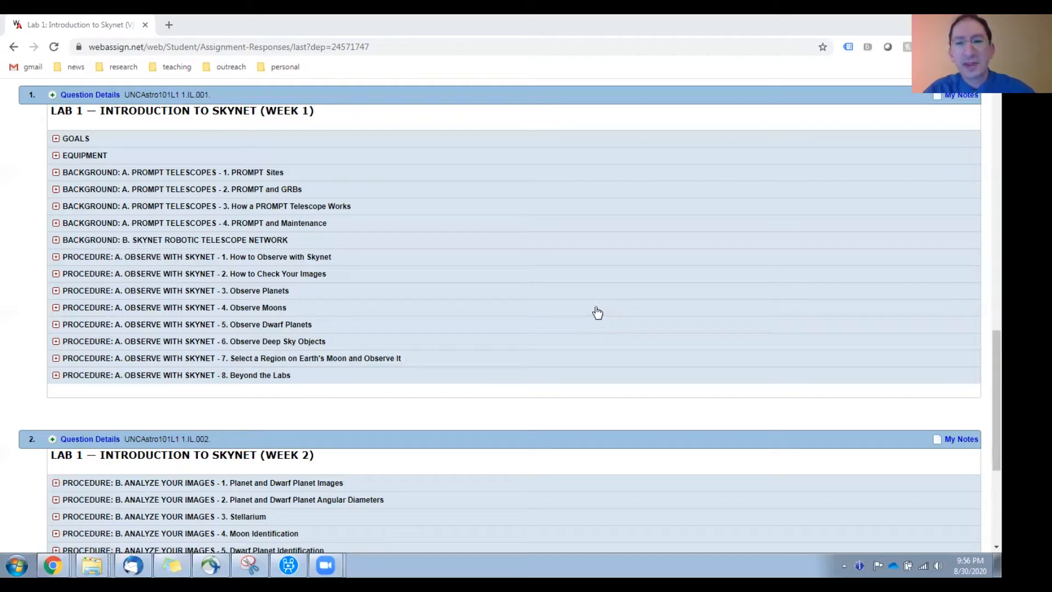
# - Scroll down to the Week 2 Planet and Dwarf Planet Images section of the assignment
pyautogui.scroll(-3)
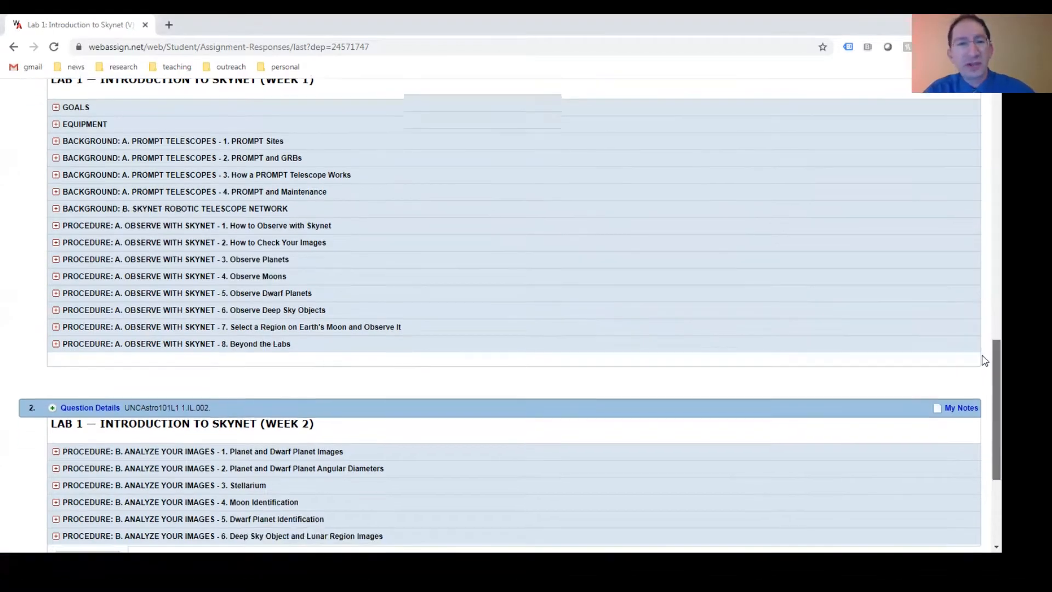
pyautogui.scroll(-3)
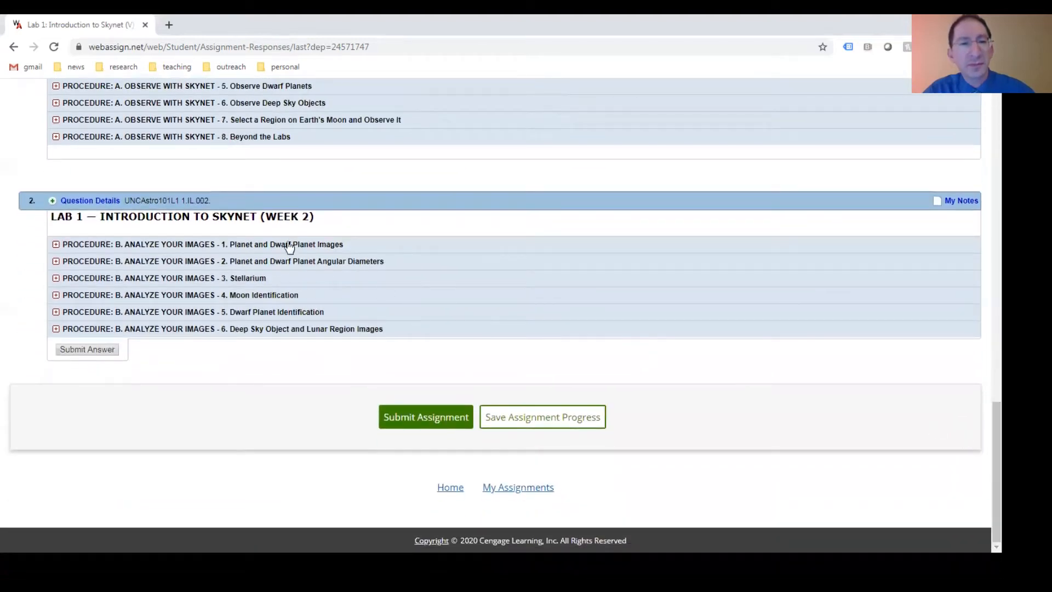
pyautogui.moveTo(354, 255)
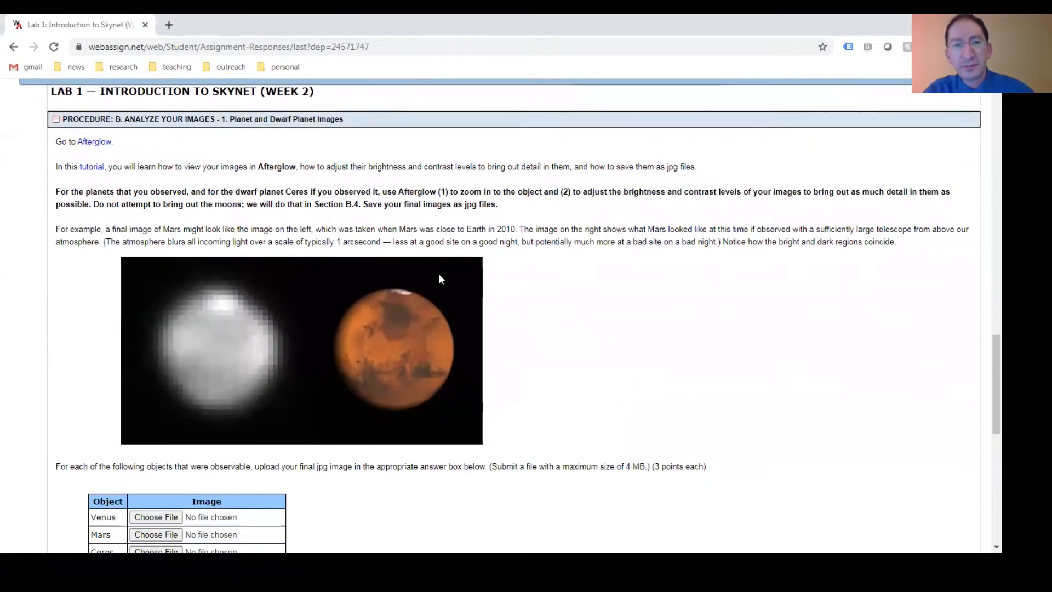
pyautogui.moveTo(138, 138)
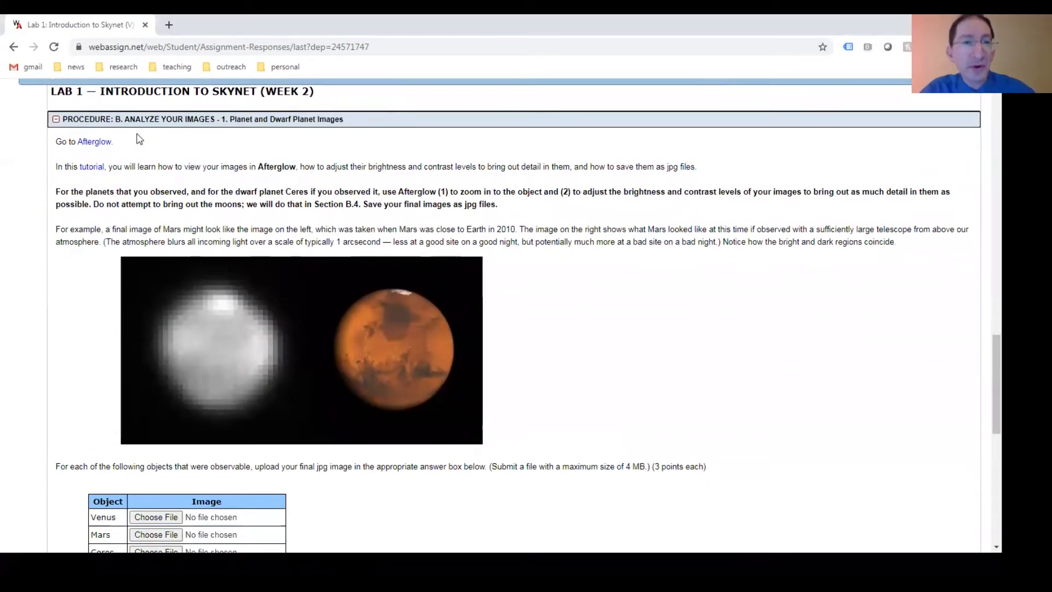
pyautogui.moveTo(92, 147)
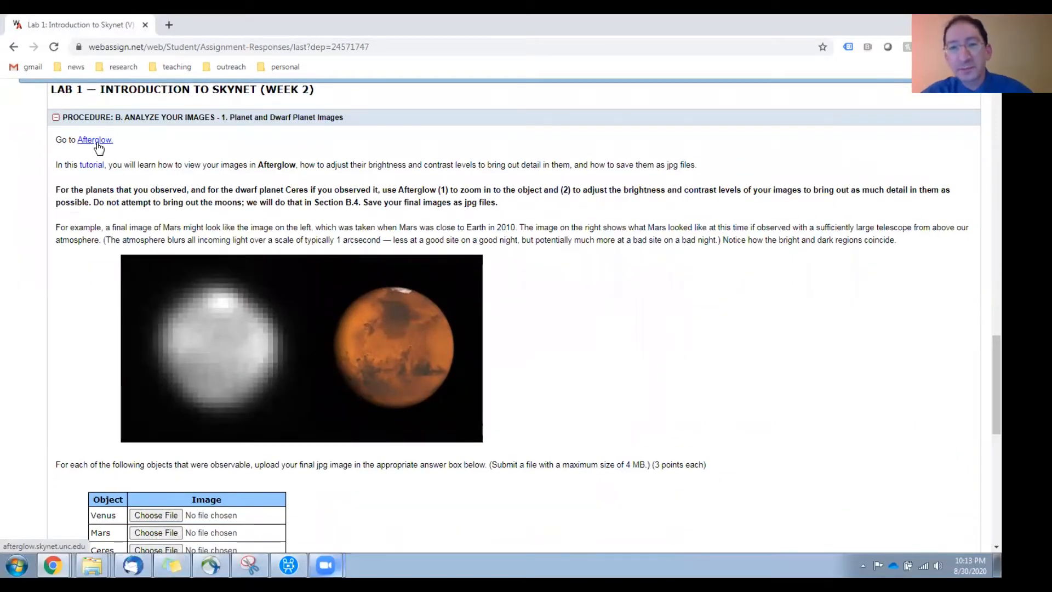
# - View the Tarantula image in the Afterglow Access workbench, then return to the Lab 1 assignment
pyautogui.click(94, 140)
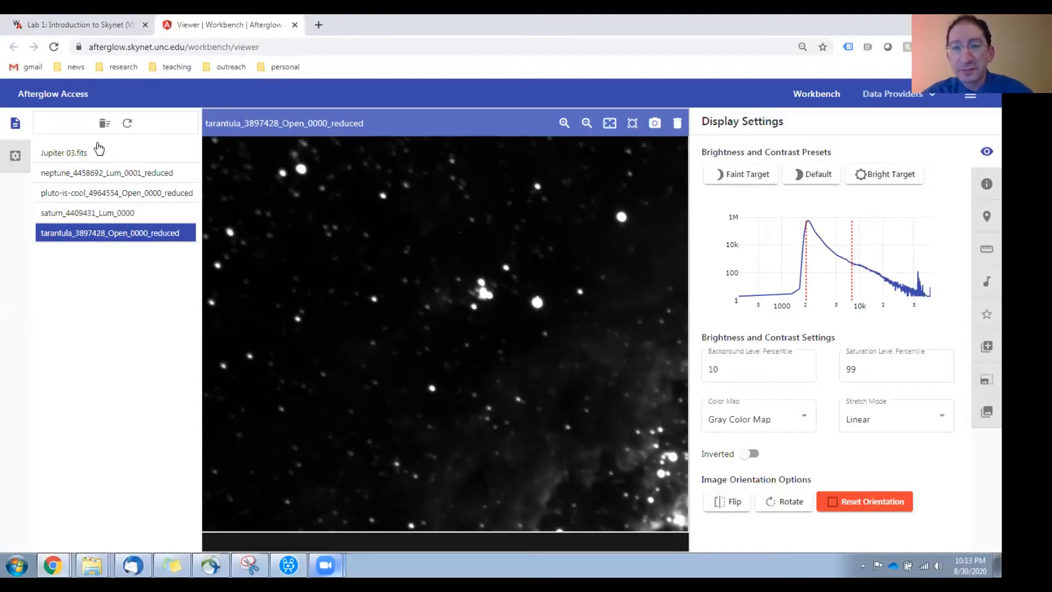
pyautogui.moveTo(80, 194)
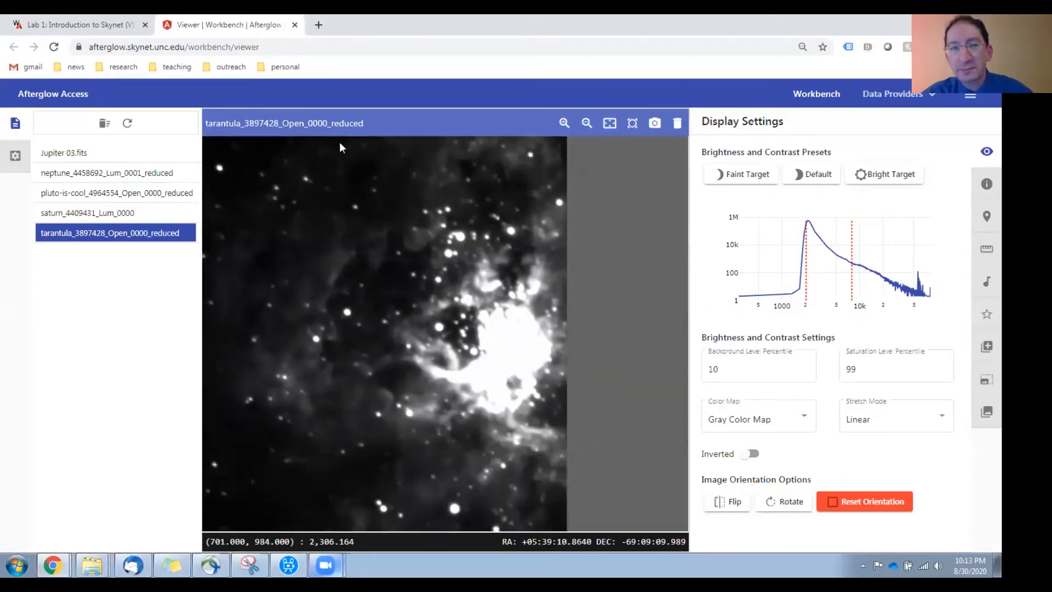
pyautogui.click(76, 26)
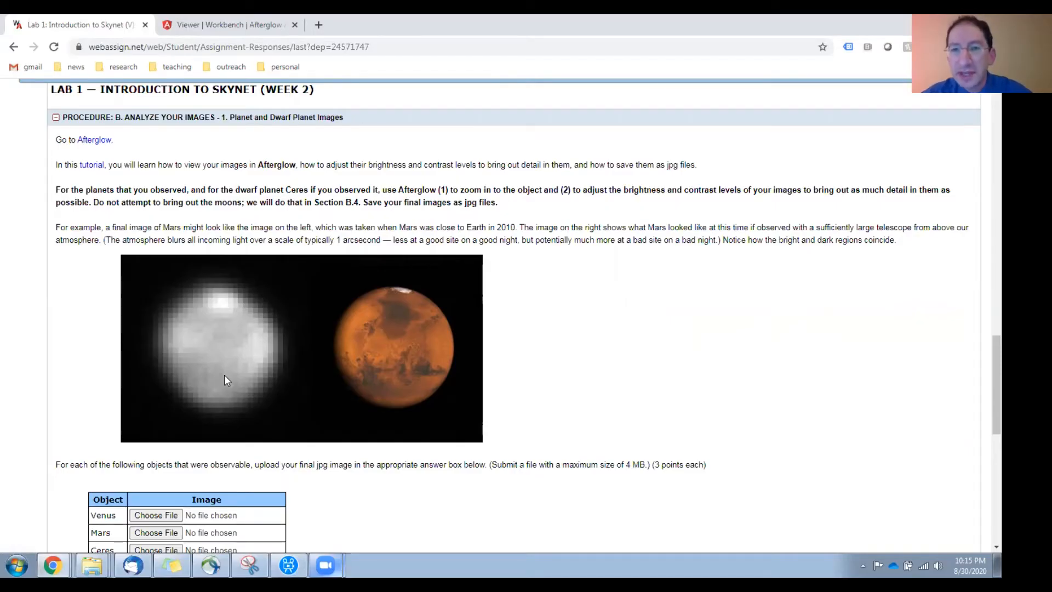
pyautogui.moveTo(234, 377)
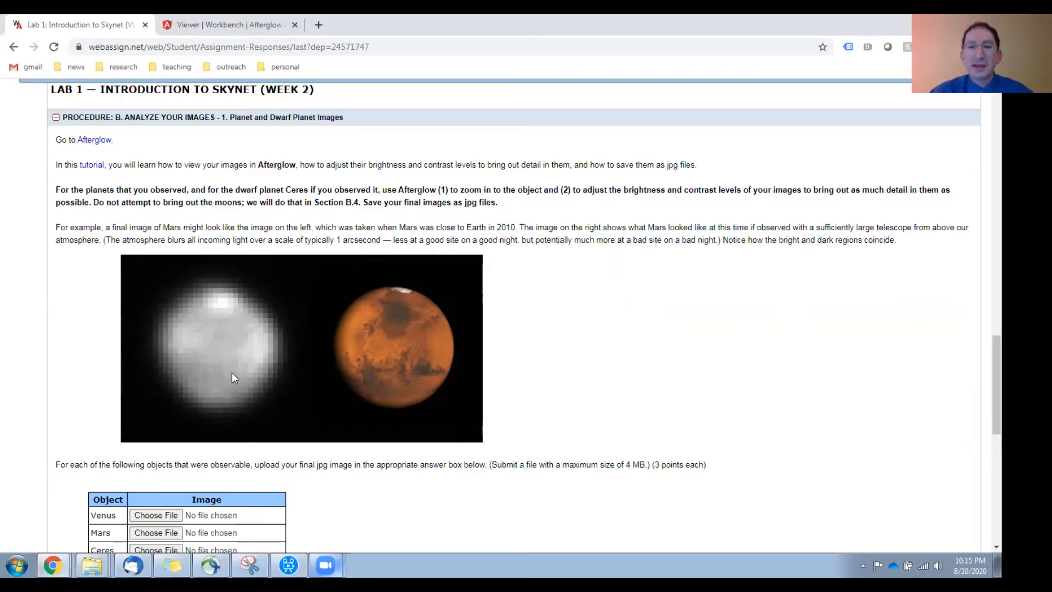
pyautogui.moveTo(409, 338)
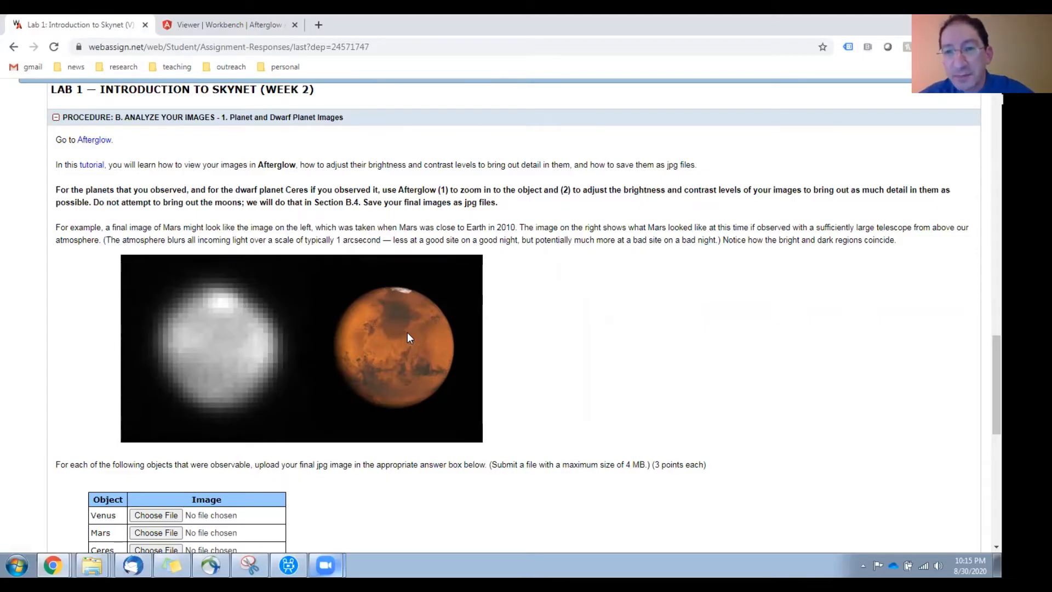
pyautogui.moveTo(201, 296)
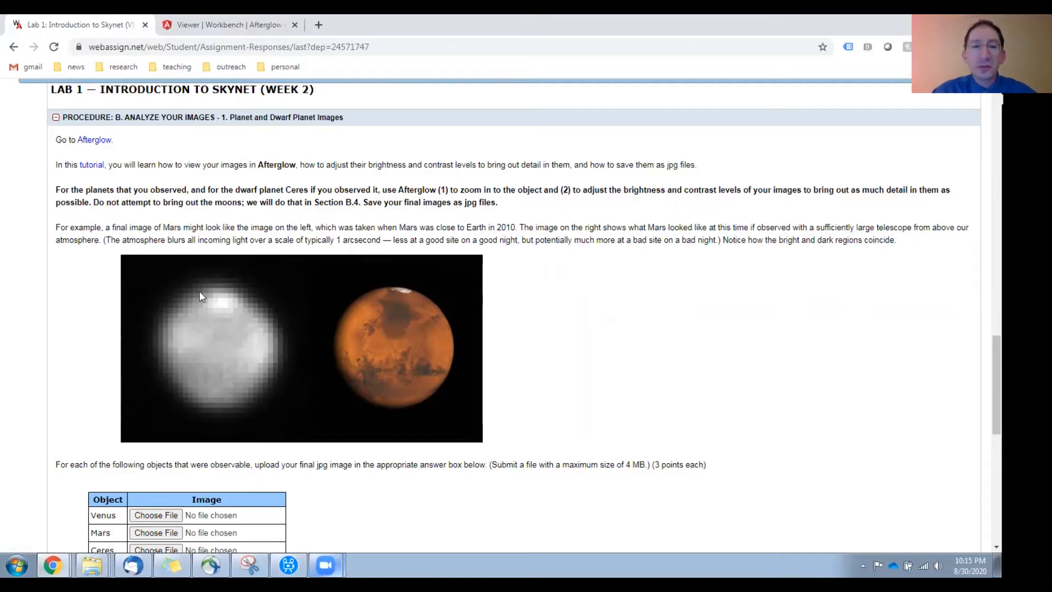
pyautogui.moveTo(197, 369)
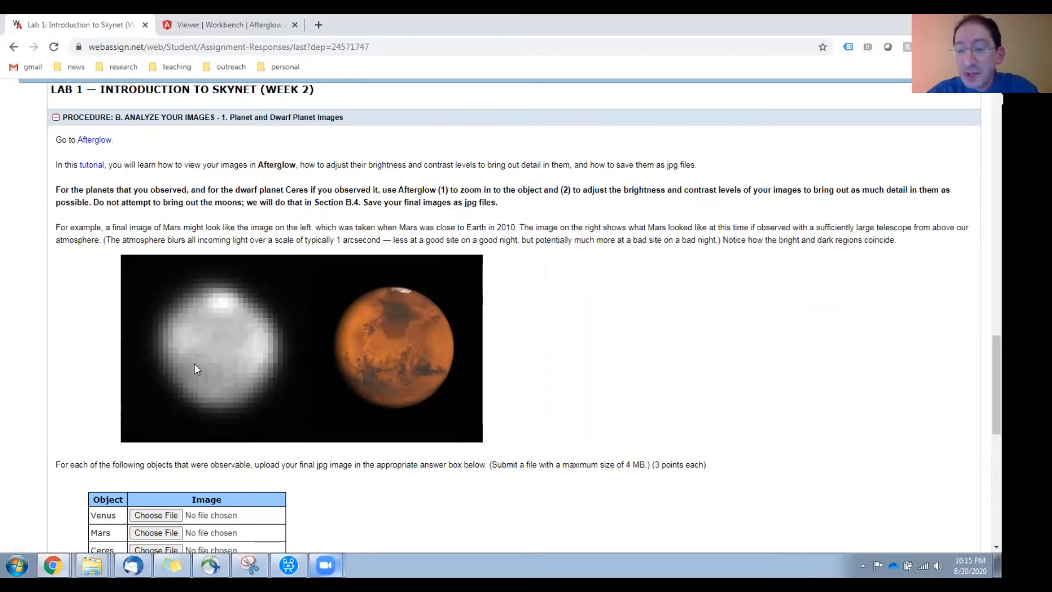
pyautogui.moveTo(210, 287)
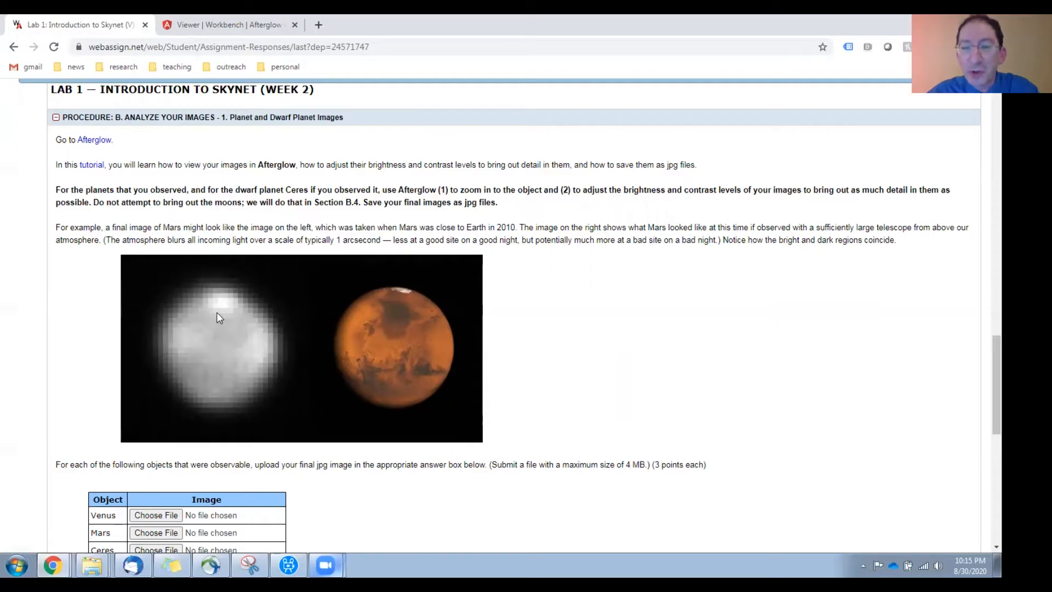
pyautogui.moveTo(406, 297)
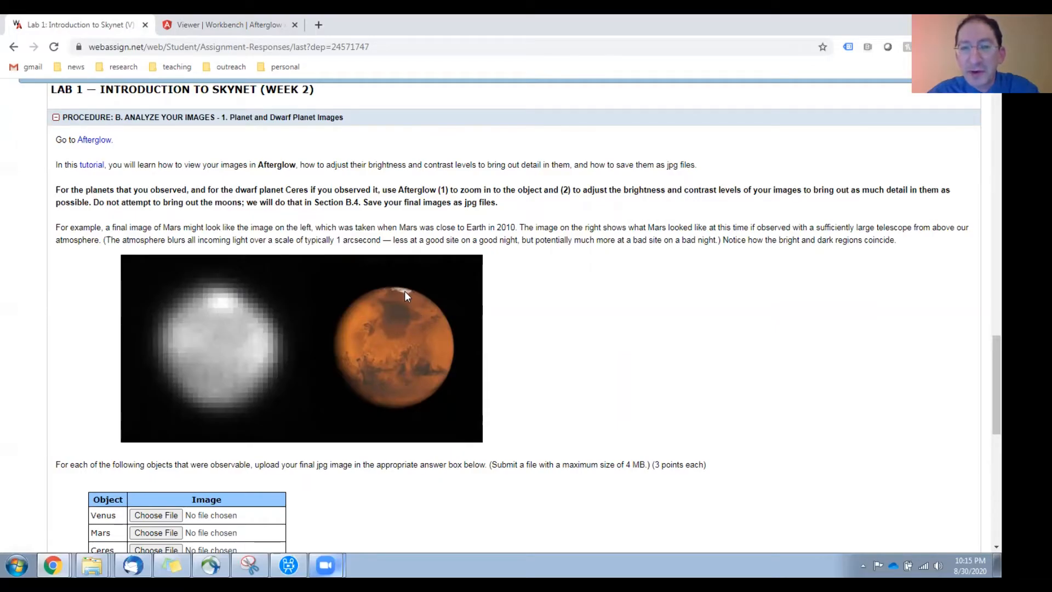
pyautogui.moveTo(399, 323)
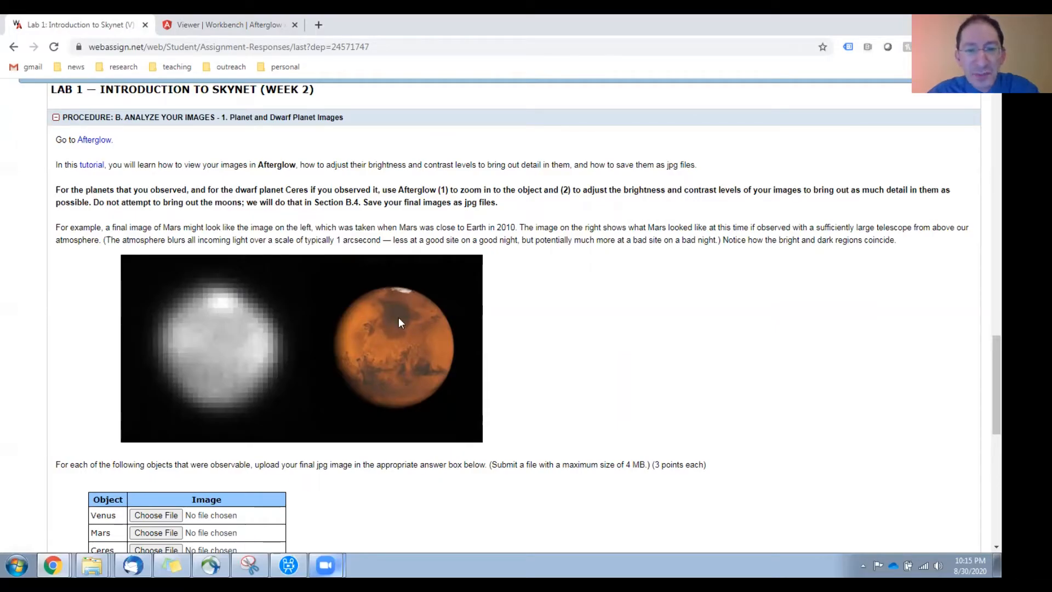
pyautogui.moveTo(450, 353)
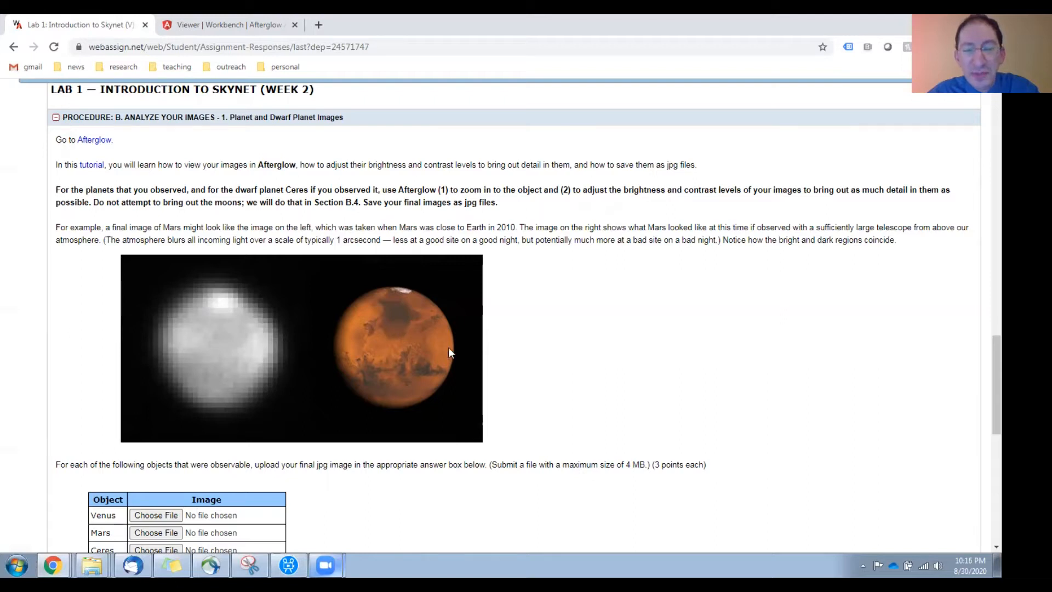
pyautogui.moveTo(454, 355)
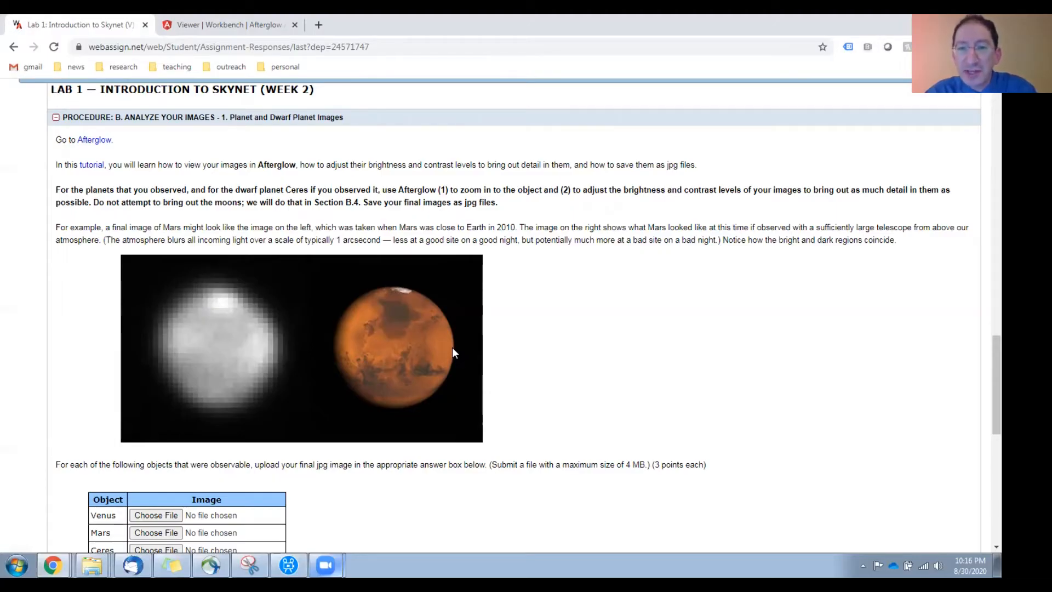
# - Scroll past the Mars images to the planet upload table and the visible-detail question
pyautogui.scroll(-3)
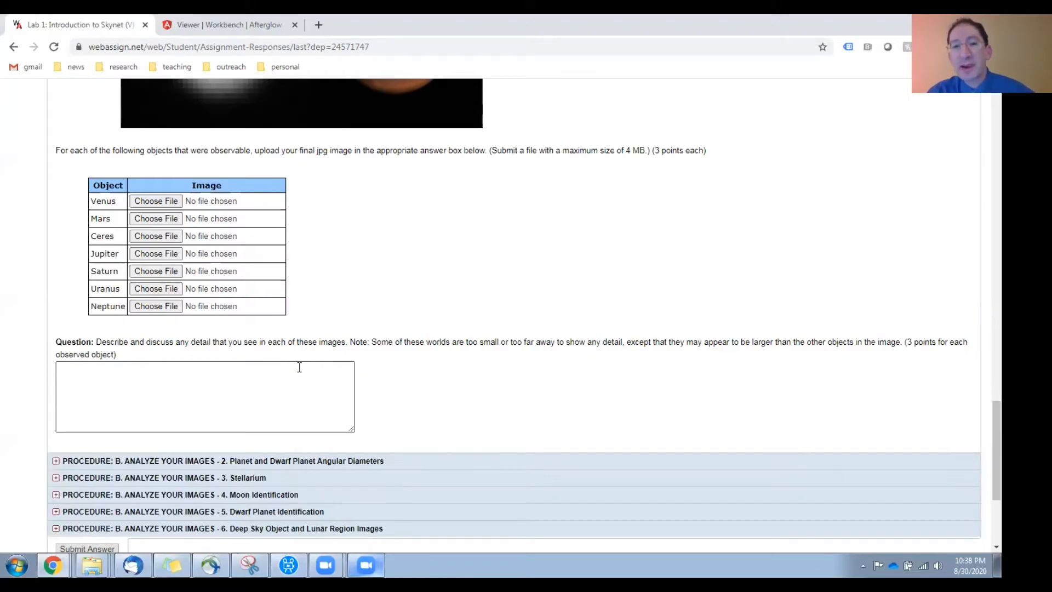
pyautogui.moveTo(412, 409)
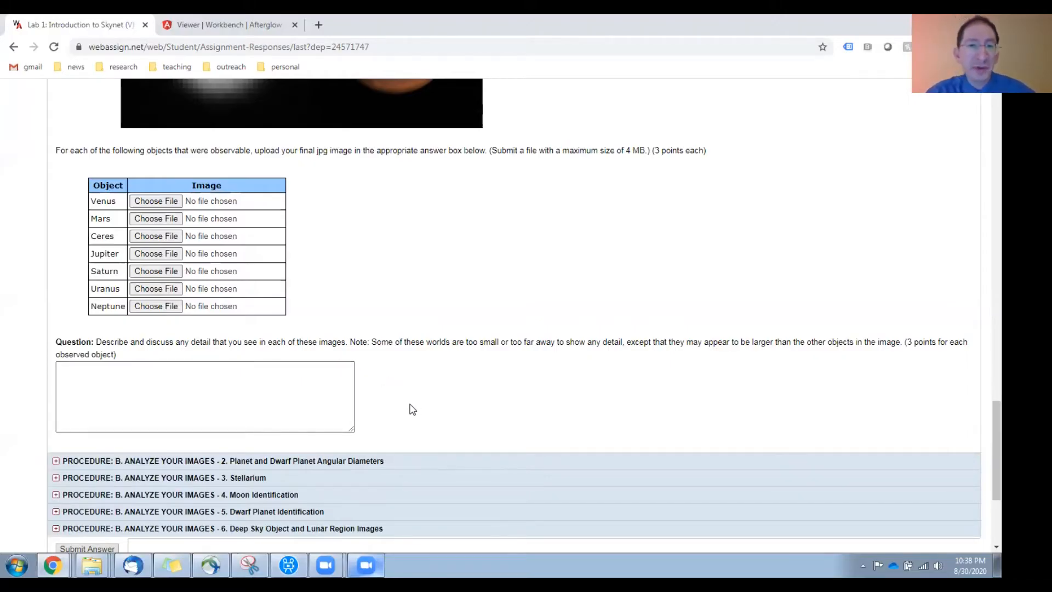
pyautogui.scroll(-3)
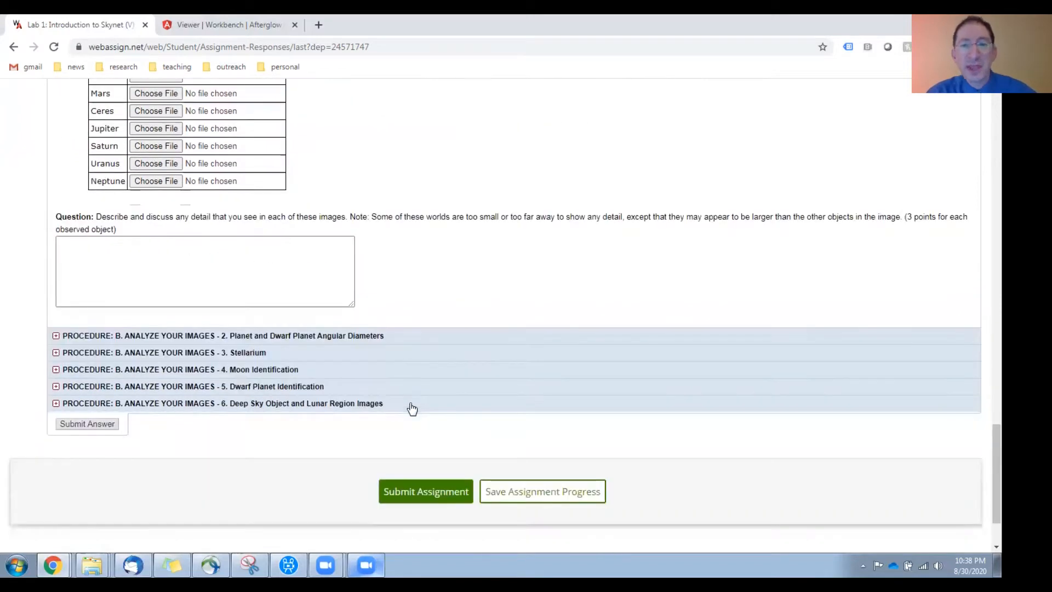
pyautogui.moveTo(438, 342)
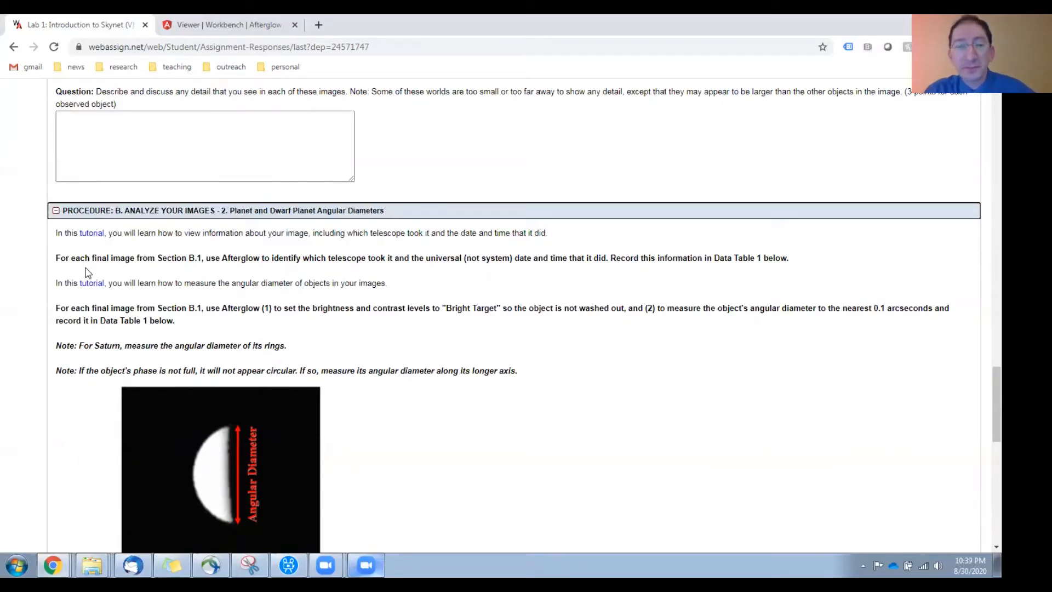
pyautogui.moveTo(269, 248)
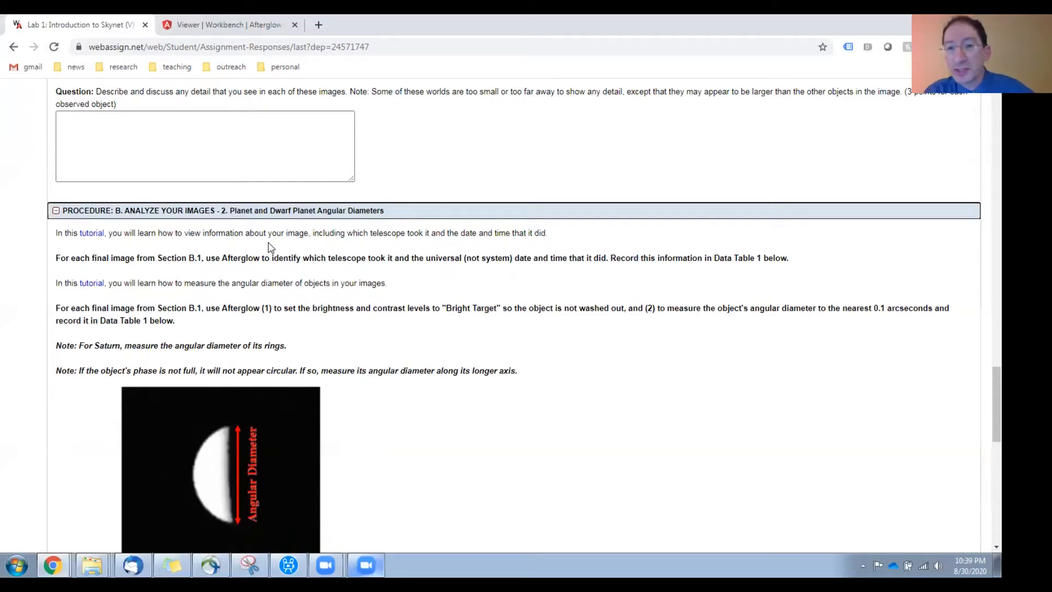
pyautogui.moveTo(331, 245)
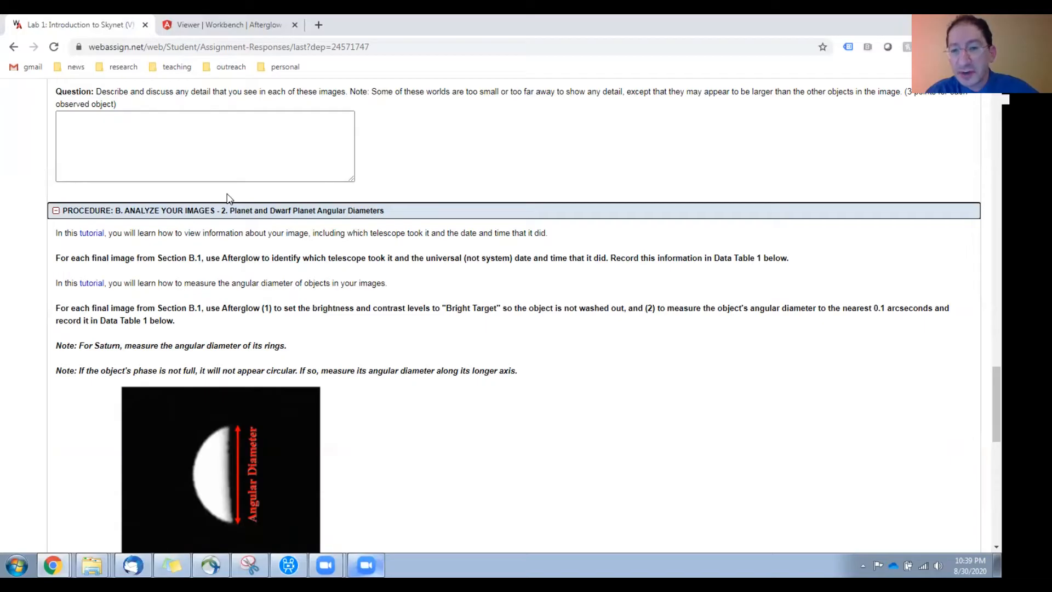
pyautogui.moveTo(366, 326)
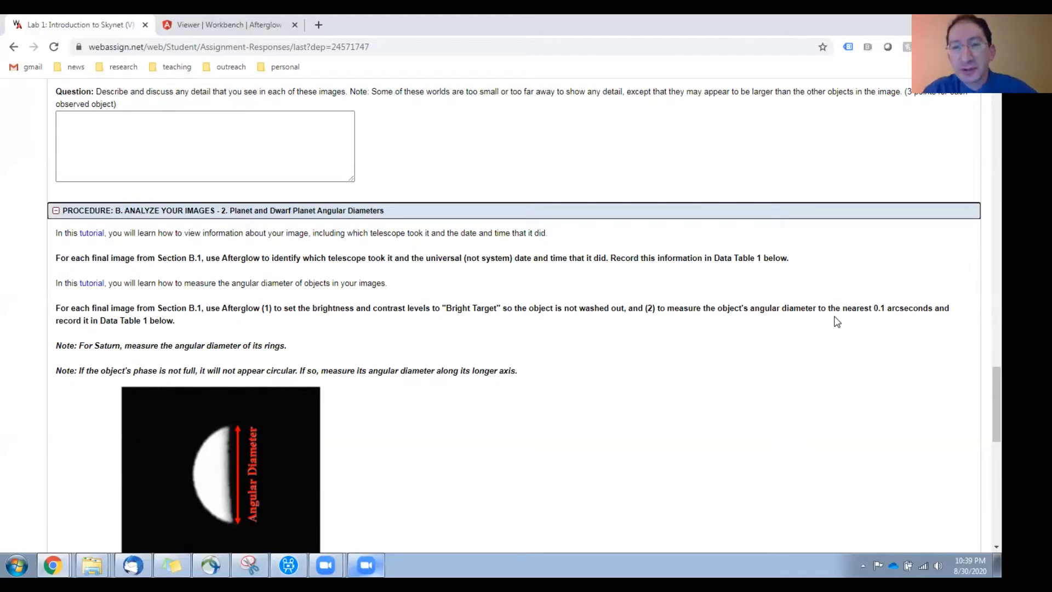
pyautogui.moveTo(833, 321)
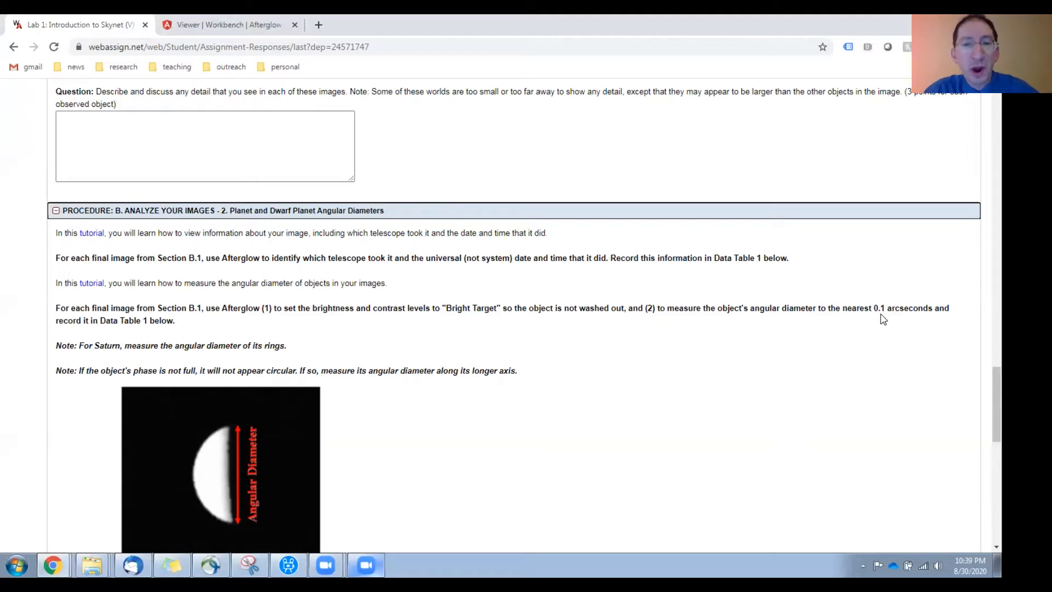
pyautogui.scroll(-3)
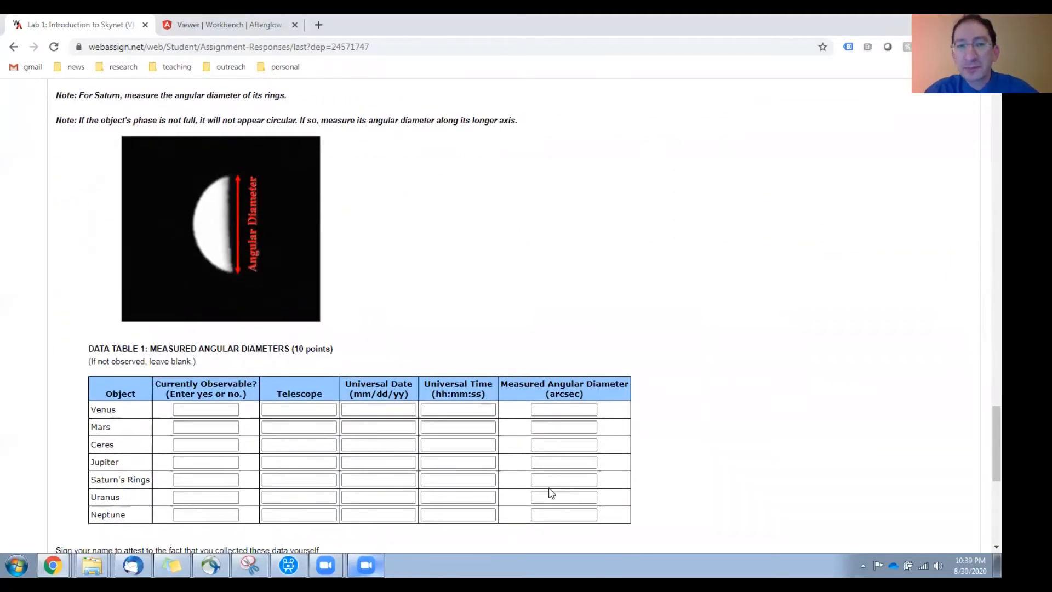
pyautogui.scroll(3)
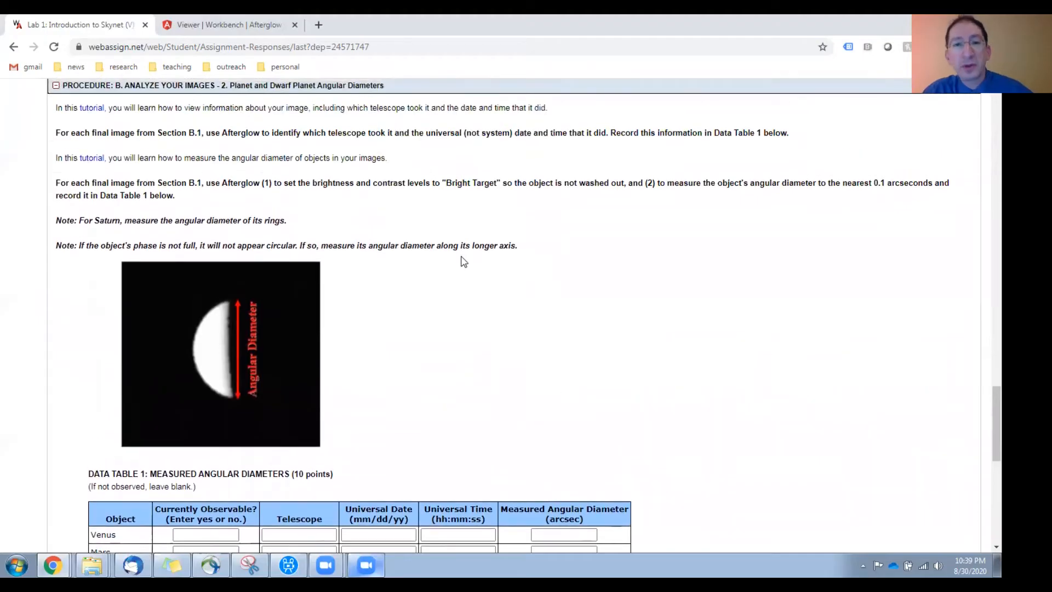
pyautogui.moveTo(213, 220)
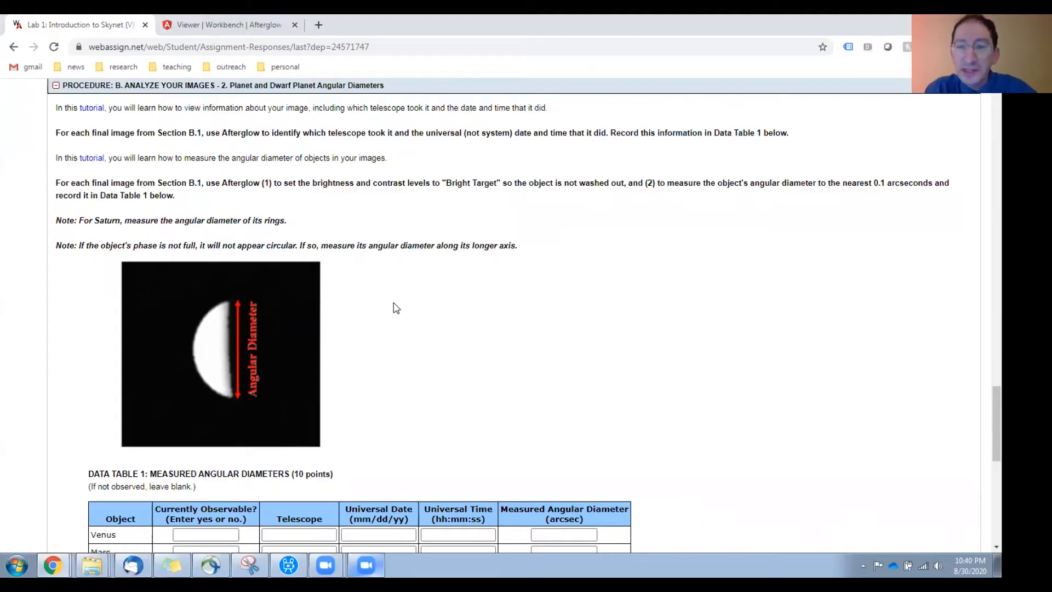
pyautogui.moveTo(365, 309)
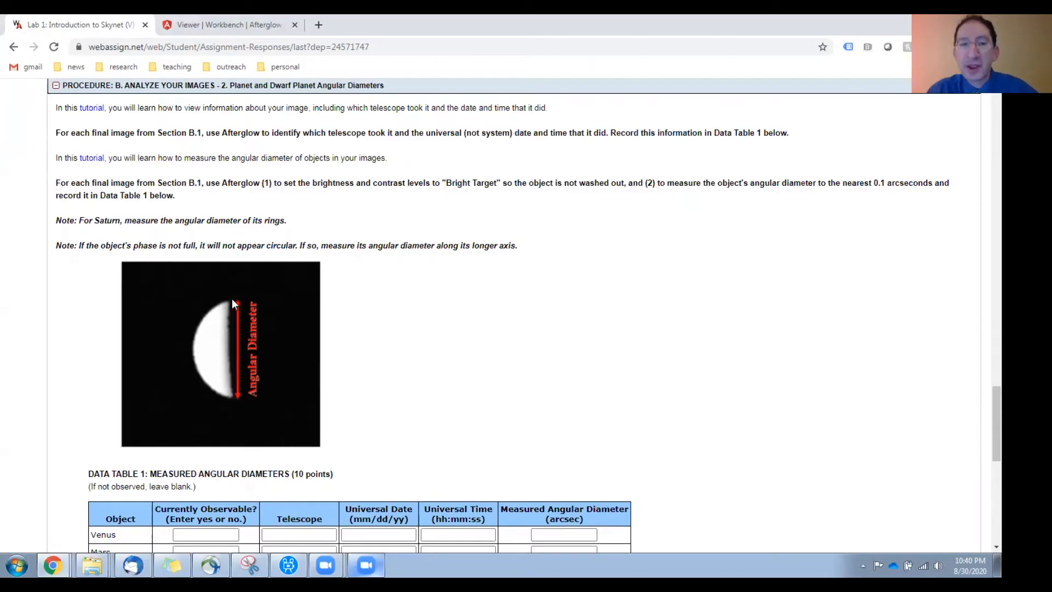
pyautogui.moveTo(233, 403)
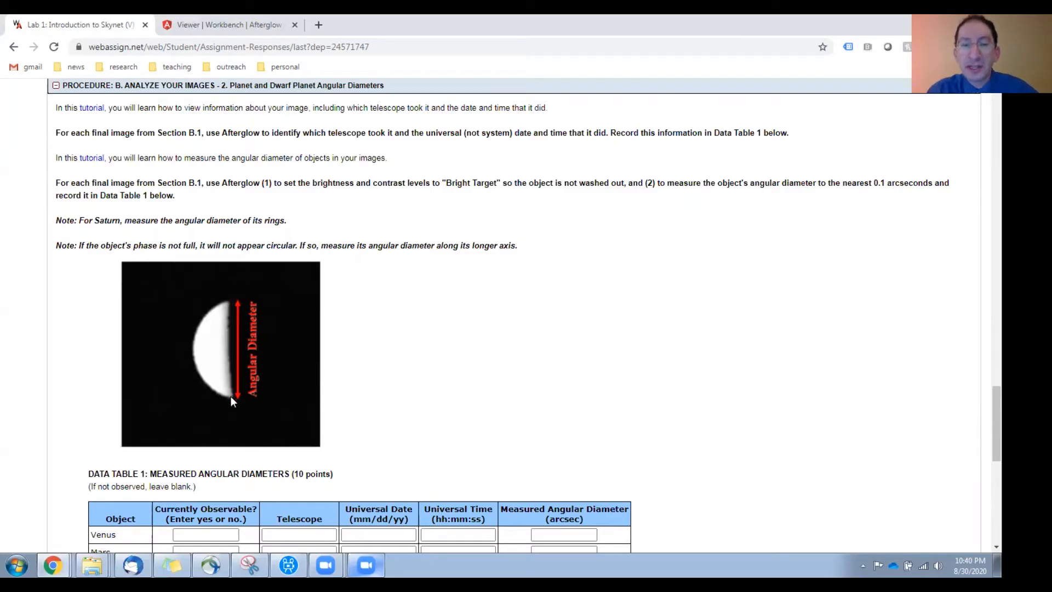
pyautogui.moveTo(220, 357)
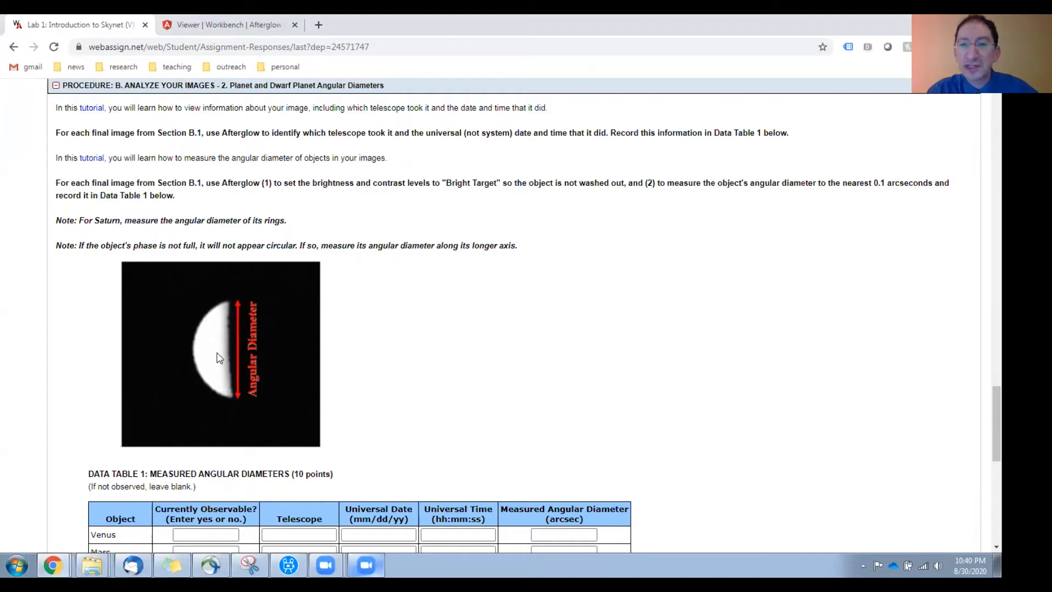
pyautogui.moveTo(233, 389)
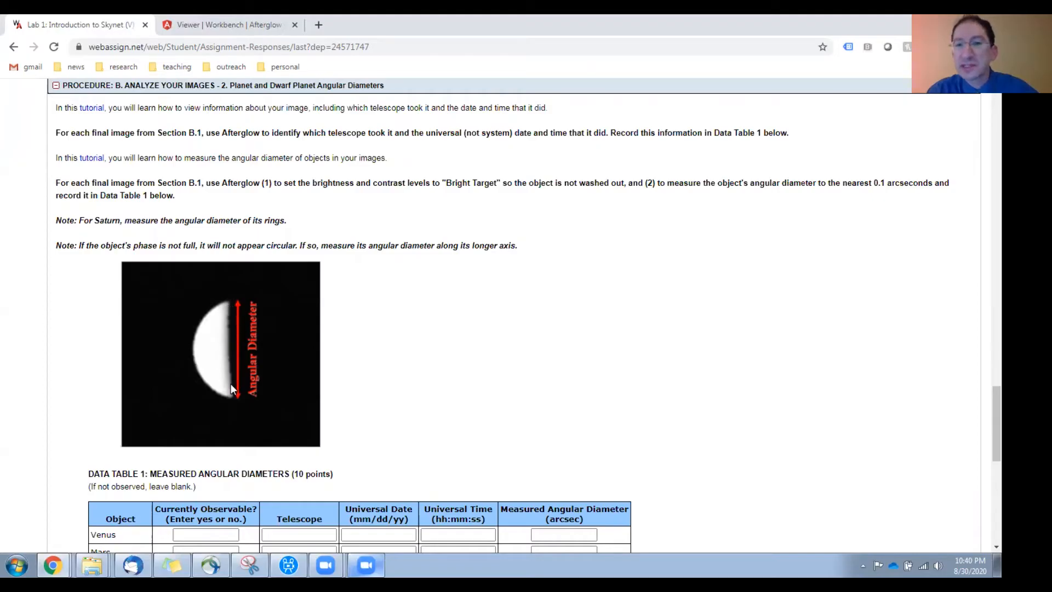
pyautogui.moveTo(501, 367)
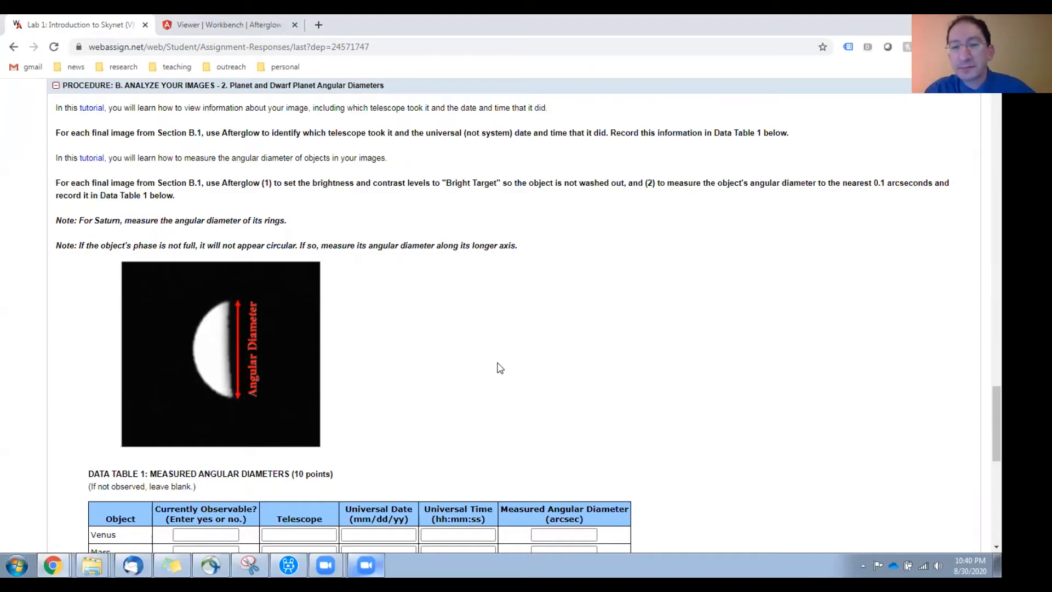
pyautogui.scroll(-3)
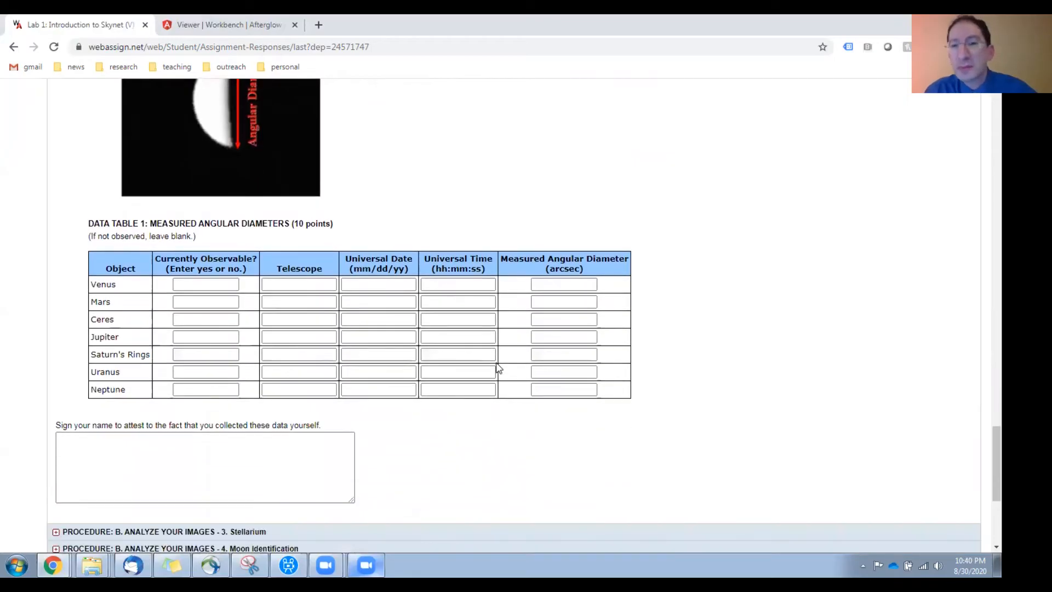
pyautogui.click(205, 284)
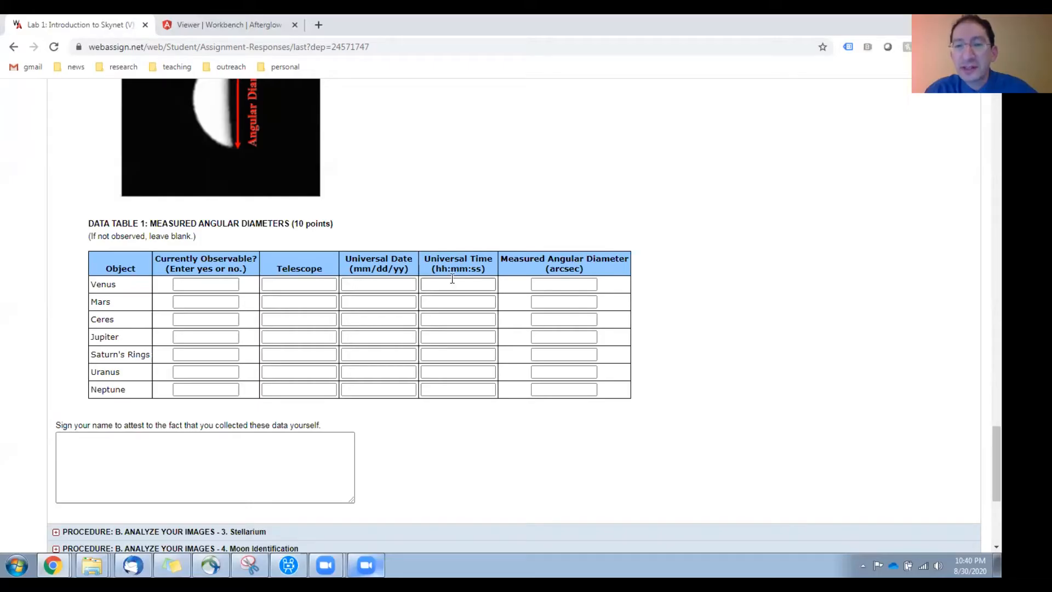
pyautogui.moveTo(452, 283)
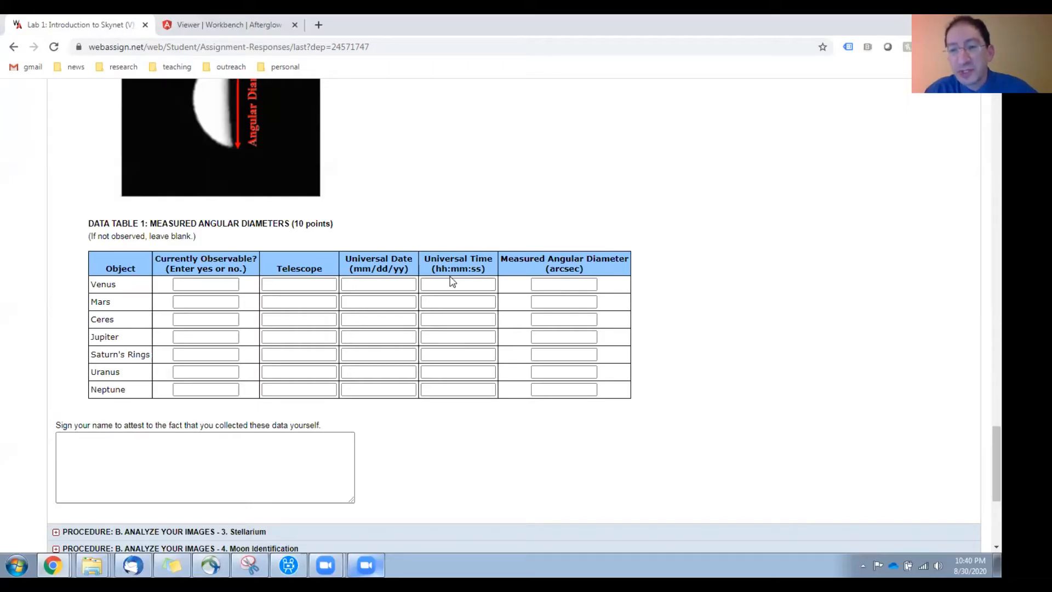
pyautogui.click(564, 284)
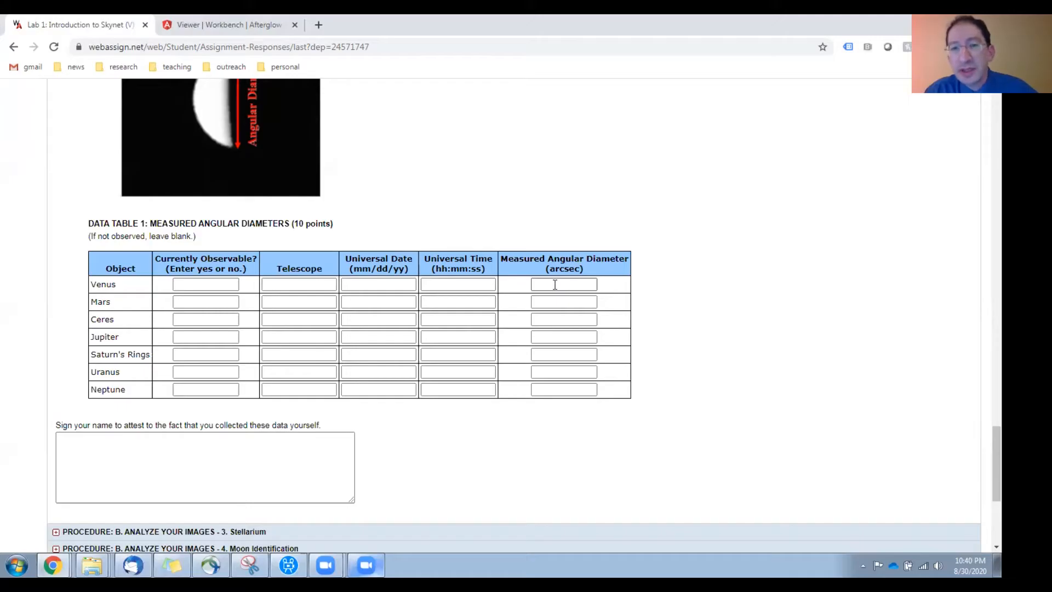
pyautogui.scroll(-3)
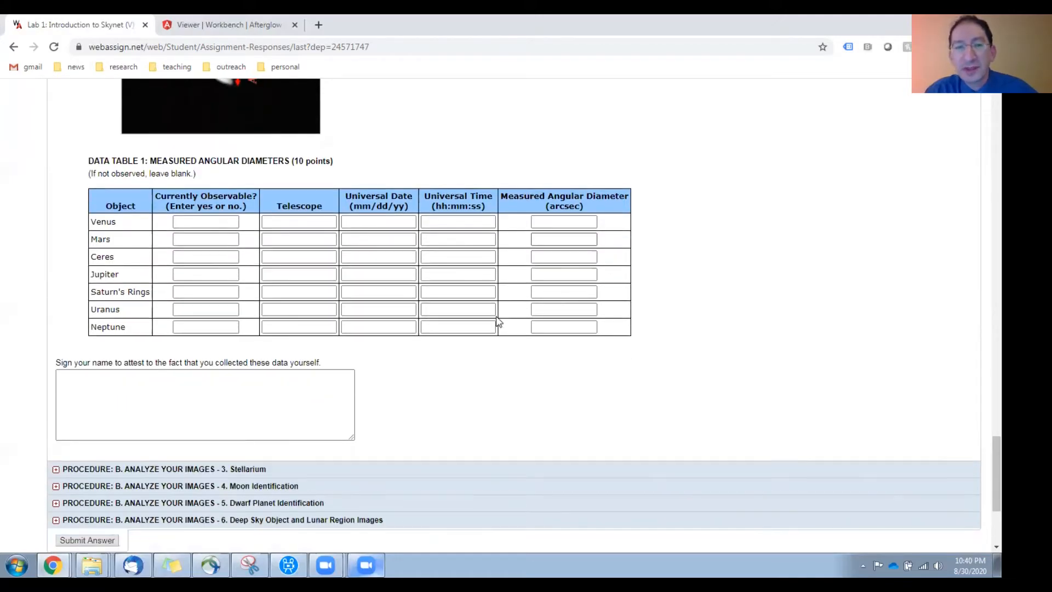
pyautogui.scroll(-3)
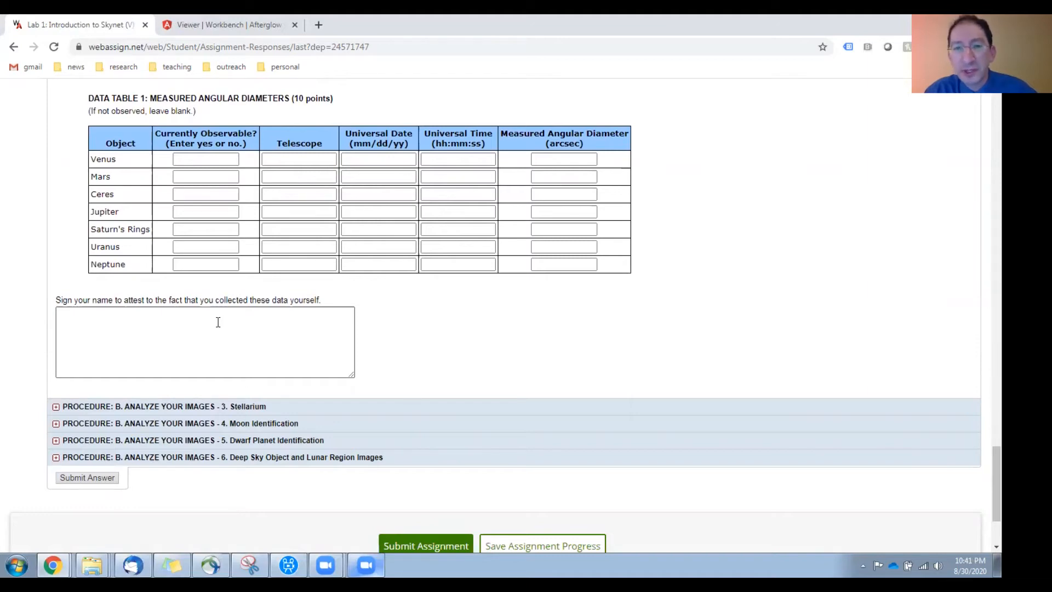
pyautogui.moveTo(431, 409)
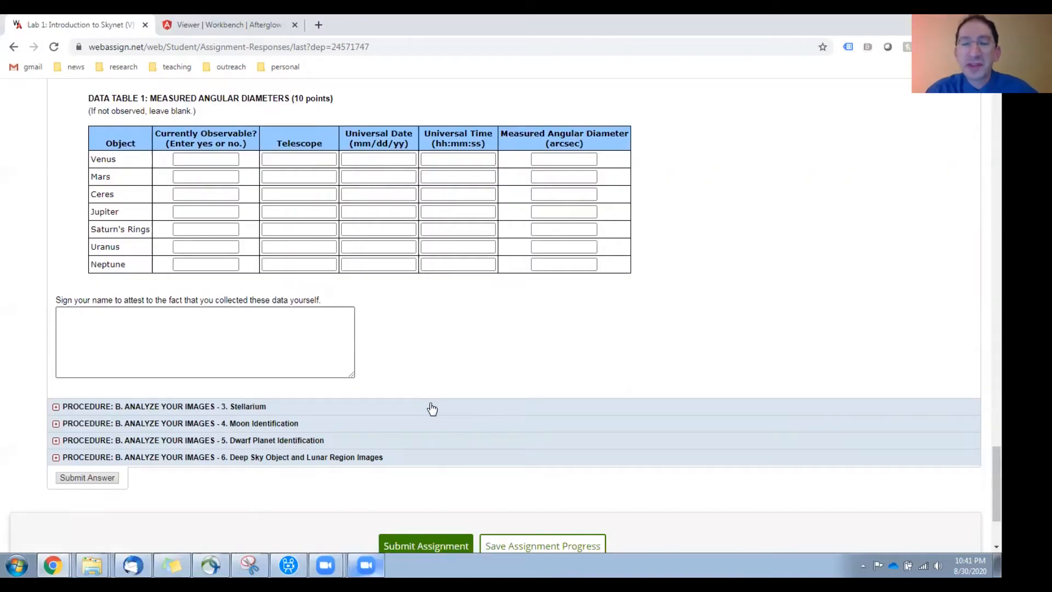
# - Expand 'B. Analyze Your Images - 3. Stellarium' to show its instructions and Location window example
pyautogui.click(57, 407)
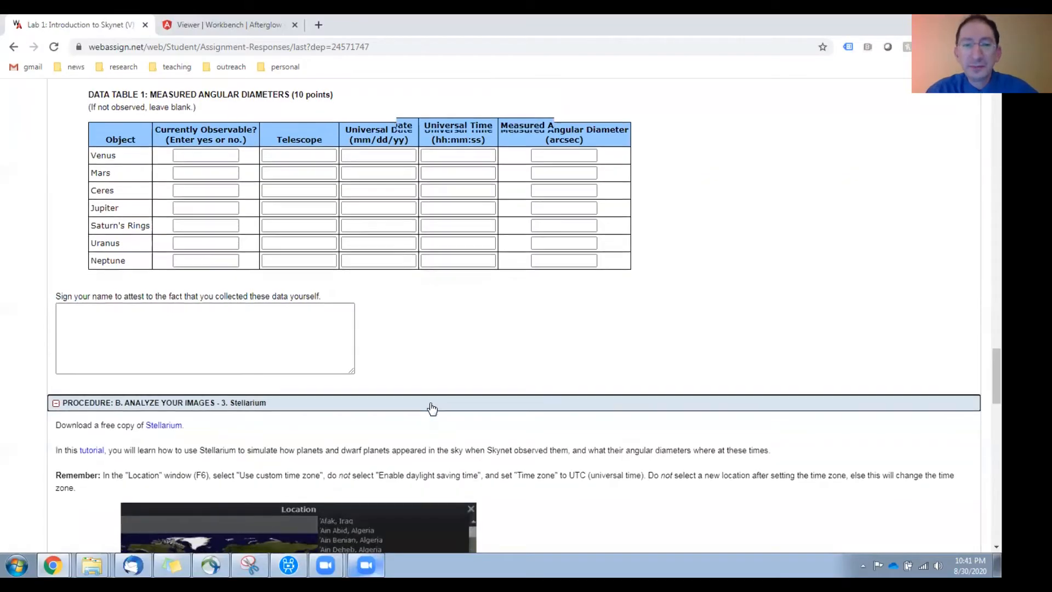
pyautogui.scroll(-3)
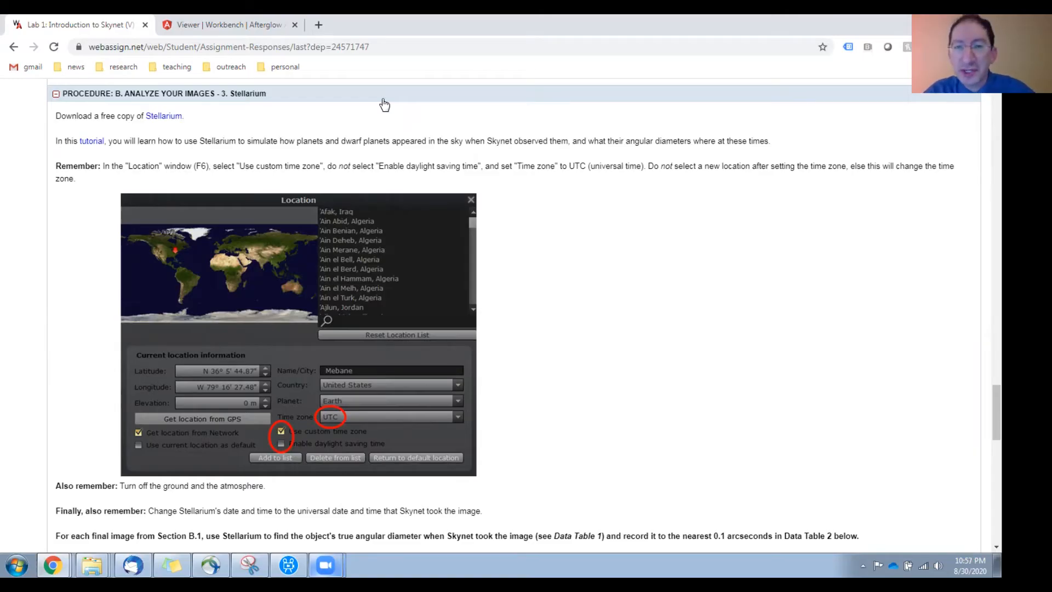
pyautogui.moveTo(155, 117)
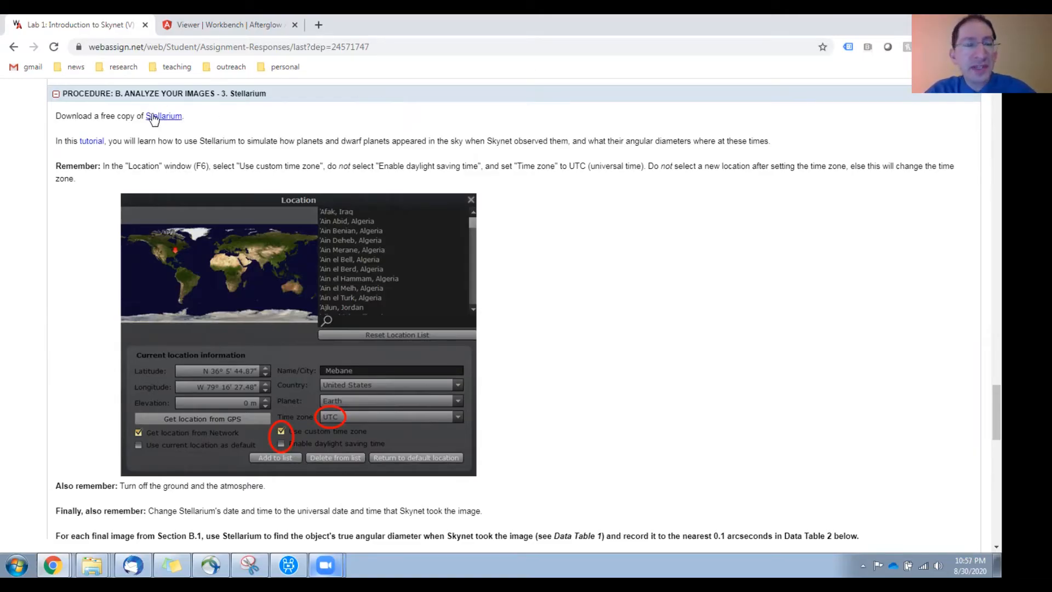
# - Follow the Stellarium link to stellarium.org showing version 0.20.2 and its download options
pyautogui.click(165, 115)
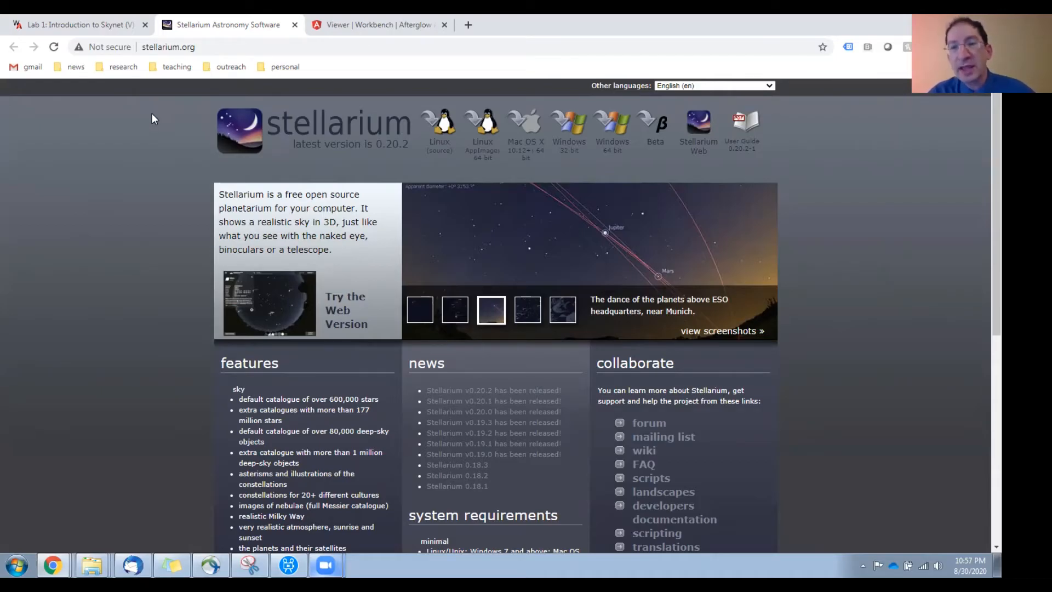
pyautogui.moveTo(380, 115)
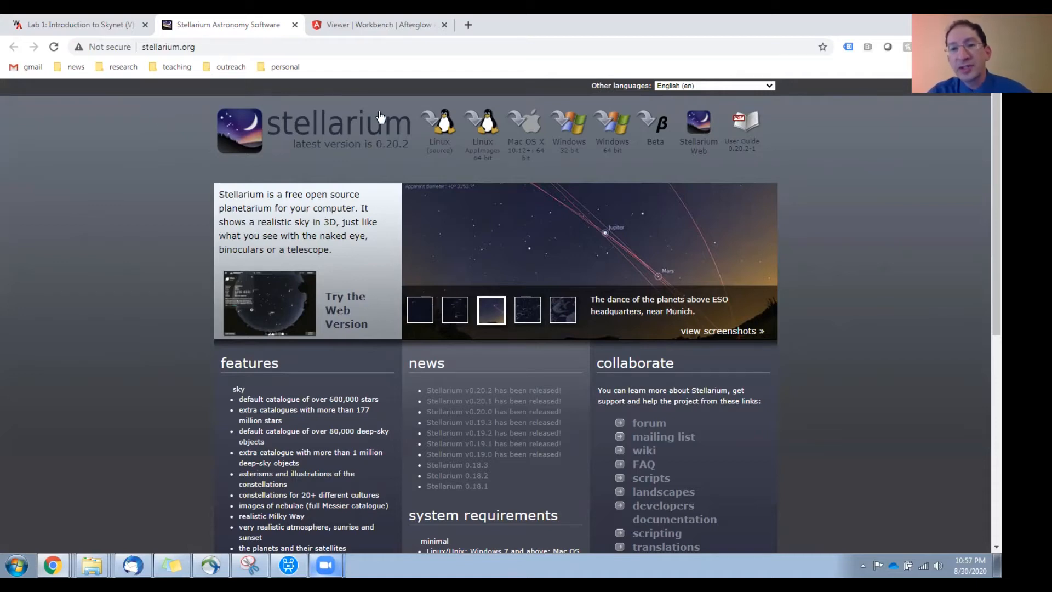
pyautogui.moveTo(586, 124)
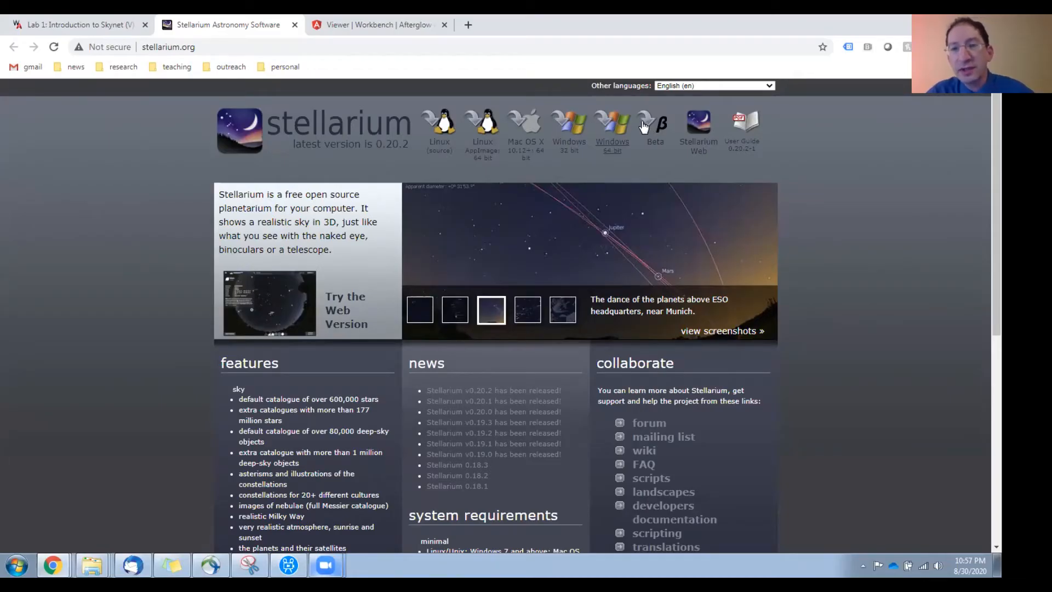
pyautogui.moveTo(645, 124)
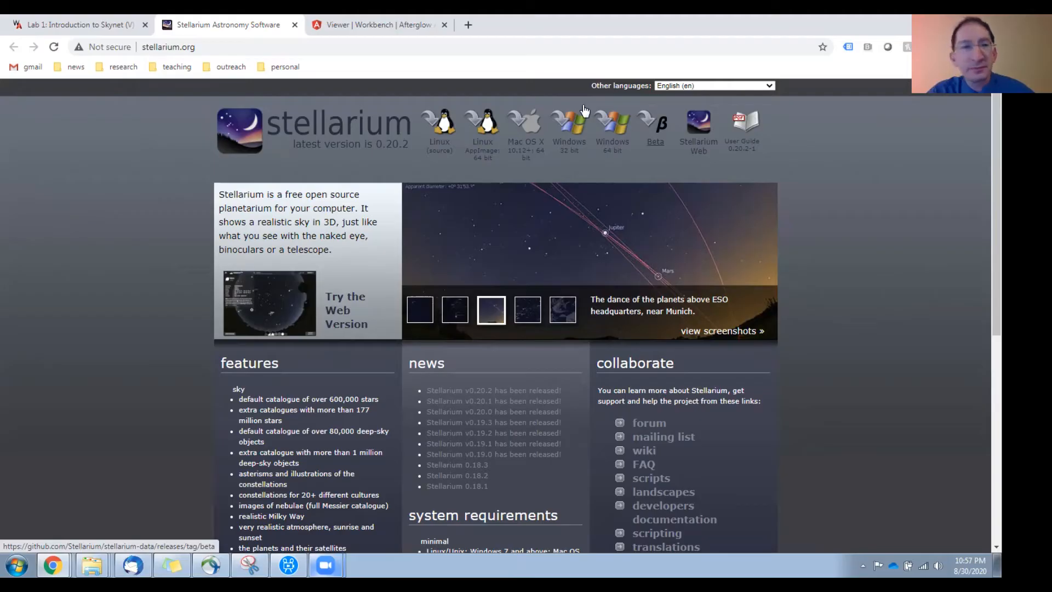
# - Switch back to the Lab 1: Introduction to Skynet assignment on its Stellarium section
pyautogui.click(76, 24)
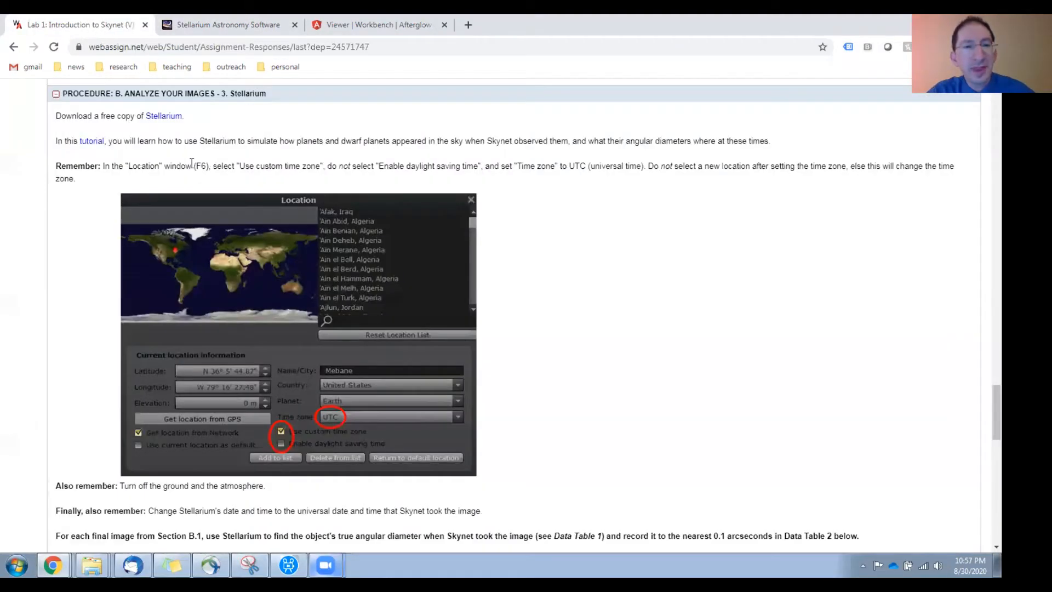
pyautogui.moveTo(94, 157)
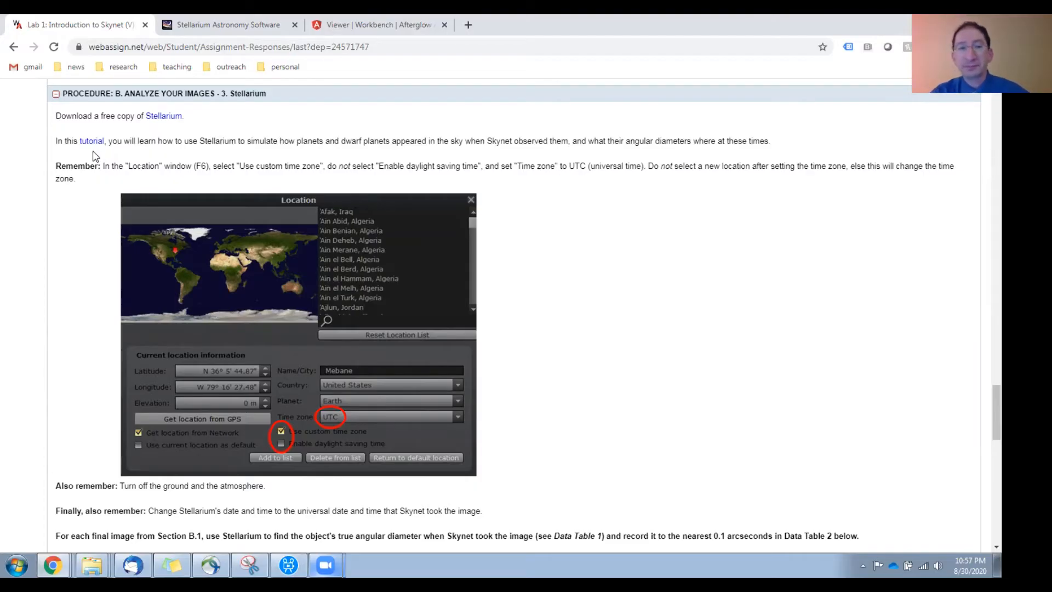
pyautogui.moveTo(208, 204)
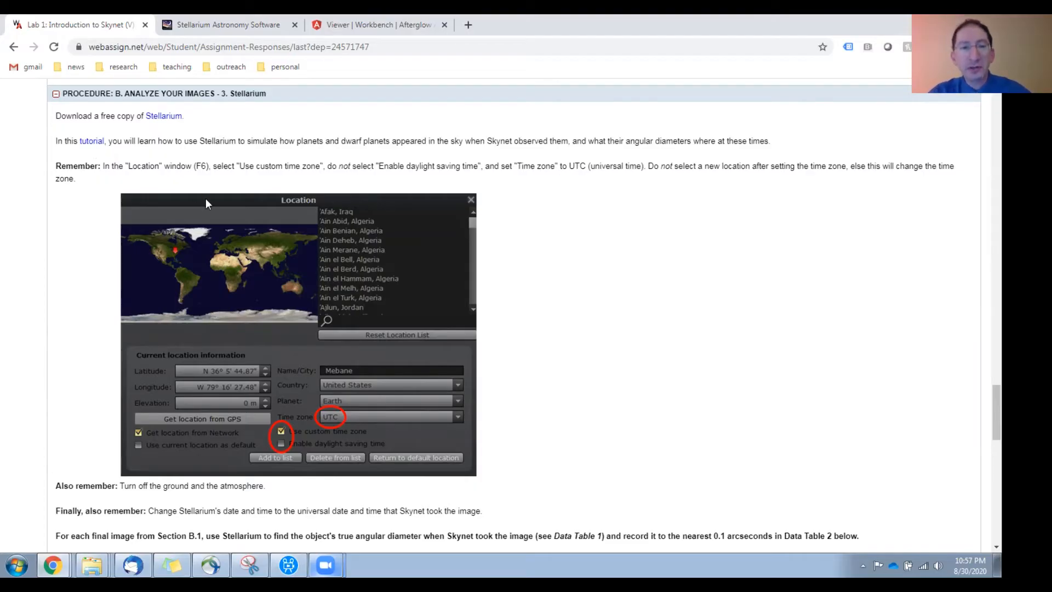
pyautogui.scroll(-3)
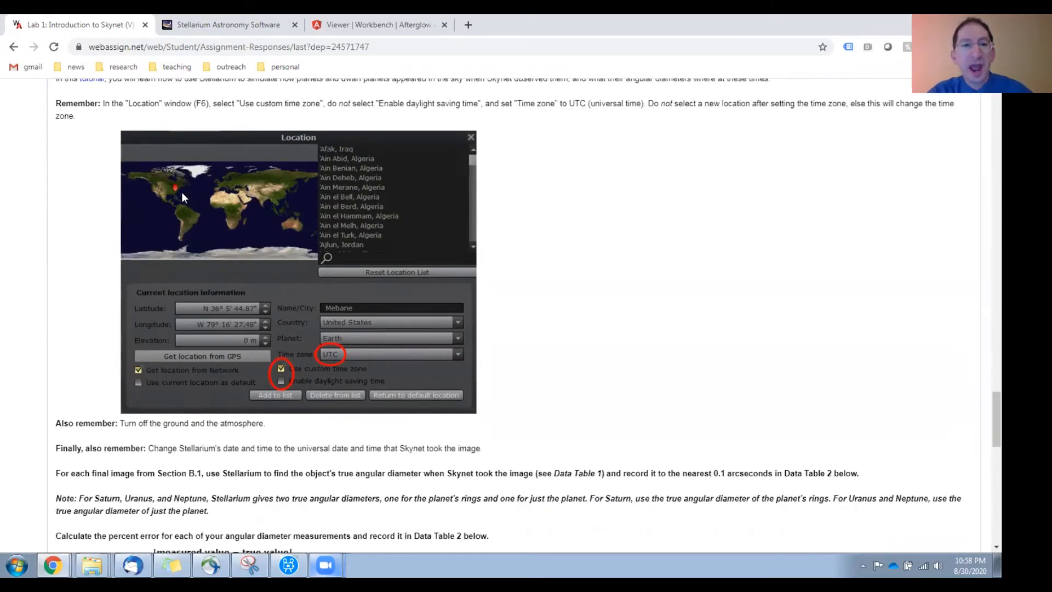
pyautogui.scroll(-3)
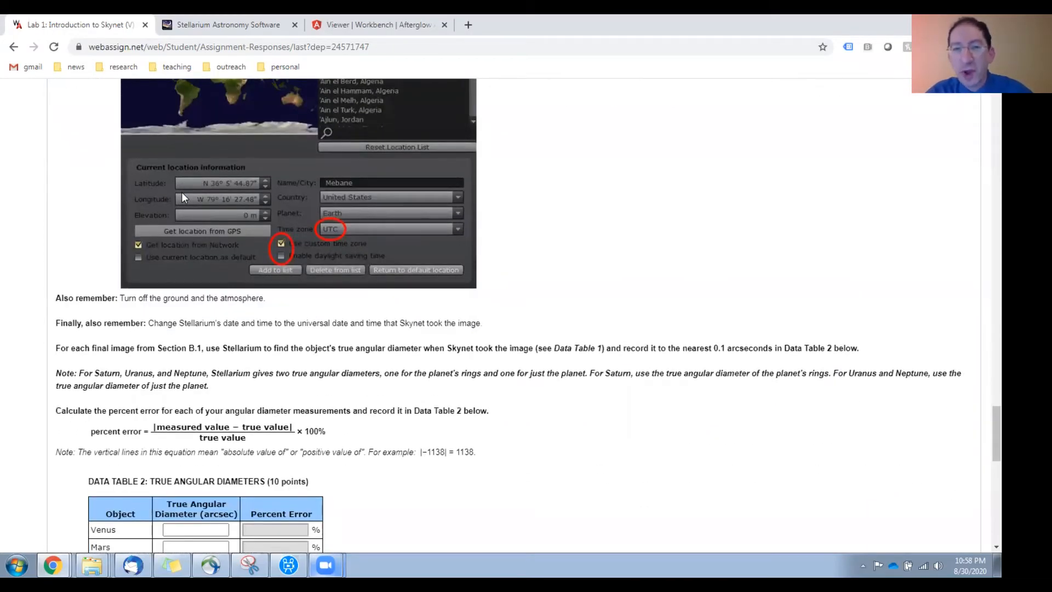
pyautogui.scroll(-3)
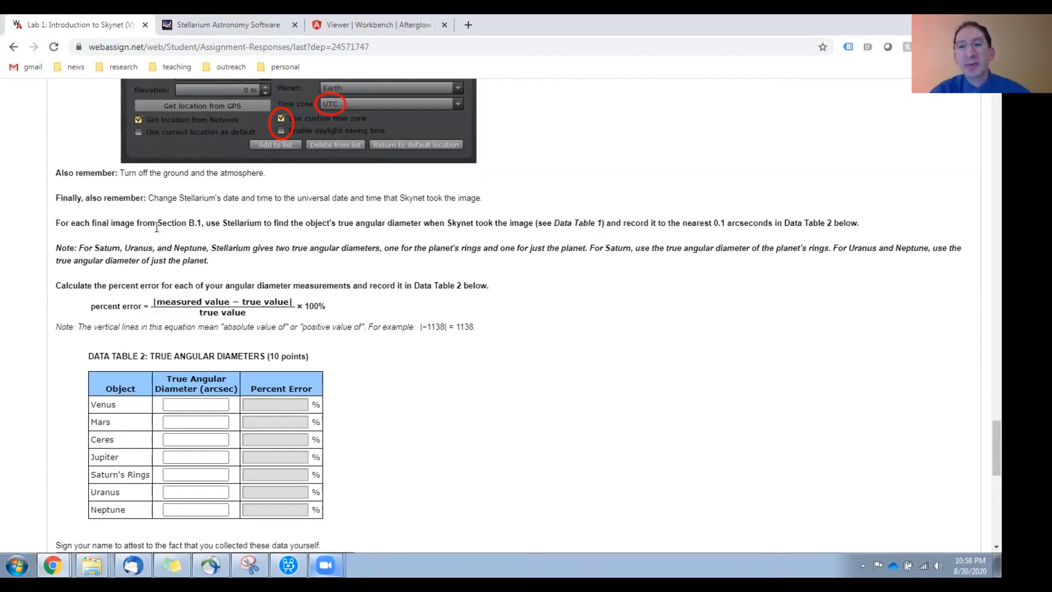
pyautogui.moveTo(715, 235)
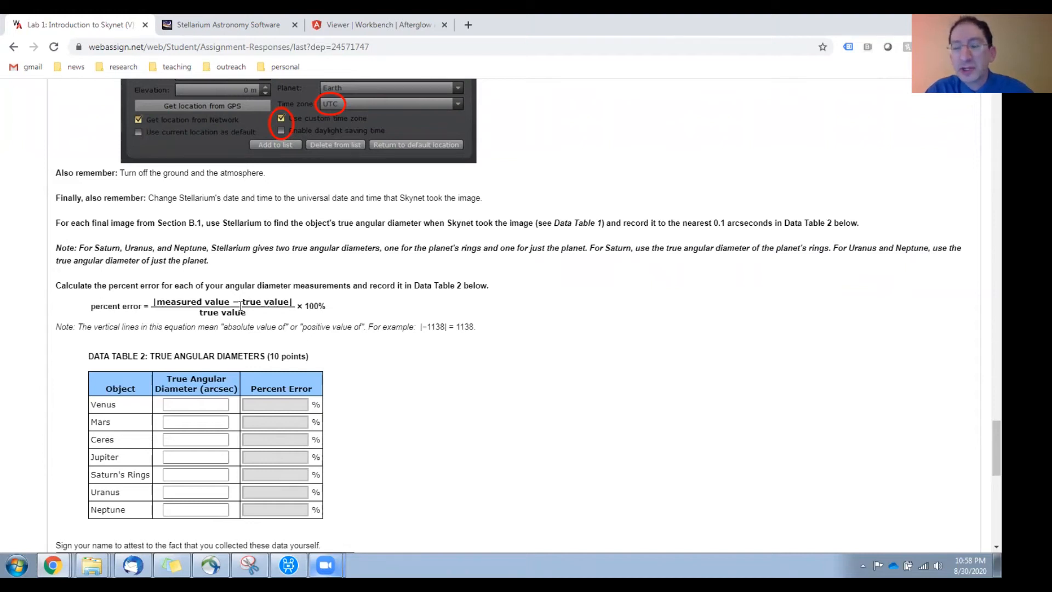
# - Scroll down to the percent error formula and Data Table 2 of true angular diameters
pyautogui.scroll(-3)
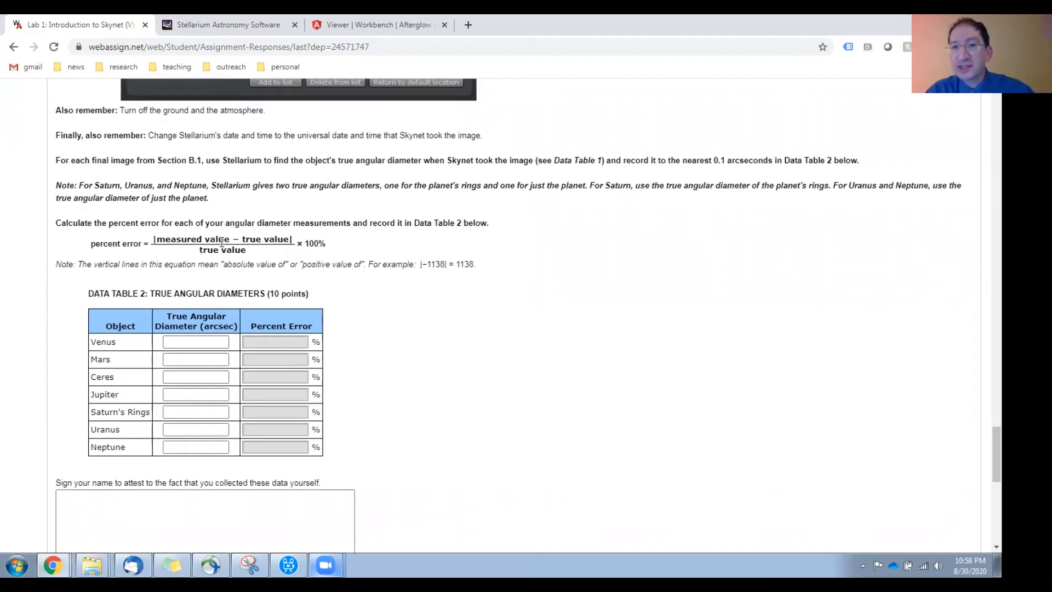
pyautogui.moveTo(235, 240)
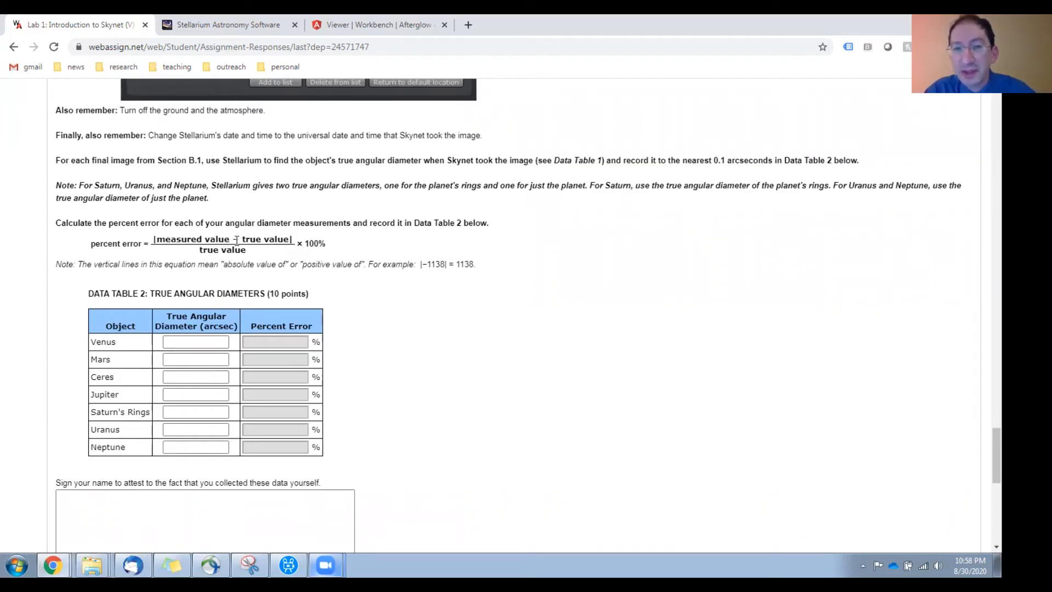
pyautogui.moveTo(193, 357)
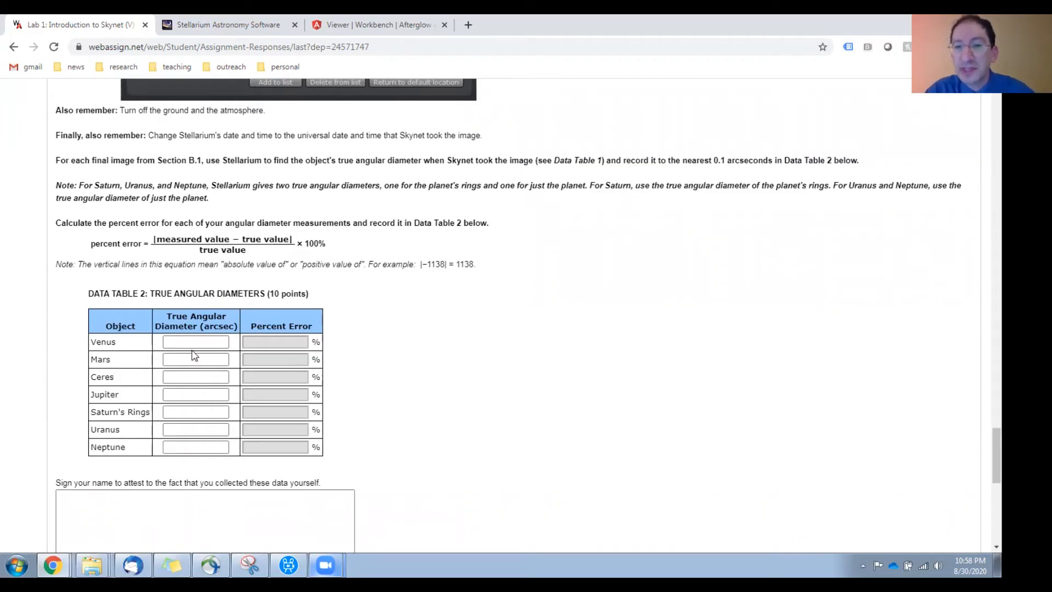
pyautogui.moveTo(219, 250)
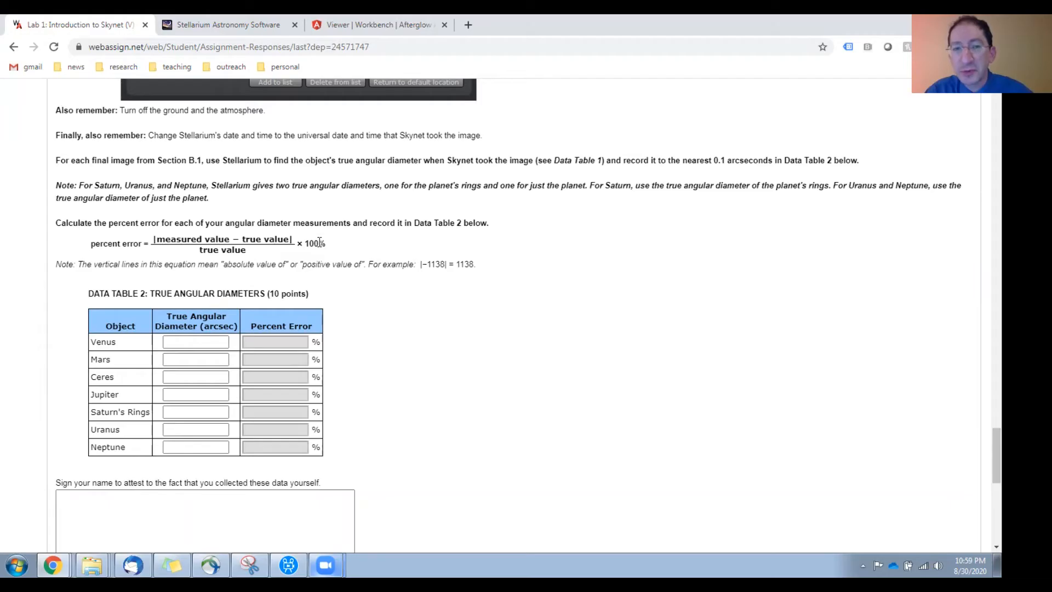
# - Scroll past Data Table 2 to the signature box and the percent-error and error-sources questions
pyautogui.scroll(-3)
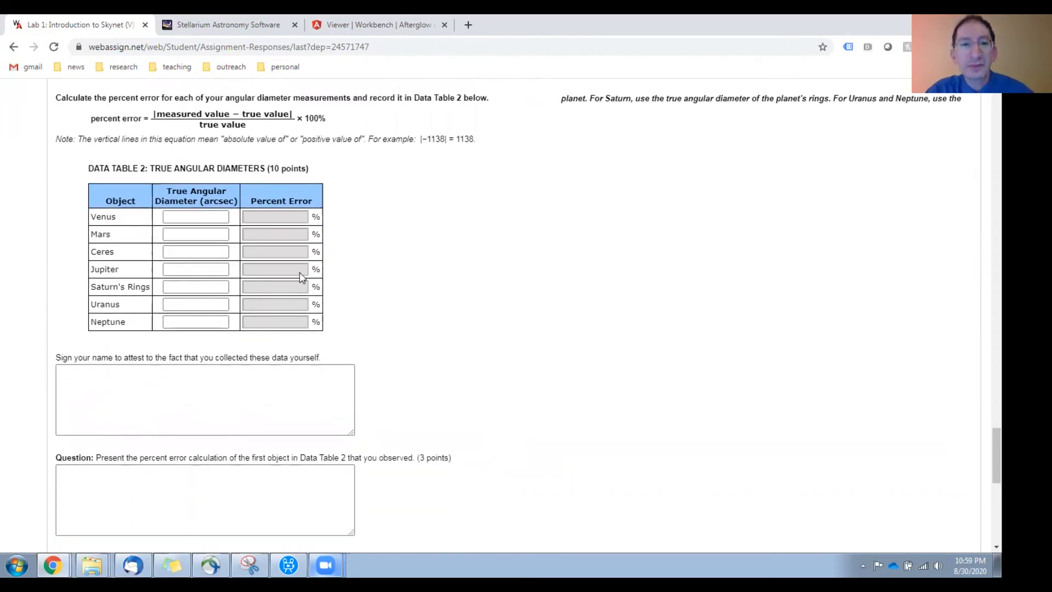
pyautogui.moveTo(293, 304)
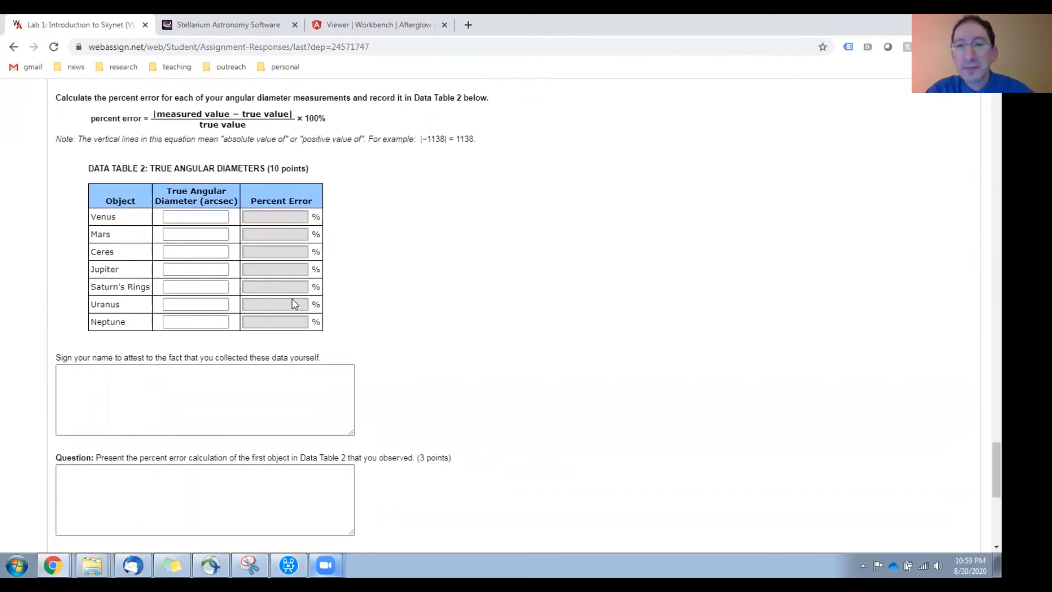
pyautogui.scroll(-3)
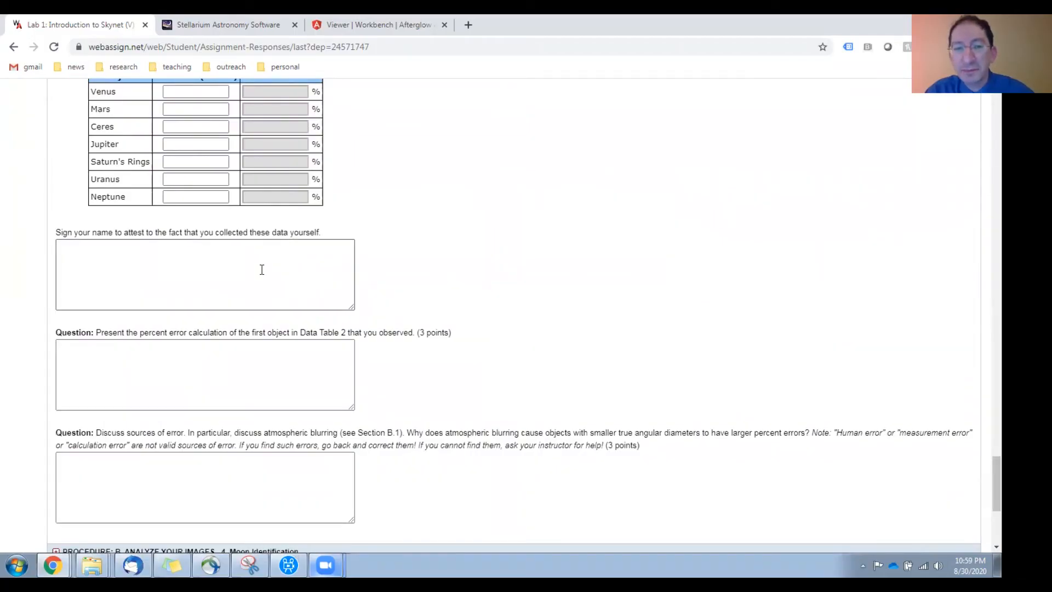
pyautogui.scroll(-3)
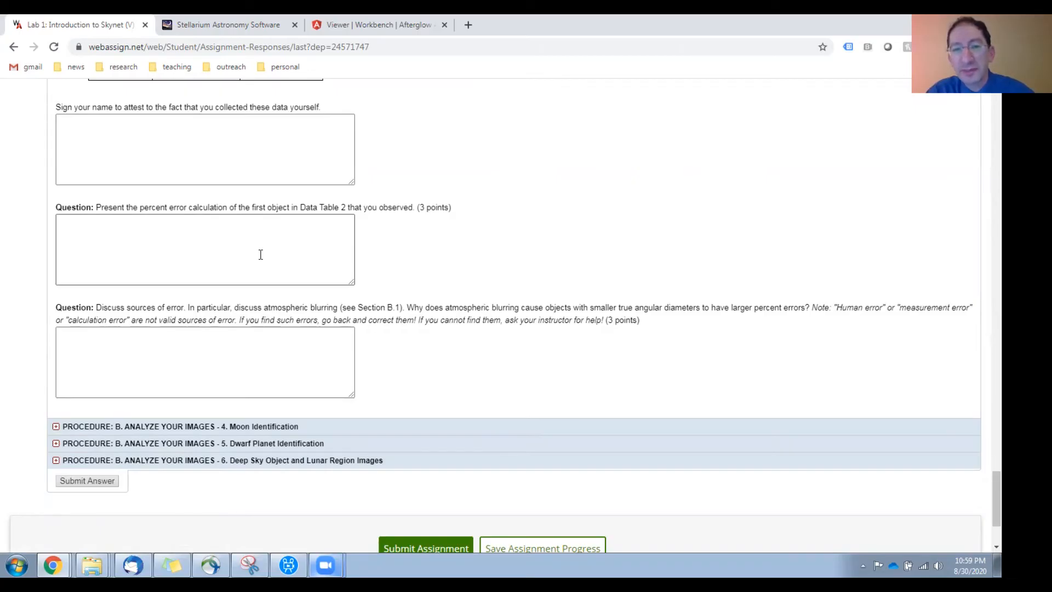
# - Scroll to the bottom showing collapsed parts 4–6 and the Submit Assignment button
pyautogui.scroll(-3)
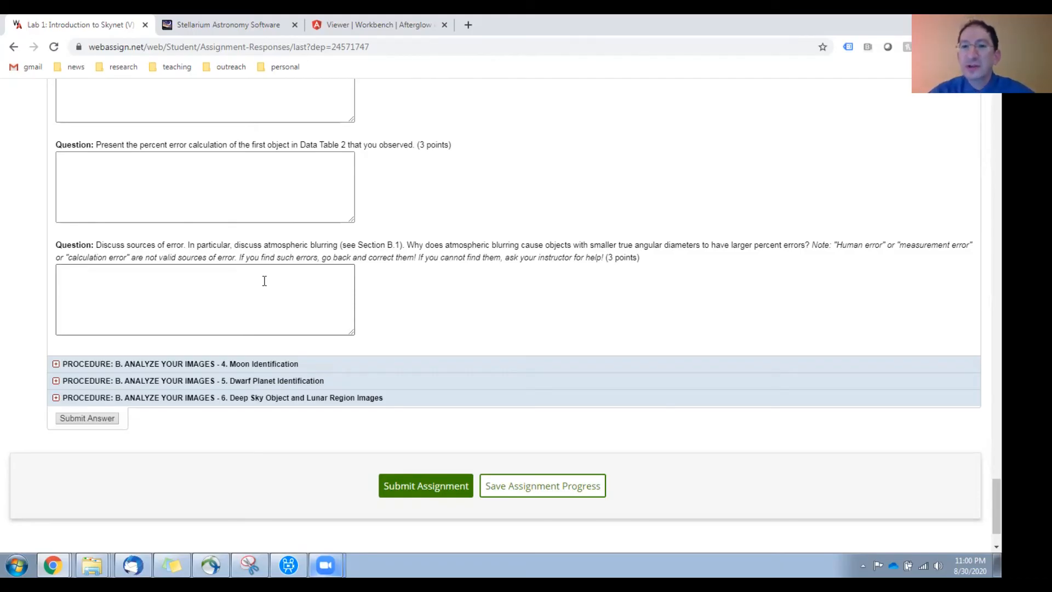
pyautogui.moveTo(880, 260)
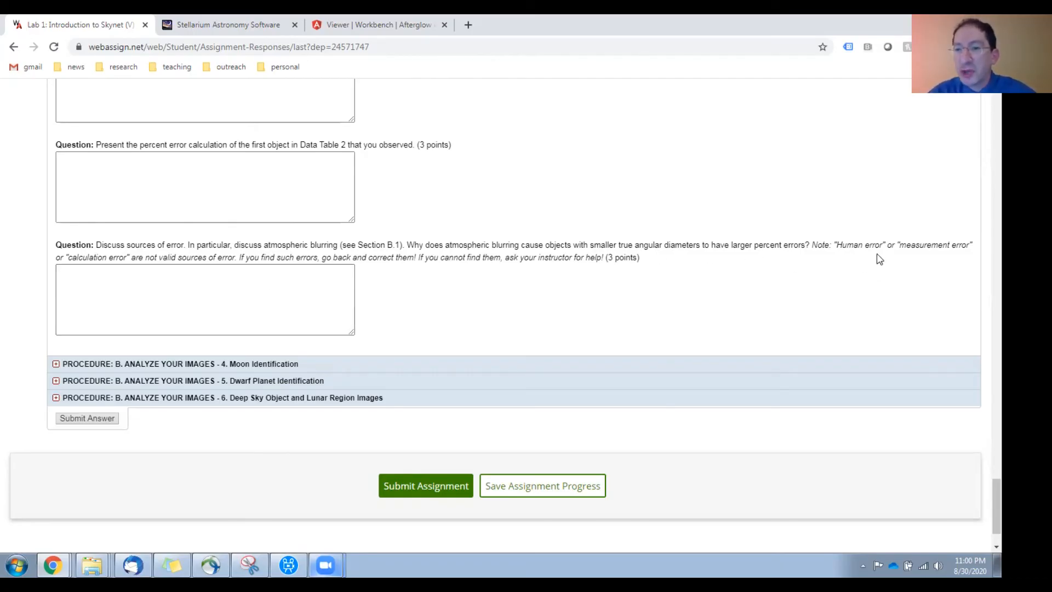
pyautogui.moveTo(710, 273)
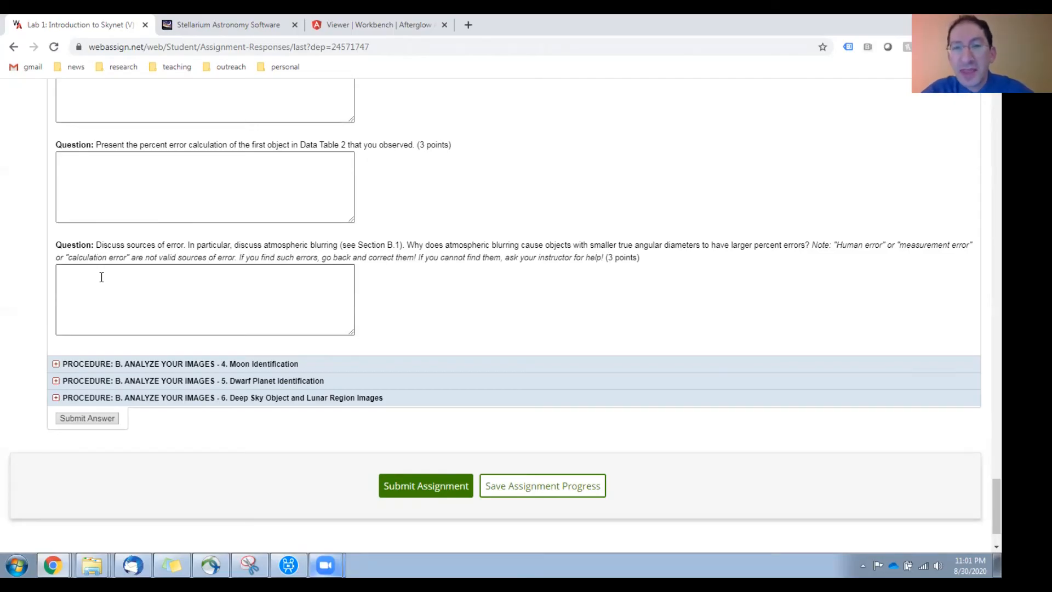
pyautogui.moveTo(141, 293)
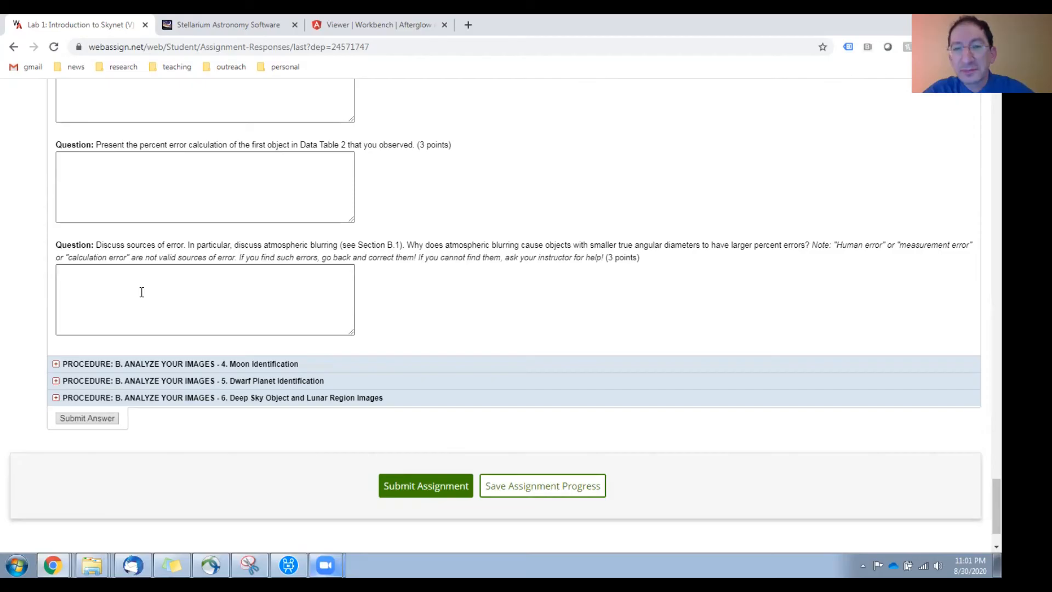
# - Expand Moon Identification and scroll to the Uranus and Saturn moon examples and upload table
pyautogui.scroll(-3)
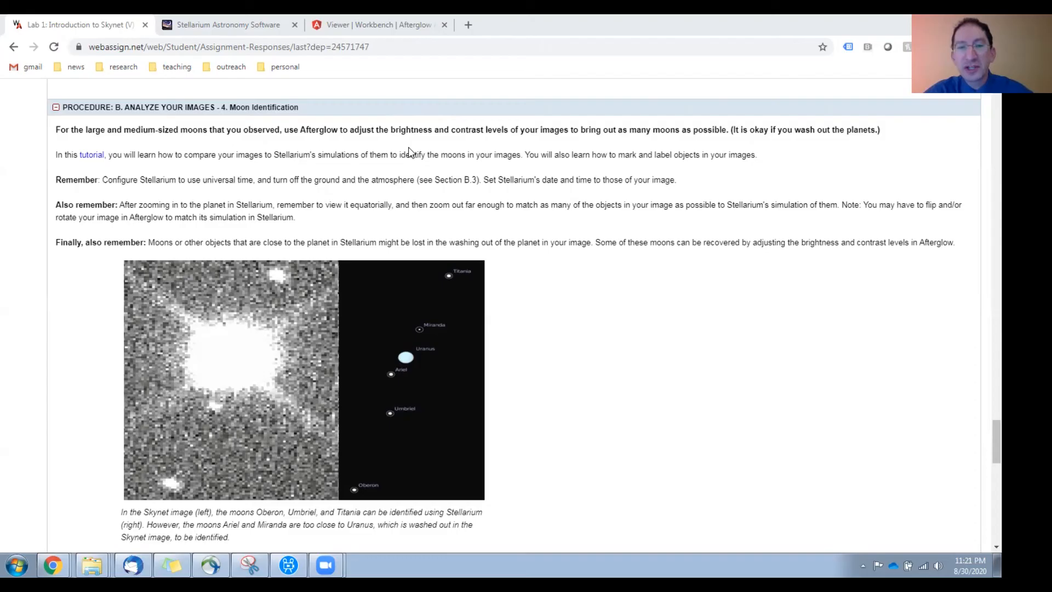
pyautogui.moveTo(185, 427)
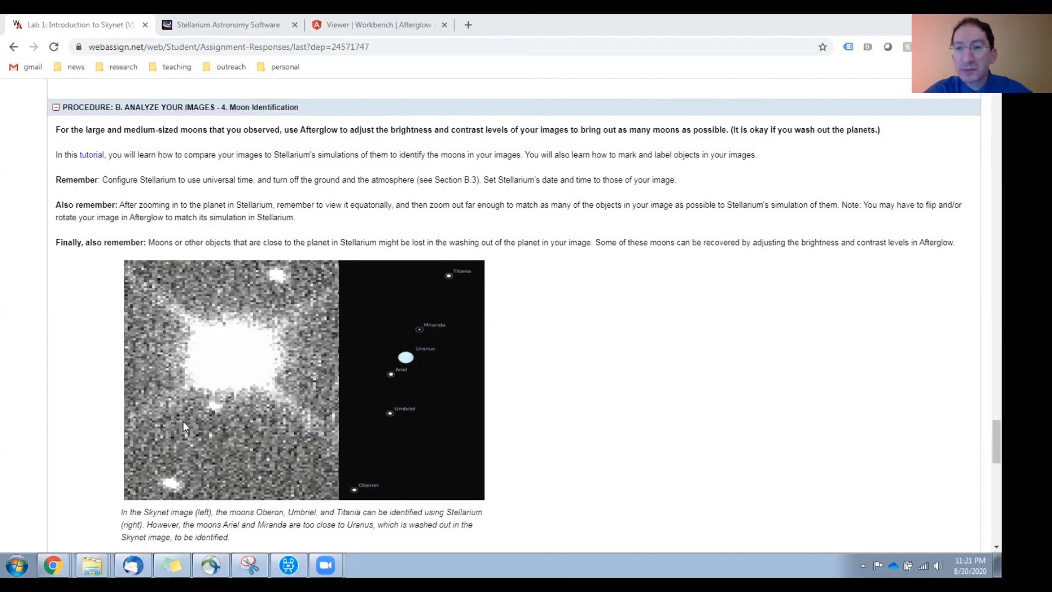
pyautogui.moveTo(433, 353)
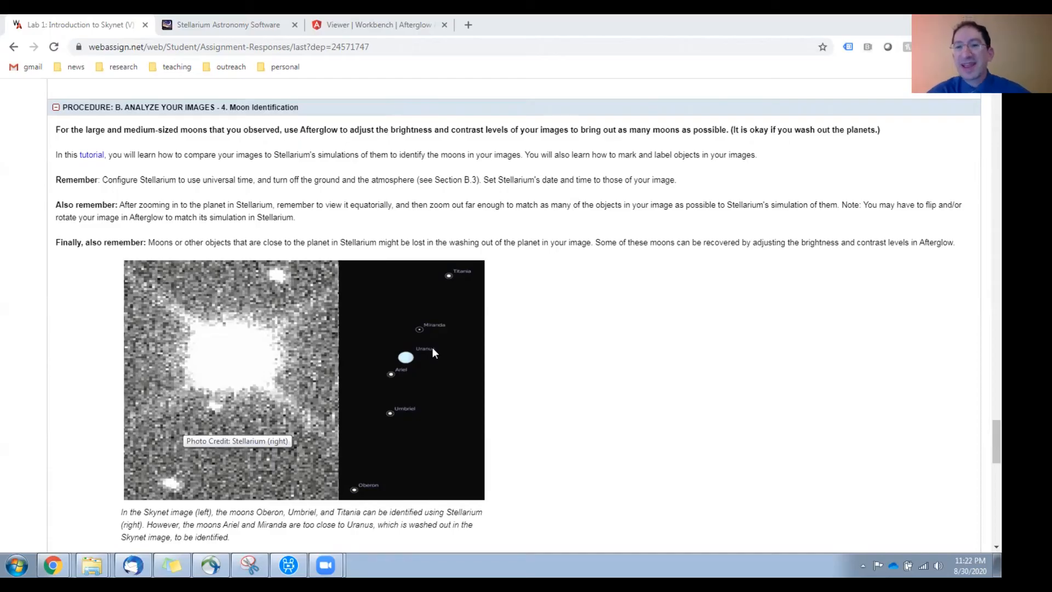
pyautogui.moveTo(406, 328)
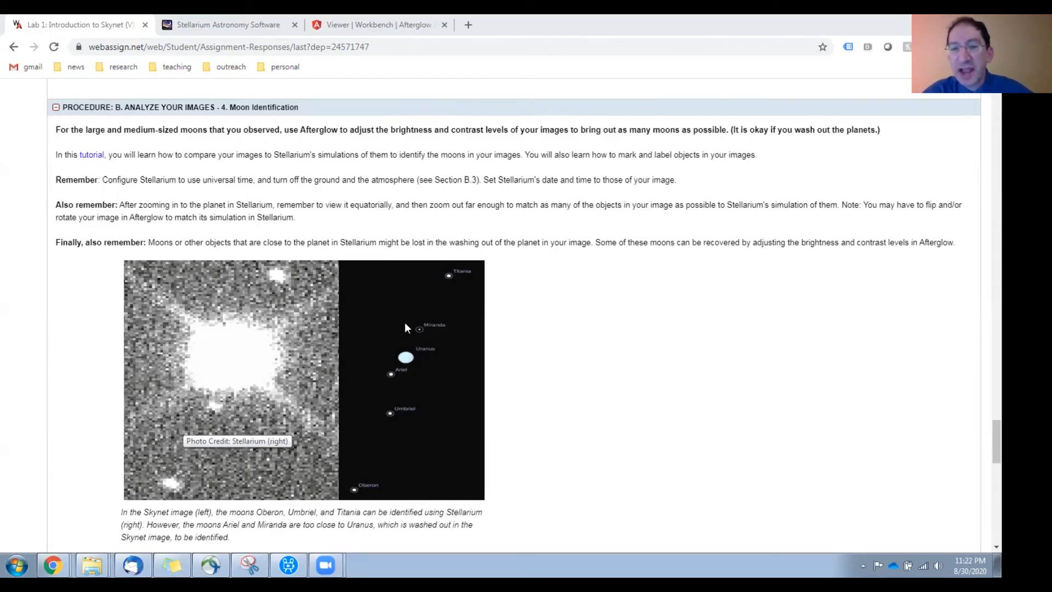
pyautogui.moveTo(415, 319)
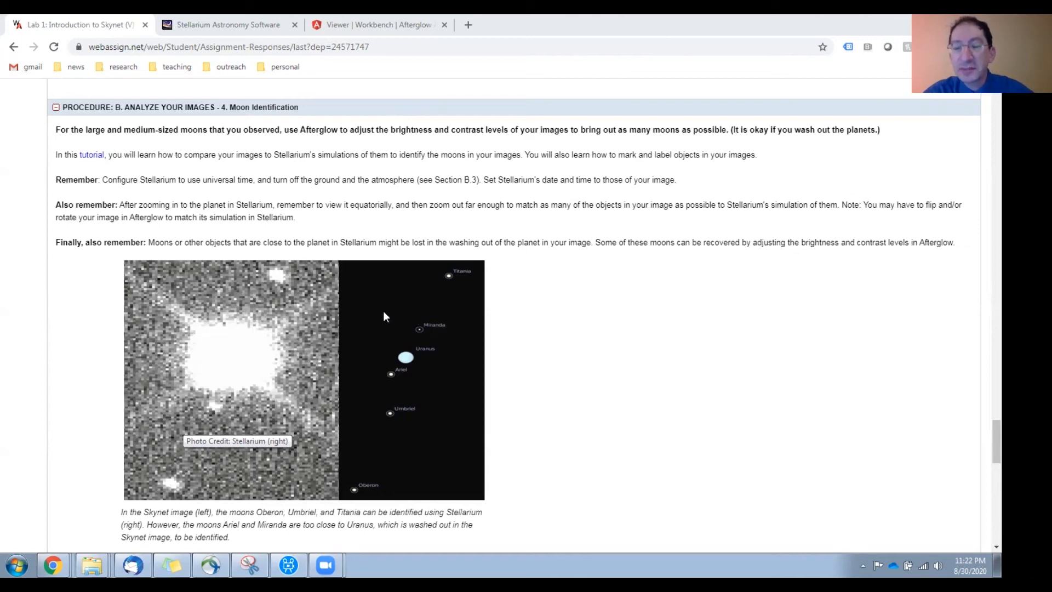
pyautogui.moveTo(353, 389)
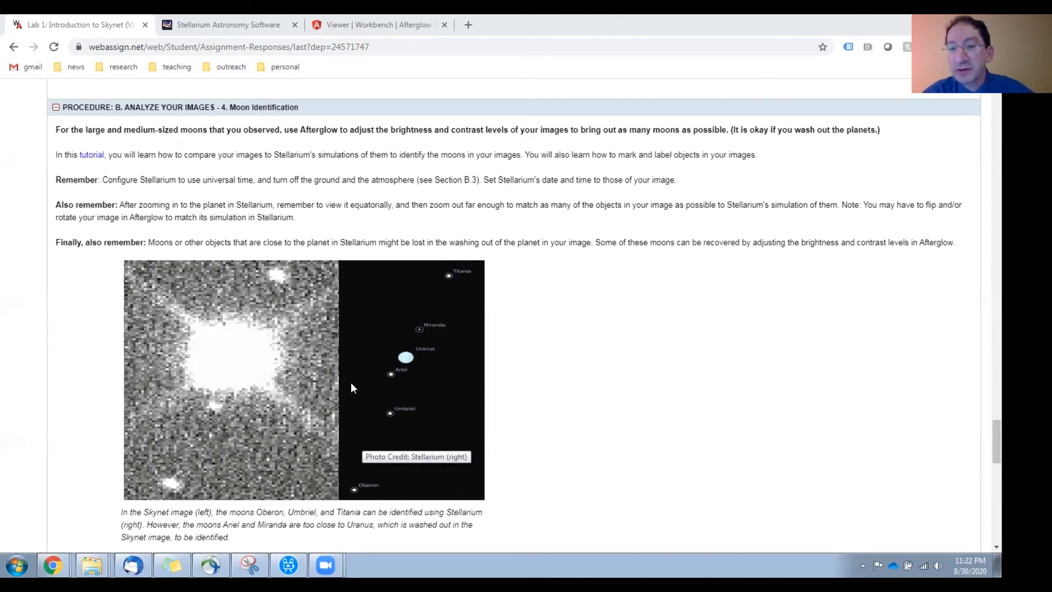
pyautogui.moveTo(380, 330)
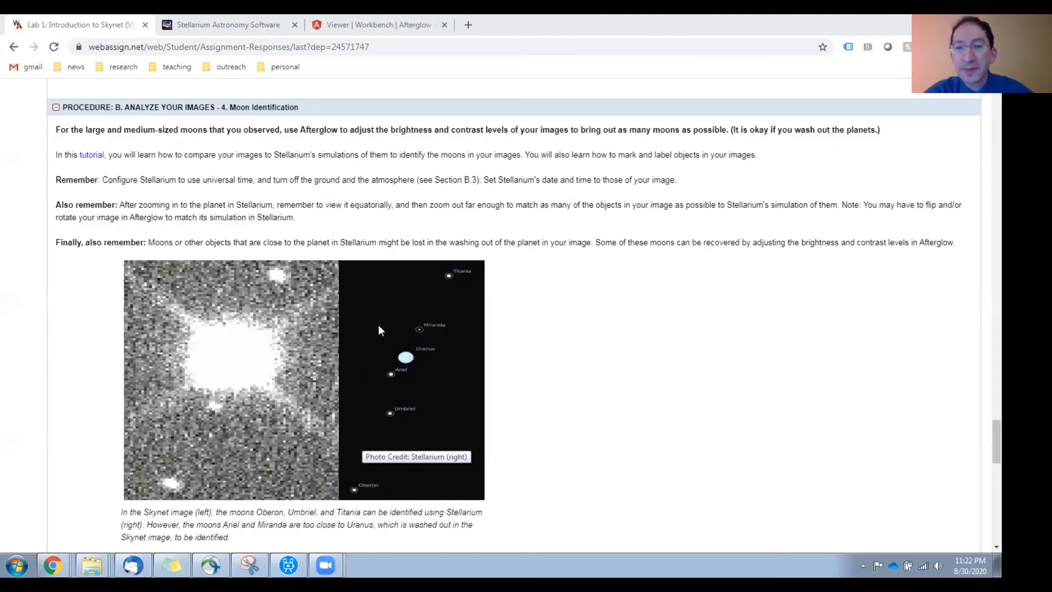
pyautogui.moveTo(438, 319)
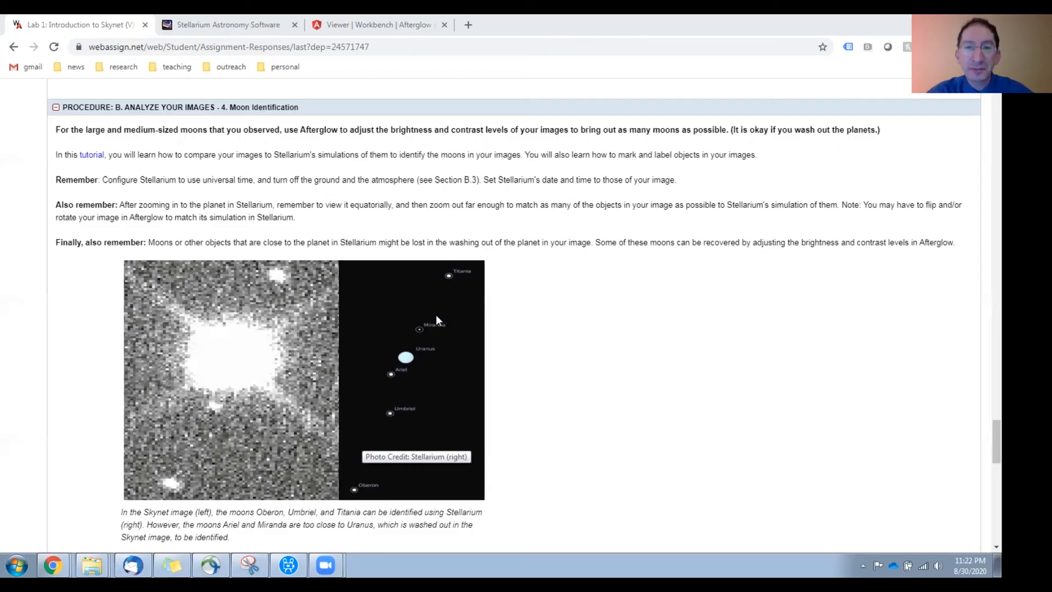
pyautogui.moveTo(93, 166)
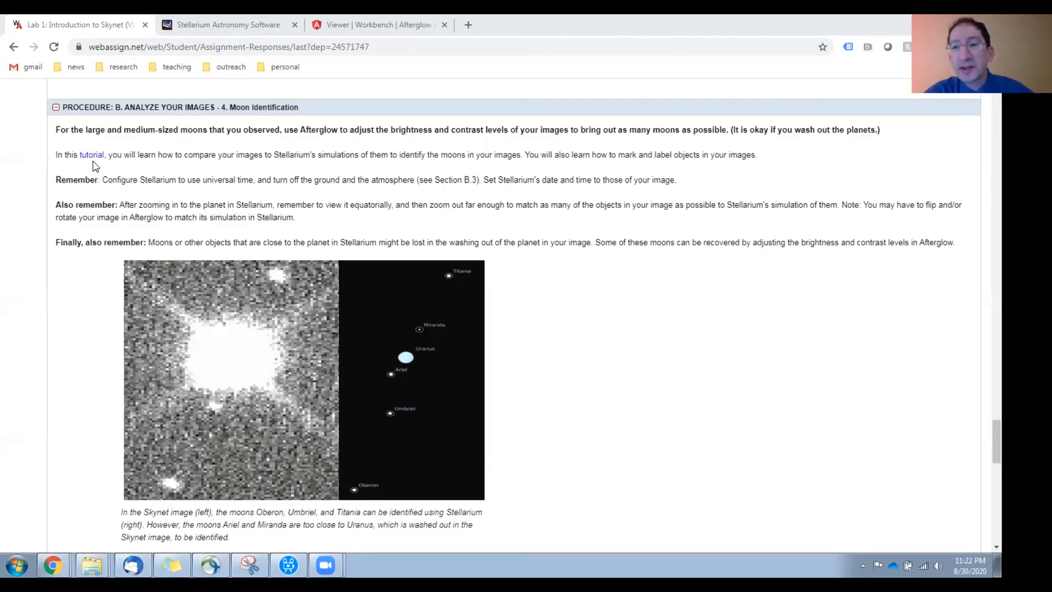
pyautogui.moveTo(571, 177)
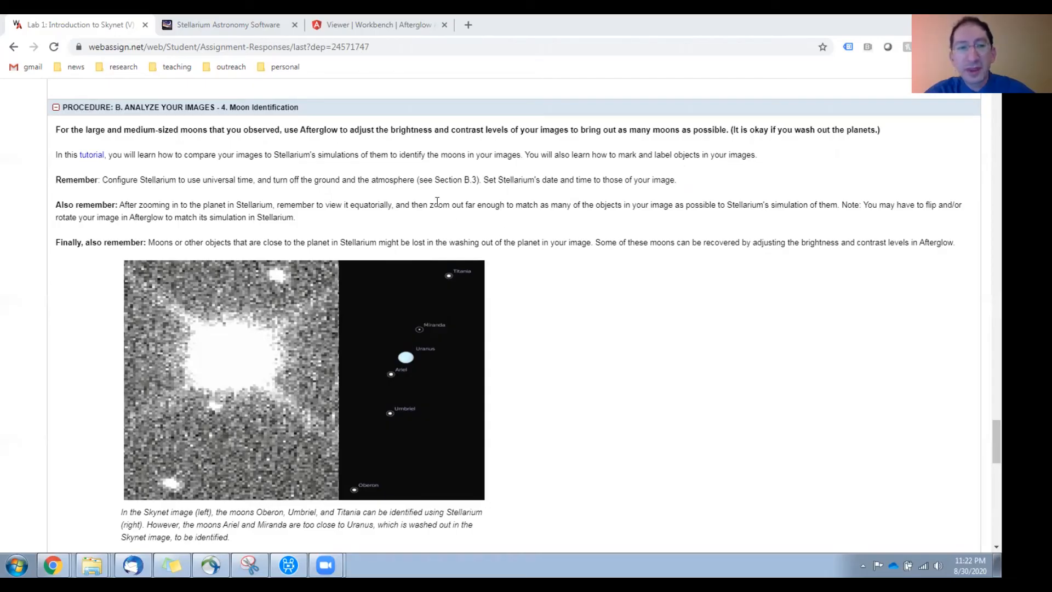
pyautogui.moveTo(233, 243)
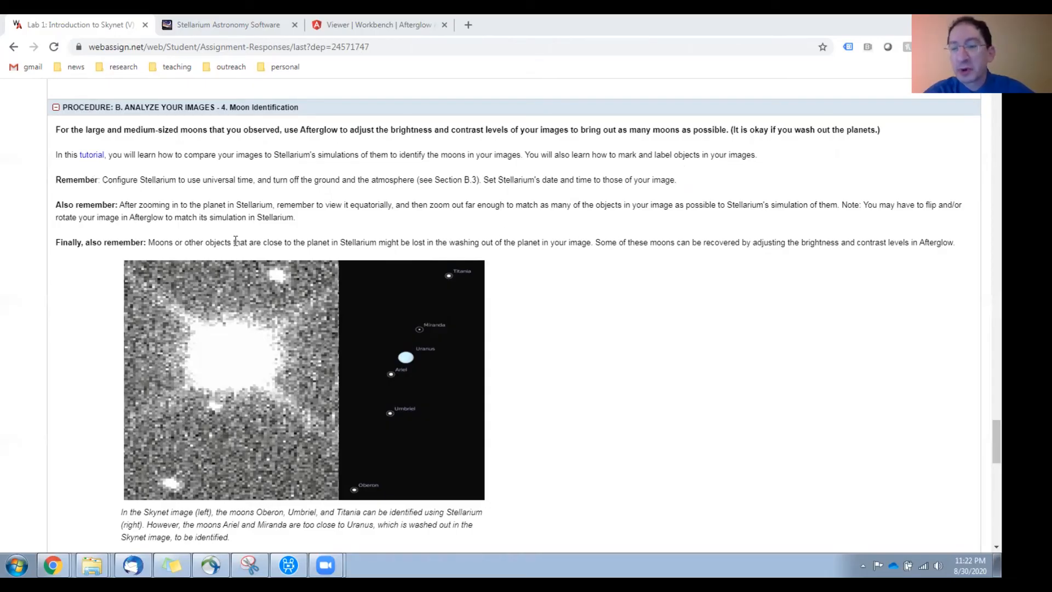
pyautogui.moveTo(495, 270)
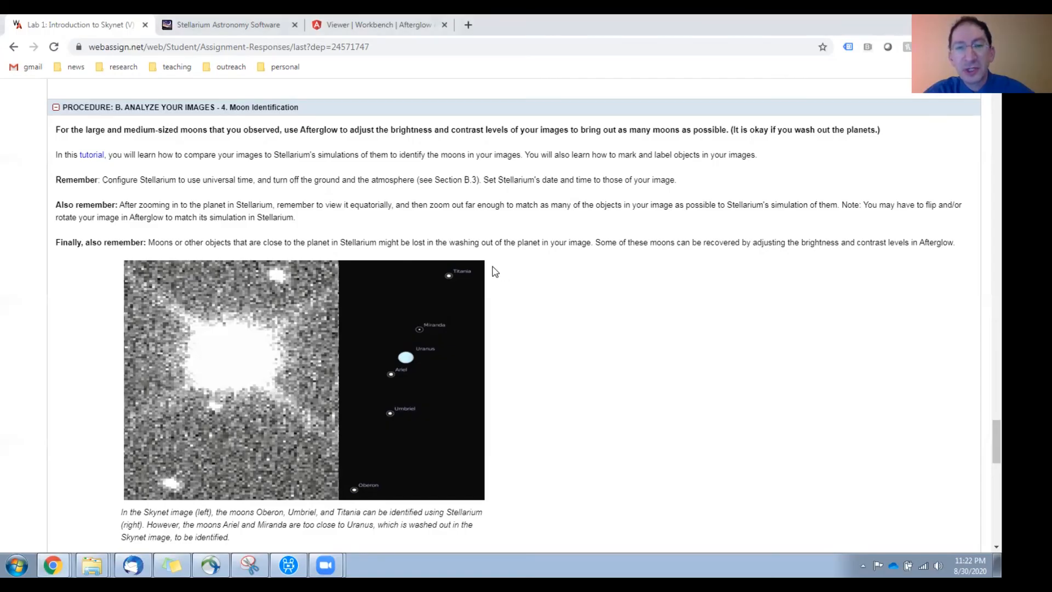
pyautogui.scroll(-3)
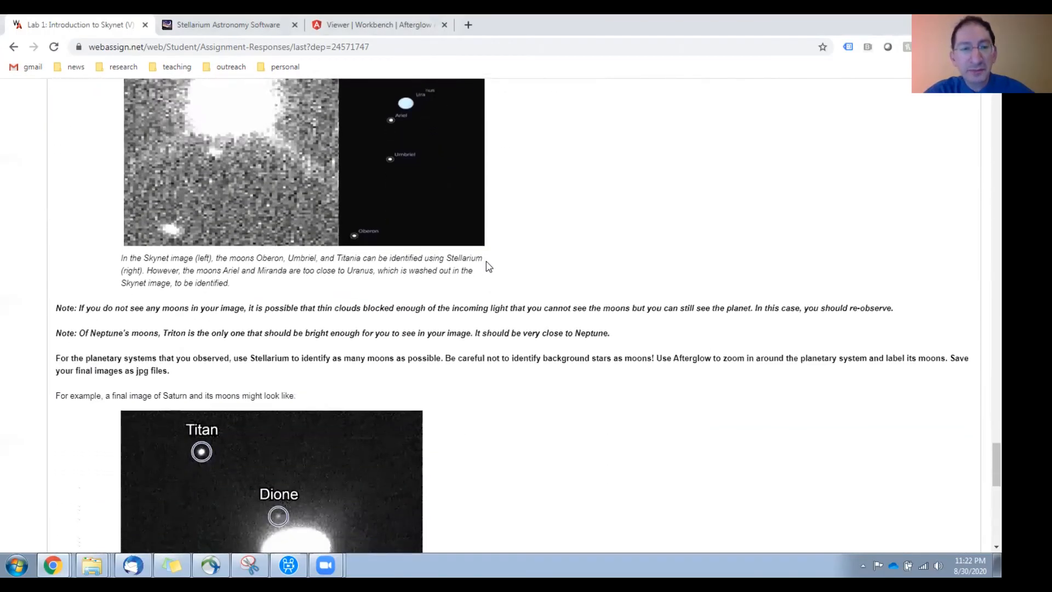
pyautogui.scroll(-3)
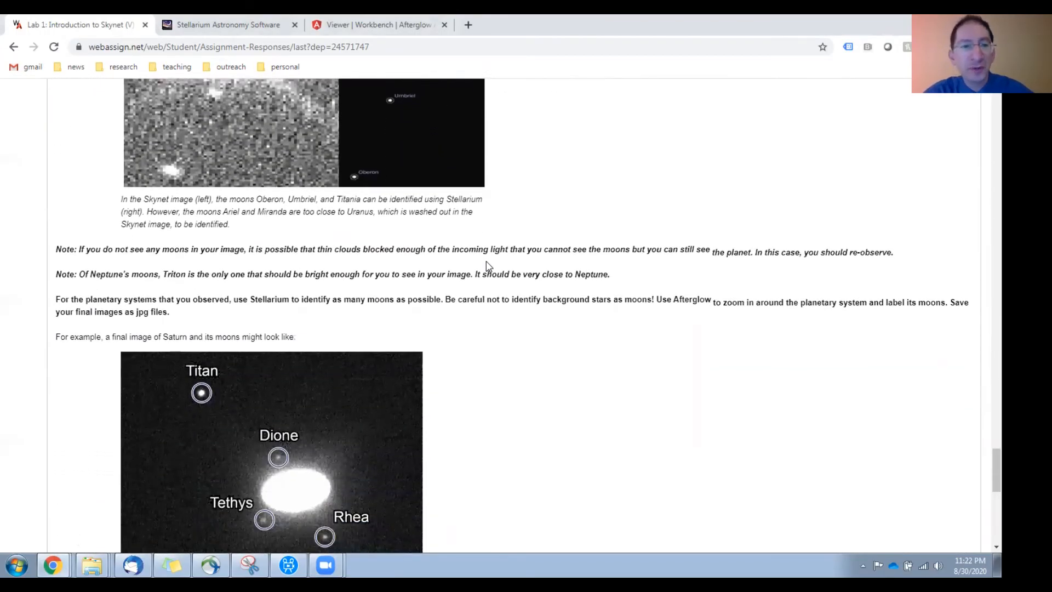
pyautogui.scroll(-3)
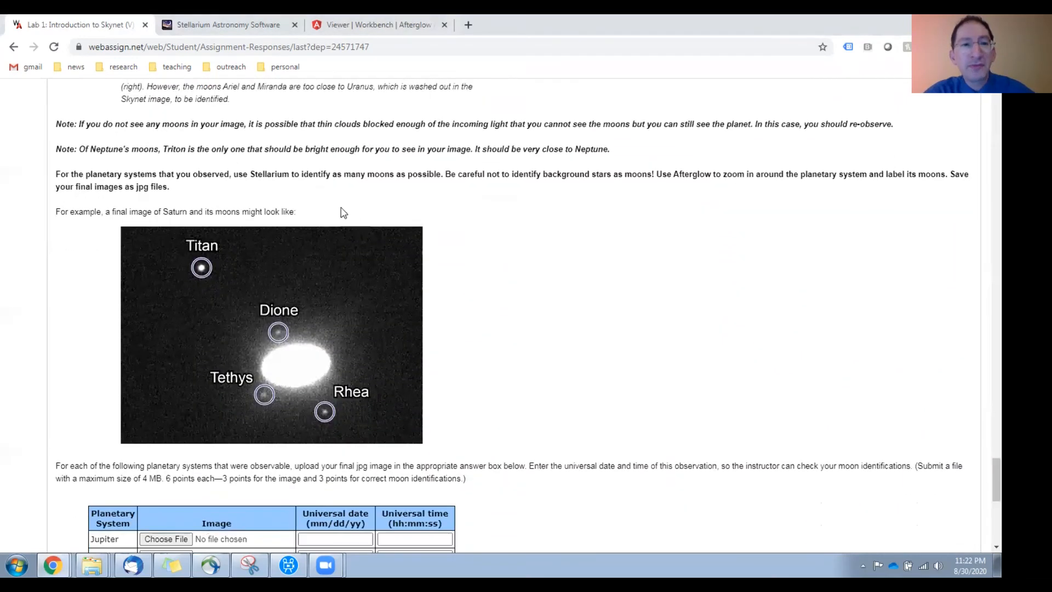
pyautogui.moveTo(231, 133)
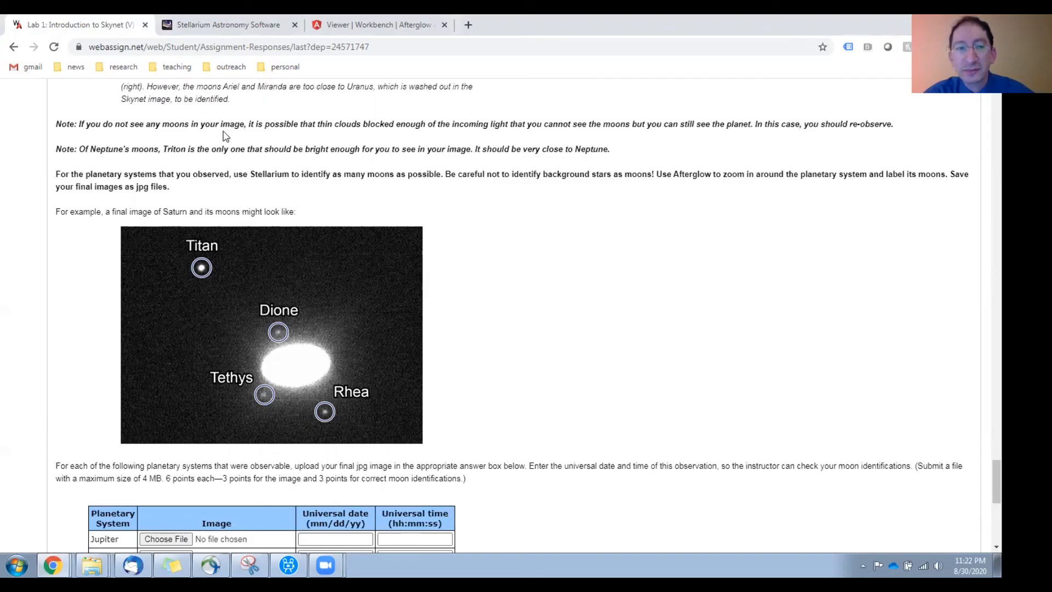
pyautogui.moveTo(163, 165)
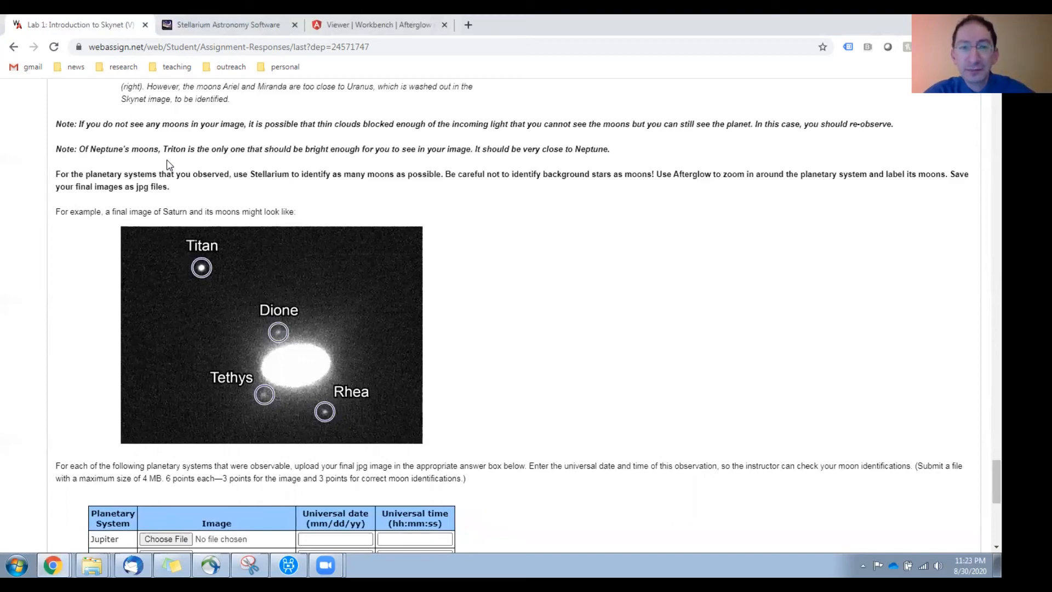
pyautogui.moveTo(192, 191)
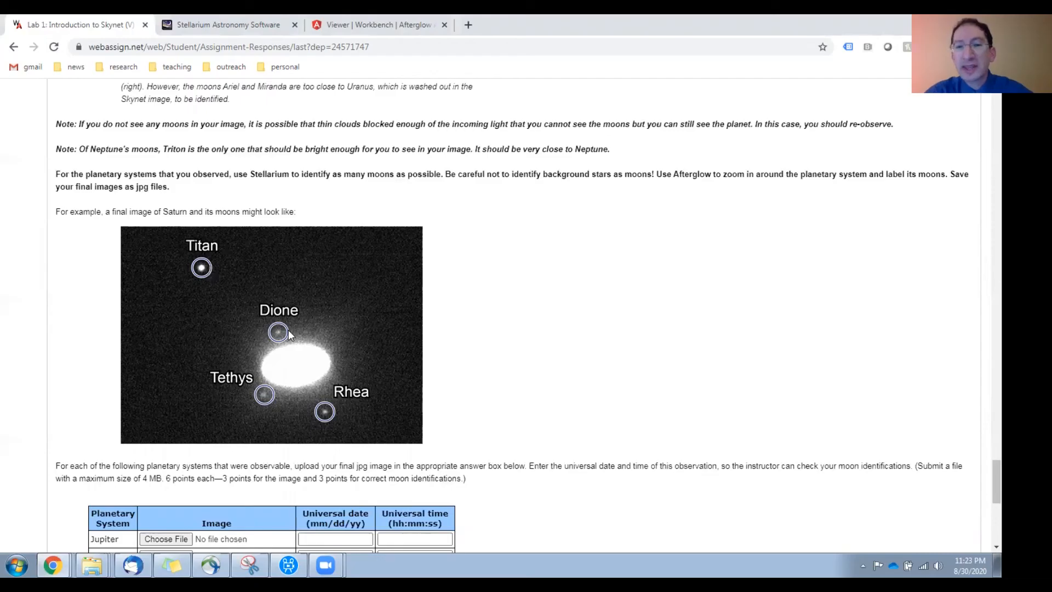
pyautogui.moveTo(343, 283)
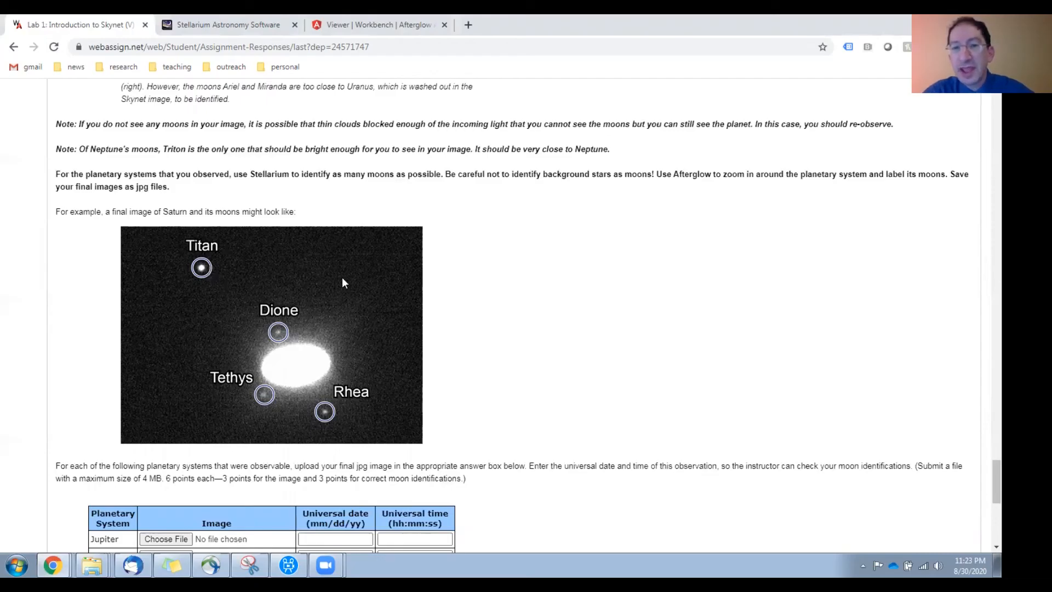
pyautogui.moveTo(356, 375)
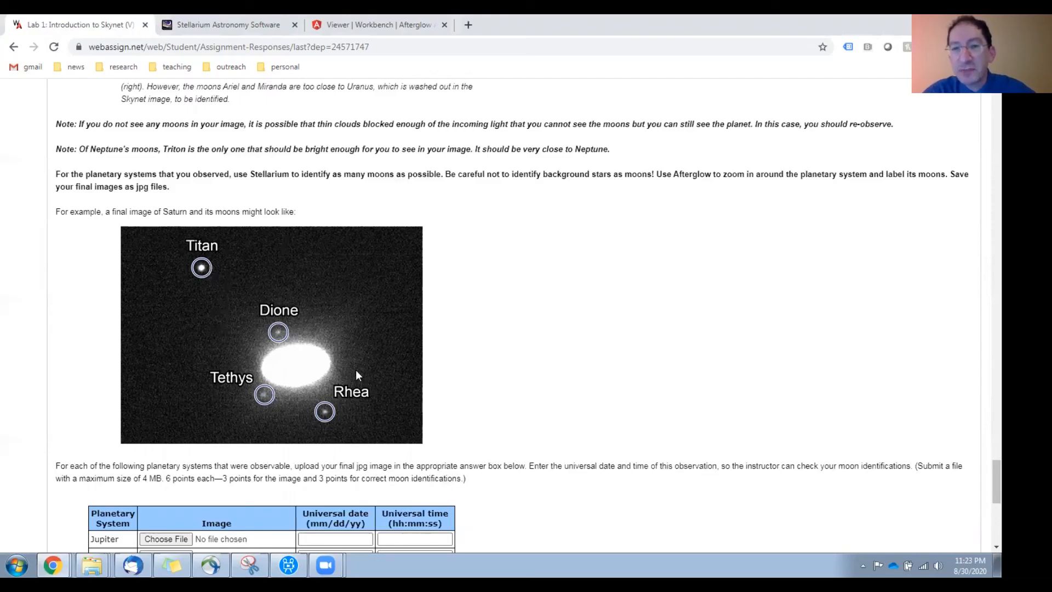
pyautogui.scroll(-3)
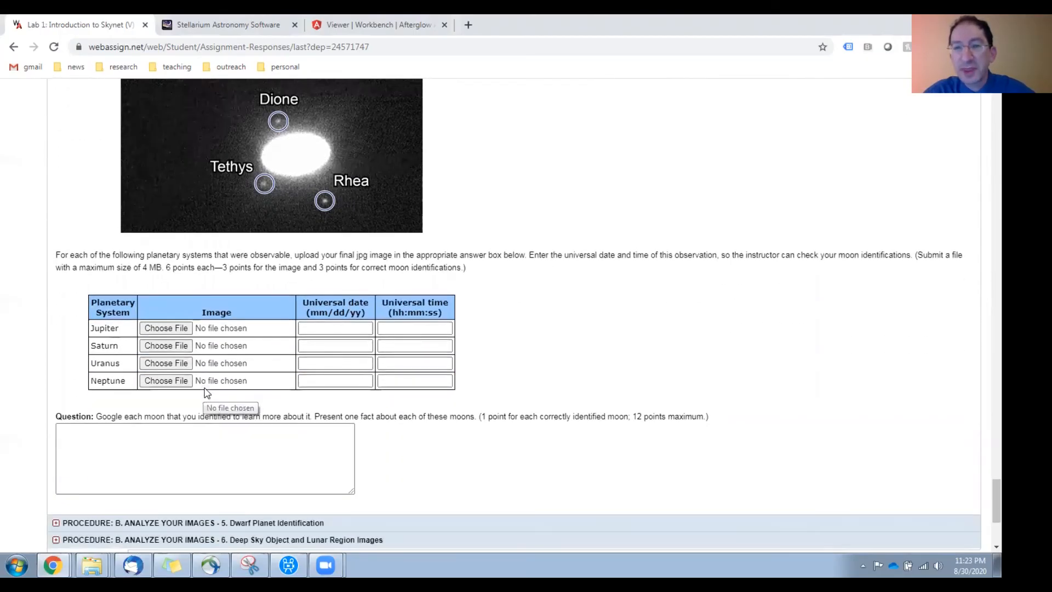
pyautogui.scroll(-3)
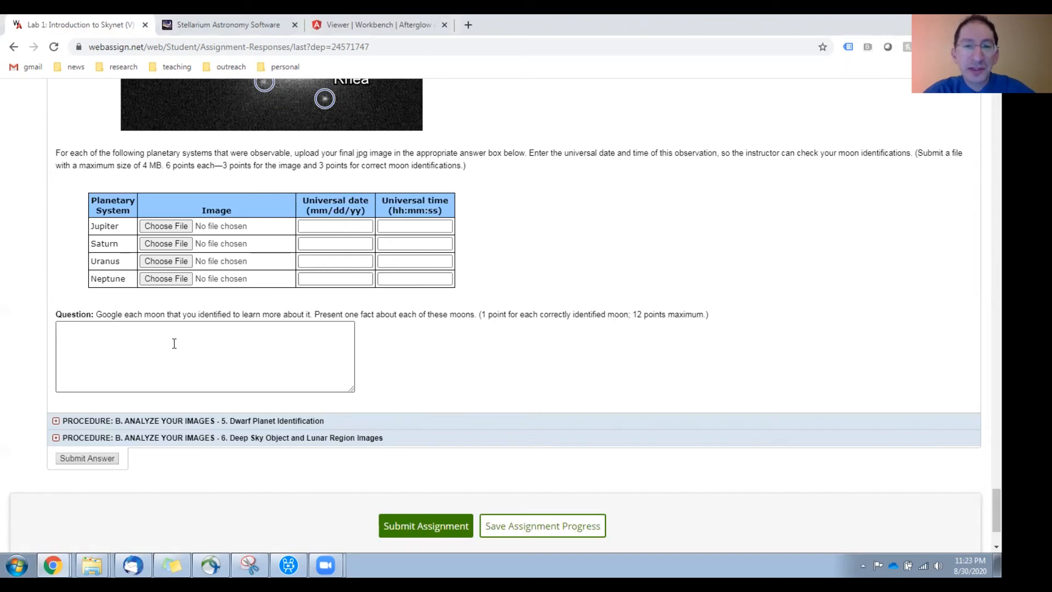
pyautogui.moveTo(360, 359)
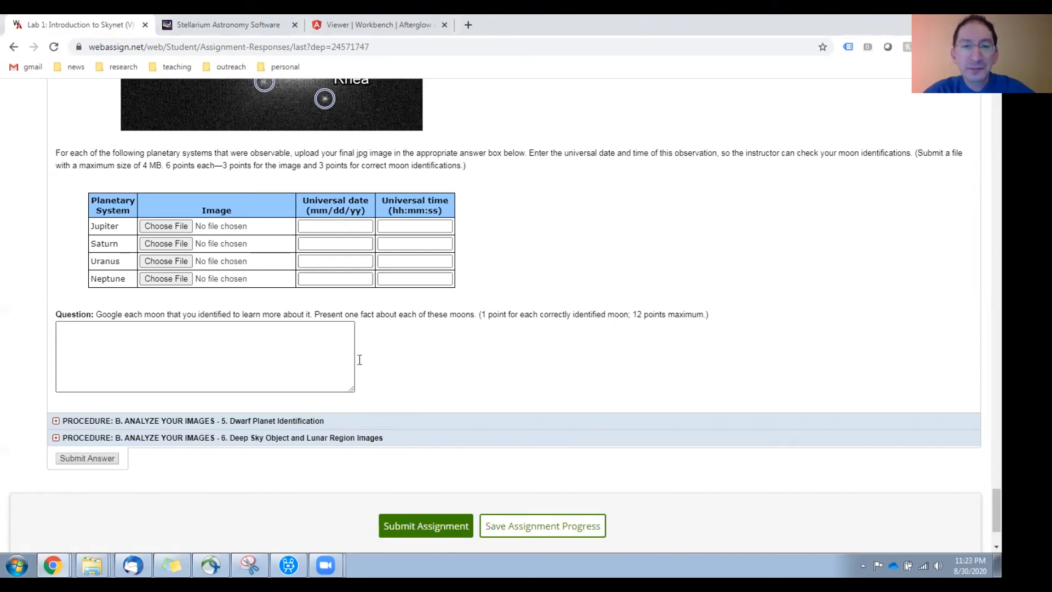
pyautogui.scroll(-3)
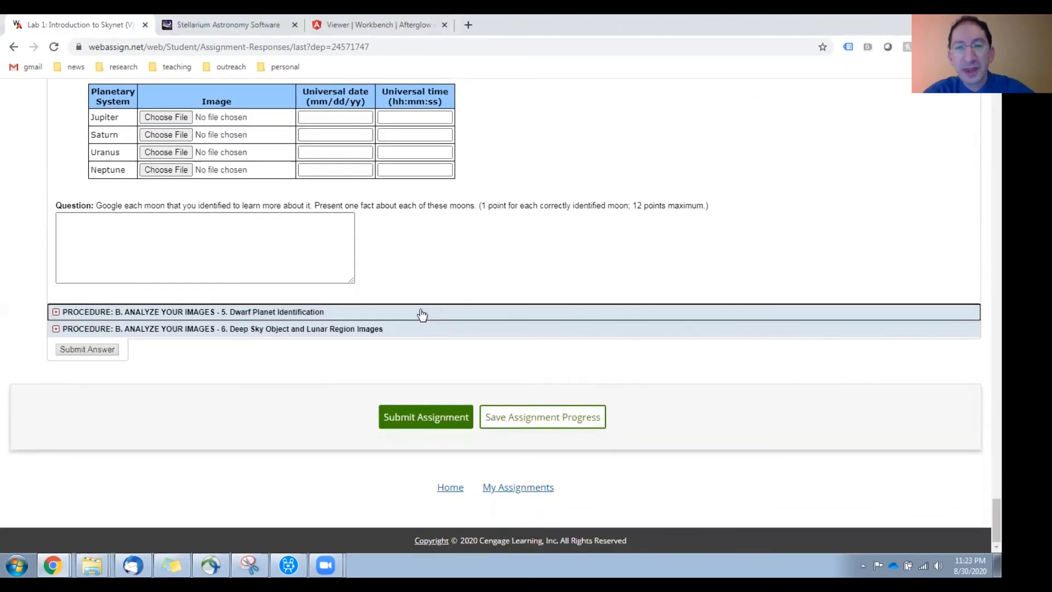
# - Expand '5. Dwarf Planet Identification' and bring the Pluto and DSS example images into view
pyautogui.click(56, 311)
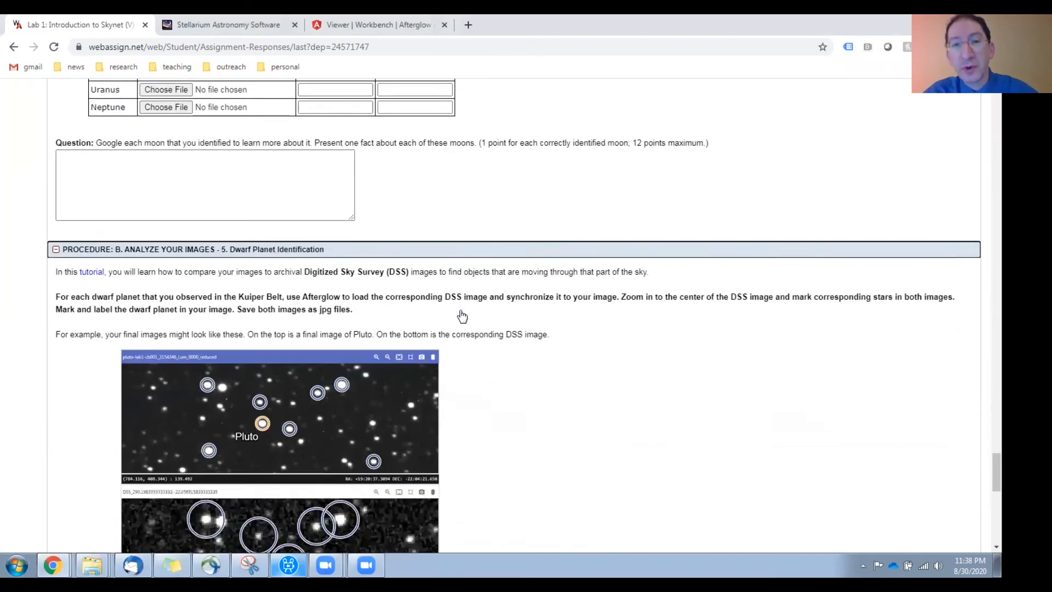
pyautogui.scroll(-3)
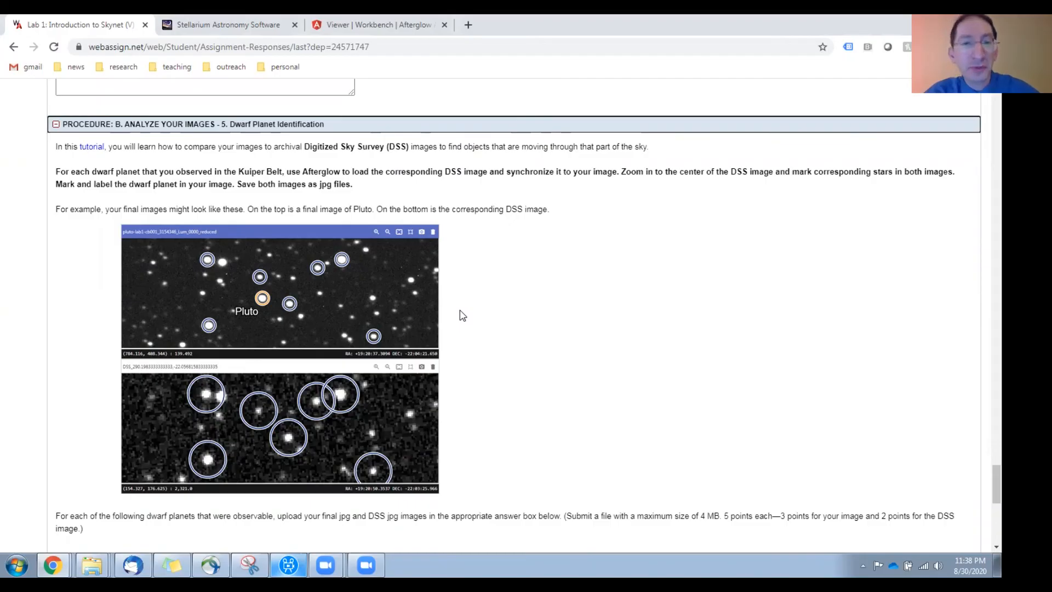
pyautogui.moveTo(286, 245)
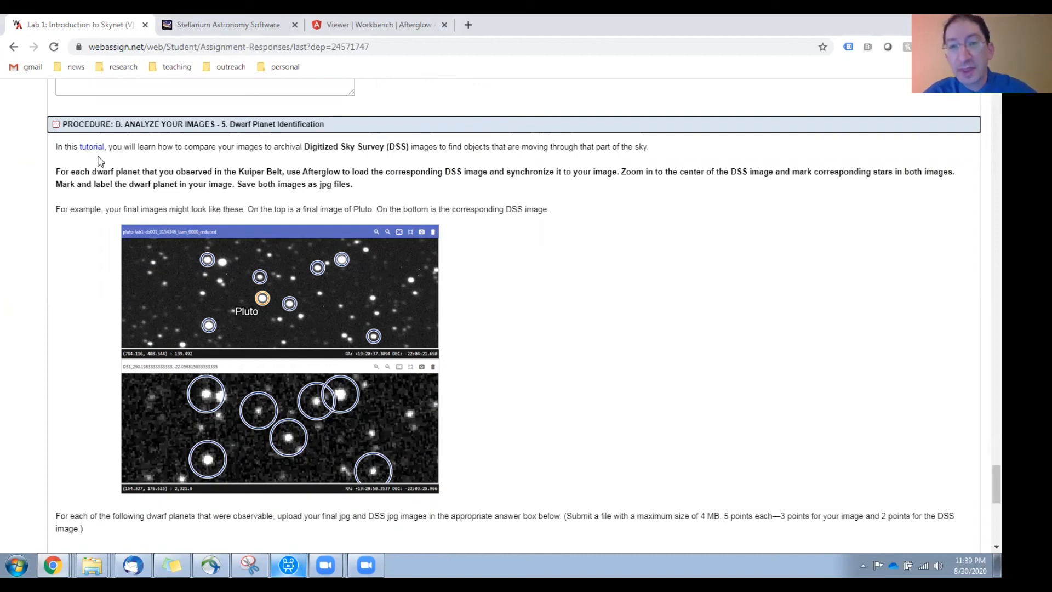
pyautogui.moveTo(226, 209)
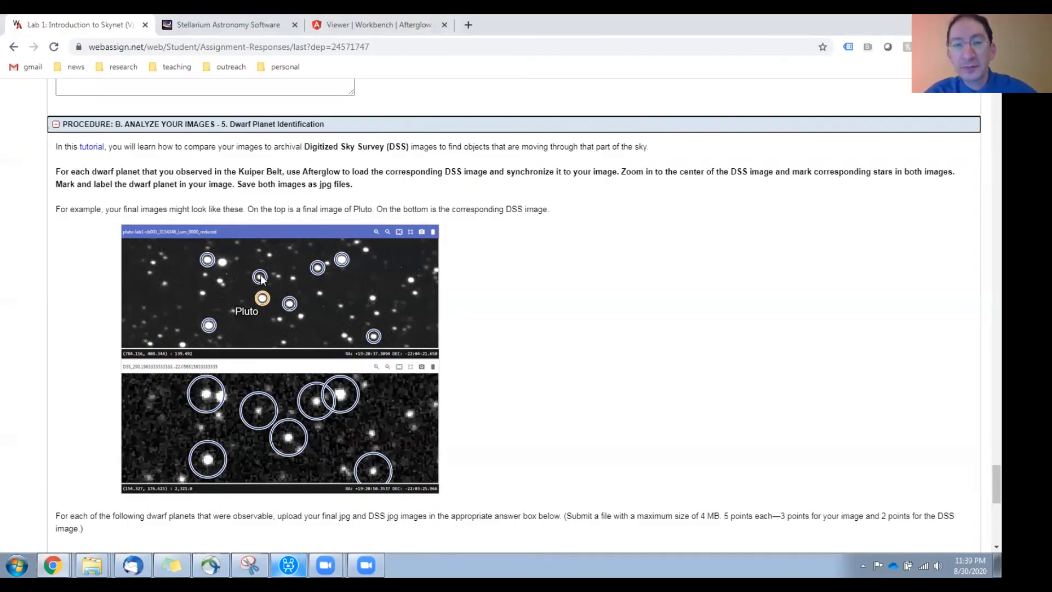
pyautogui.scroll(-3)
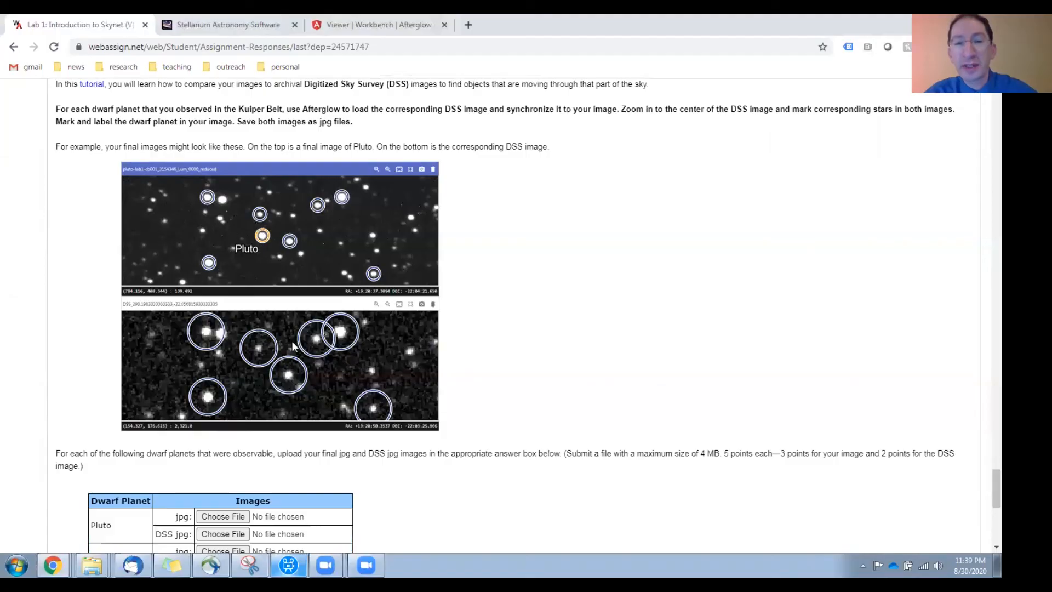
pyautogui.moveTo(209, 271)
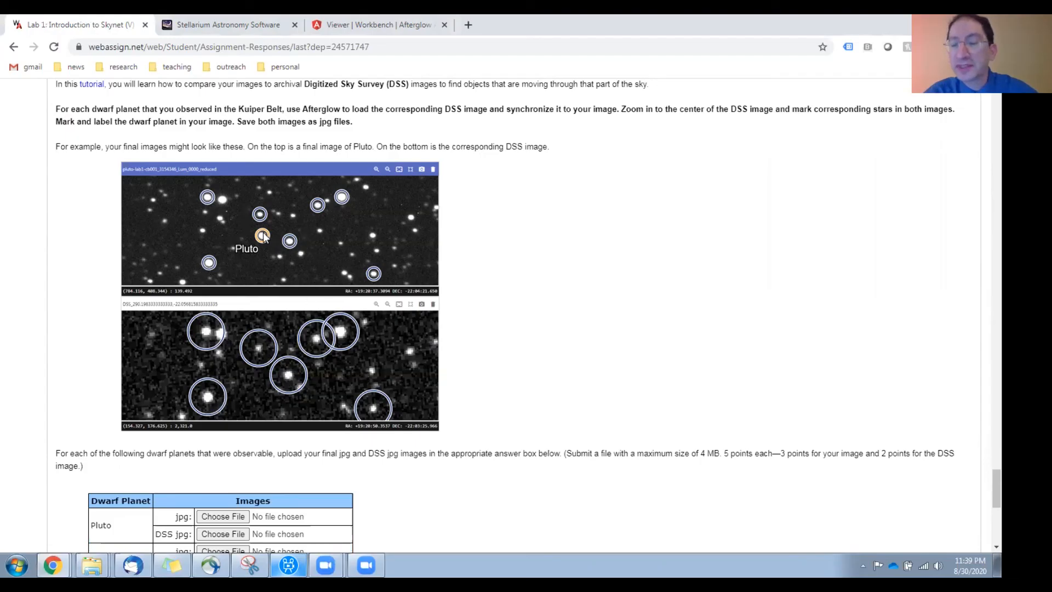
pyautogui.moveTo(353, 360)
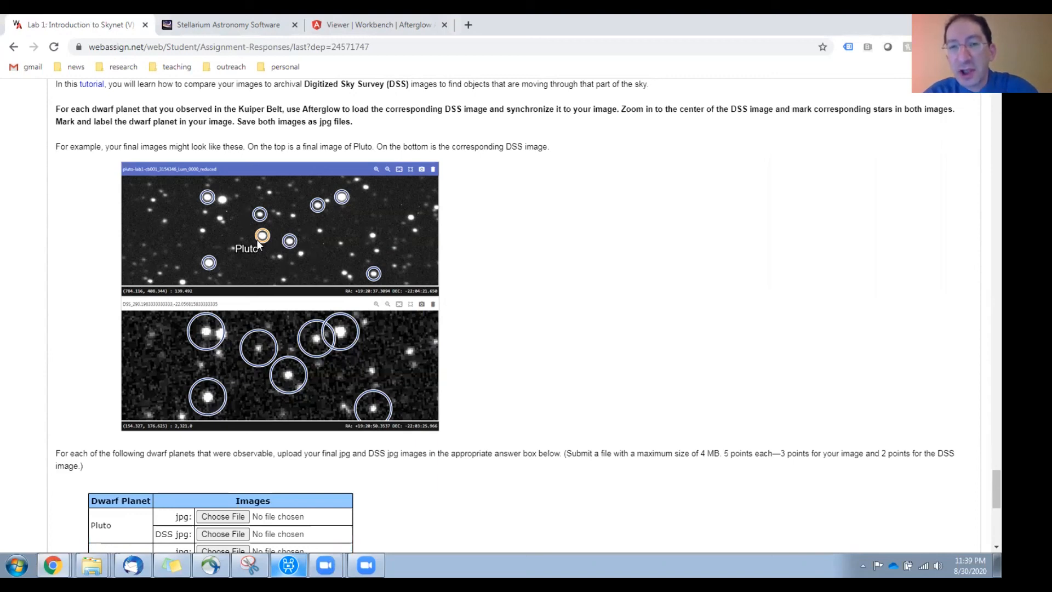
pyautogui.moveTo(294, 377)
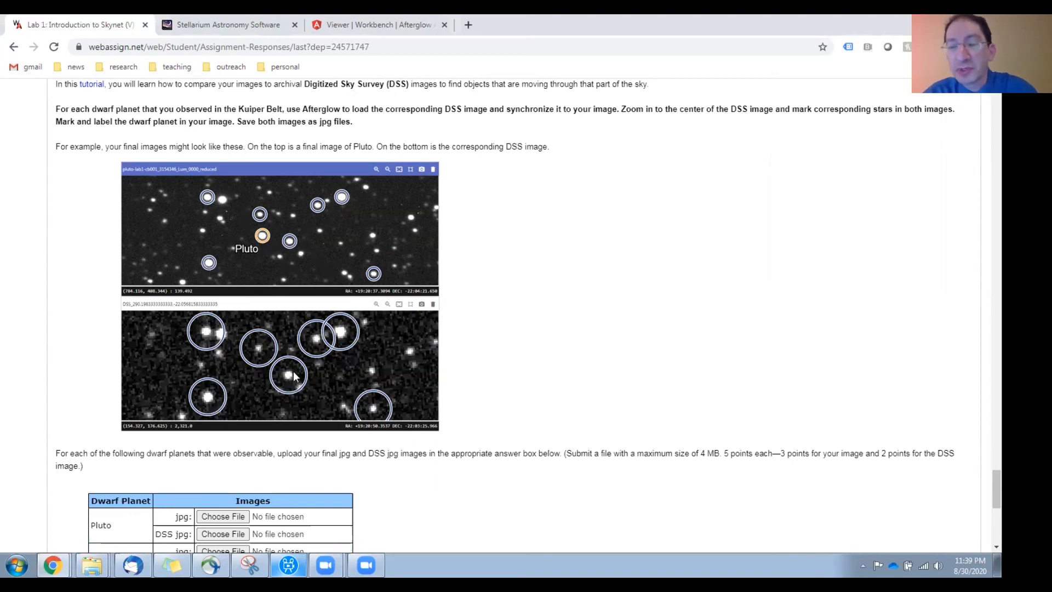
pyautogui.moveTo(280, 252)
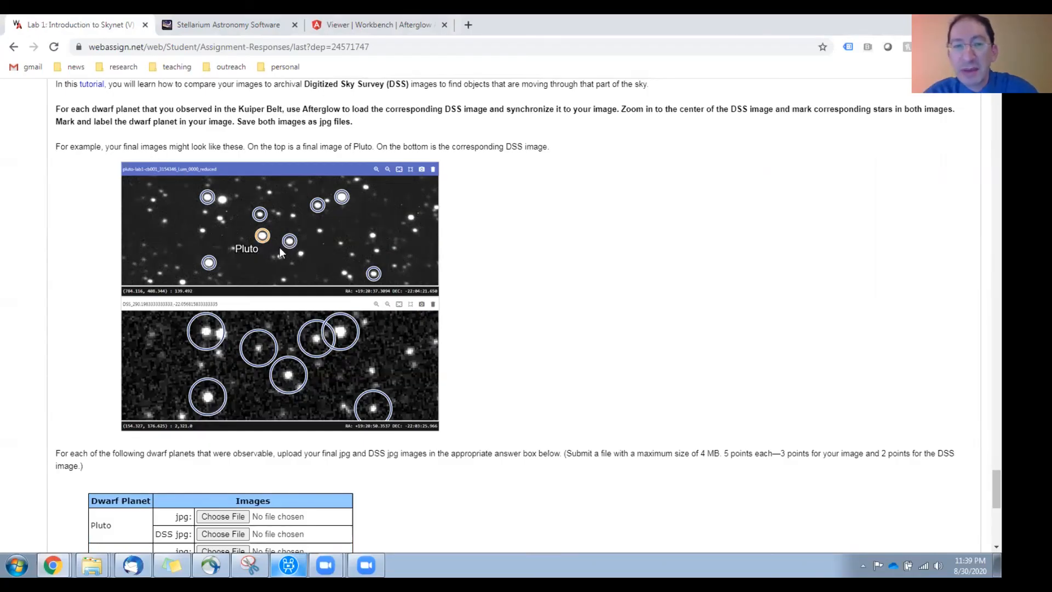
pyautogui.moveTo(268, 245)
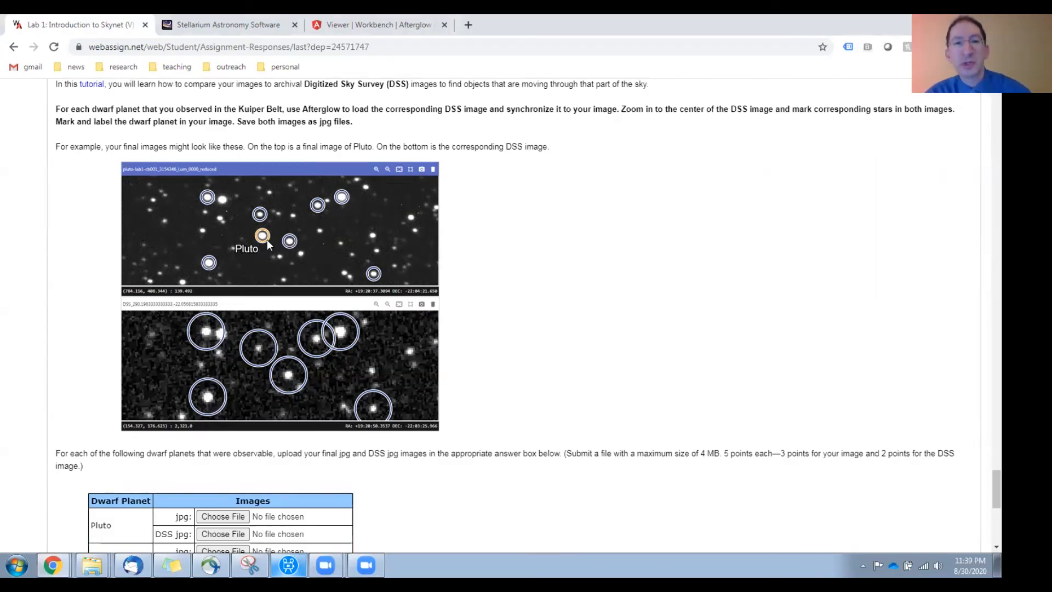
# - Review the Pluto, Haumea and Makemake upload table, then expand '6. Deep Sky Object and Lunar Region Images'
pyautogui.scroll(-3)
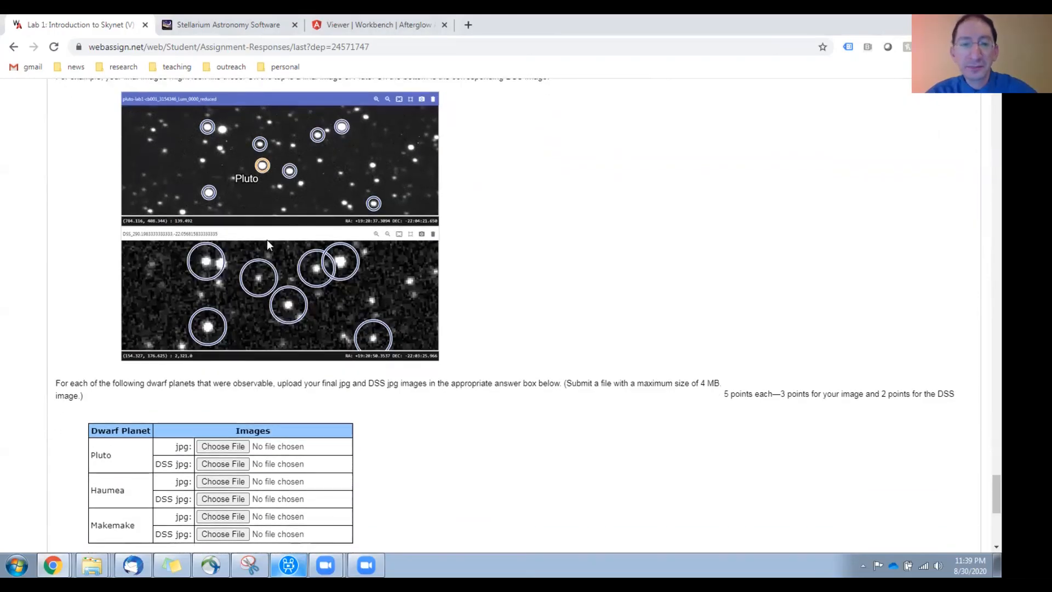
pyautogui.scroll(-3)
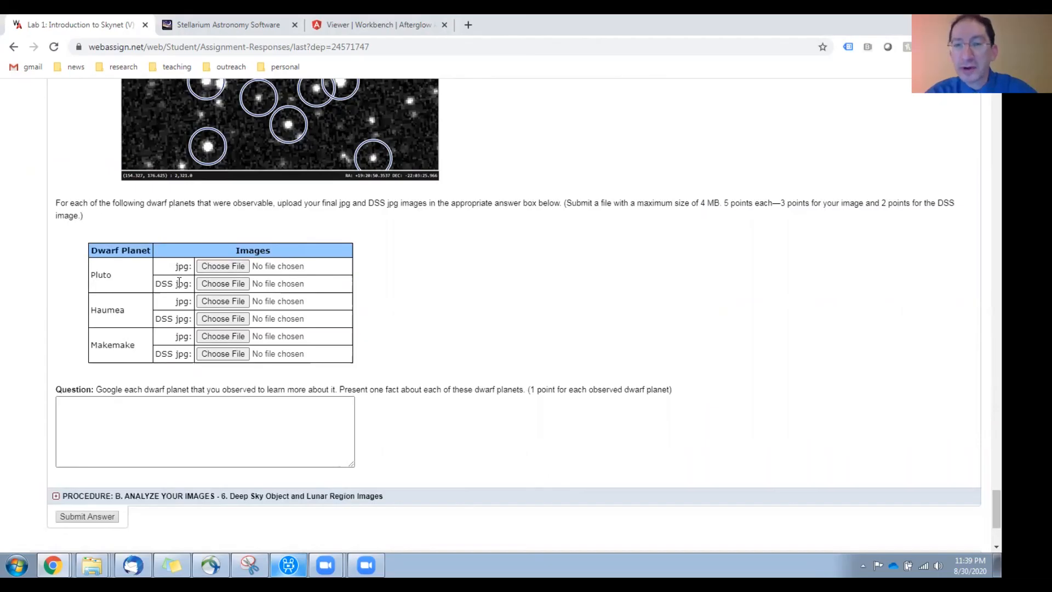
pyautogui.moveTo(158, 284)
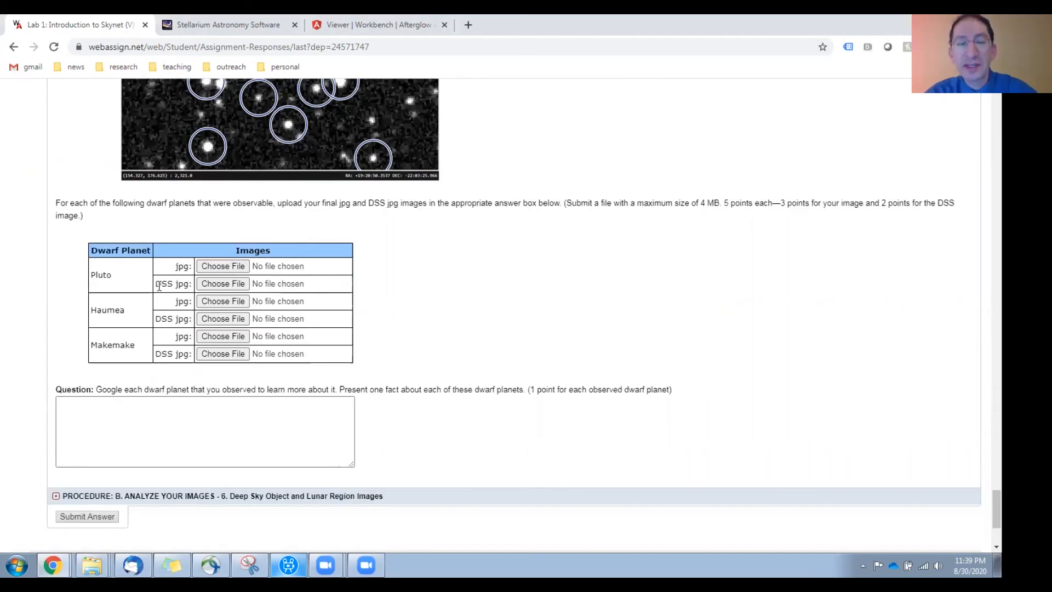
pyautogui.scroll(-3)
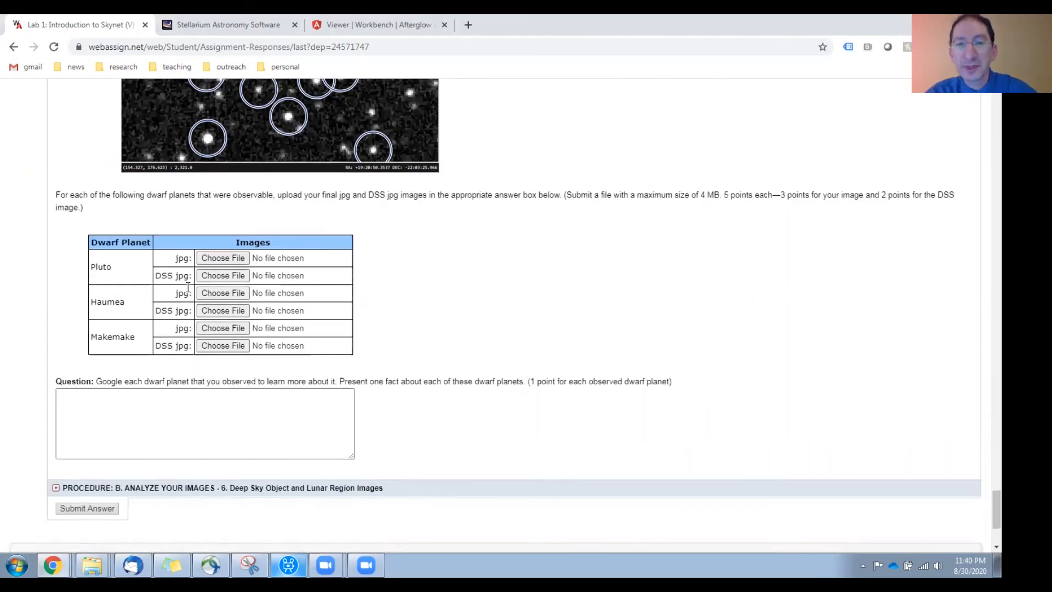
pyautogui.scroll(-3)
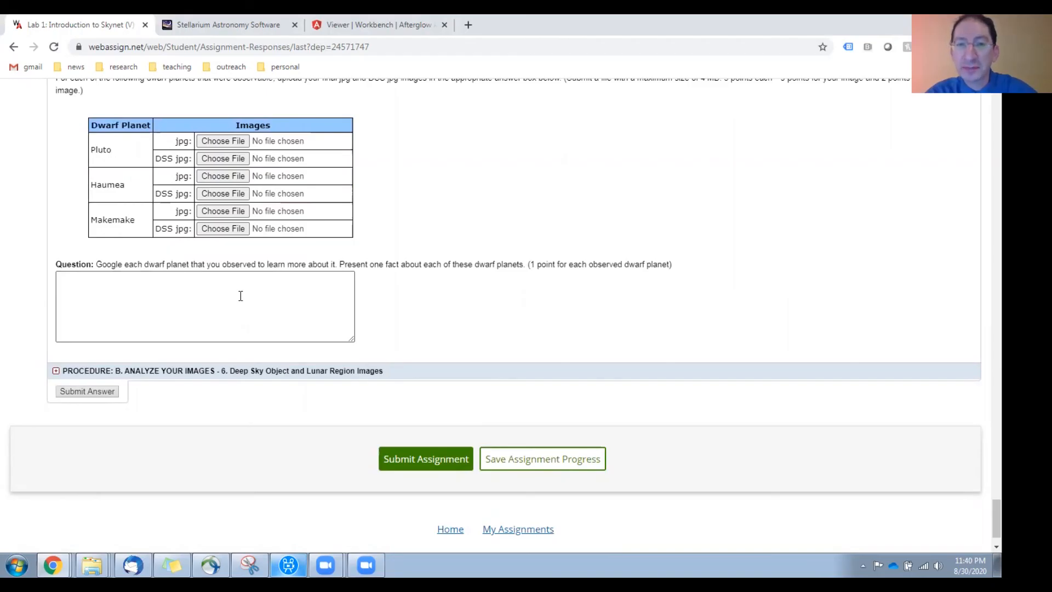
pyautogui.click(56, 370)
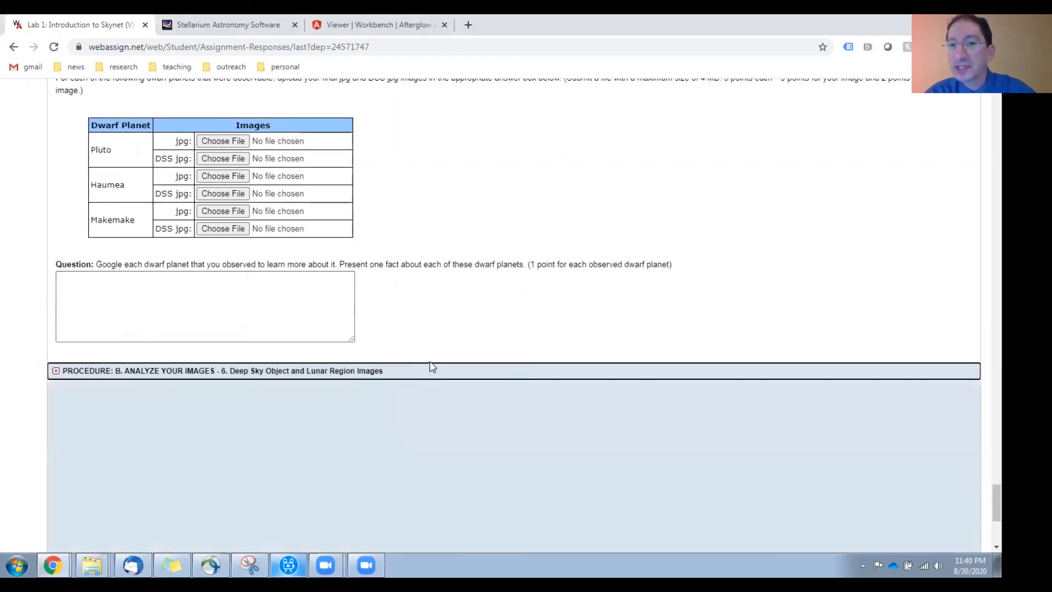
pyautogui.click(57, 371)
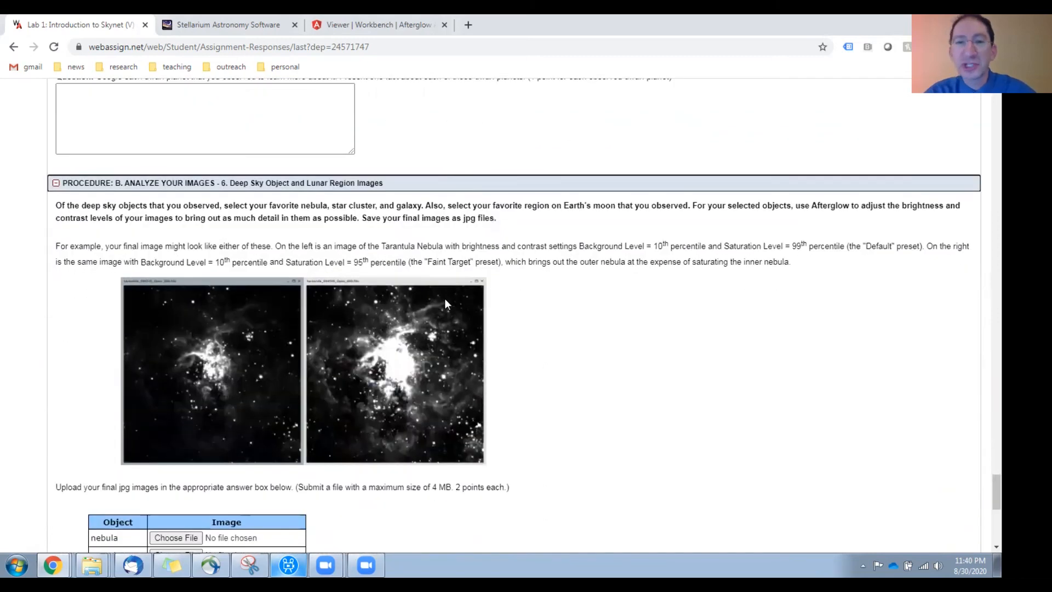
pyautogui.scroll(-3)
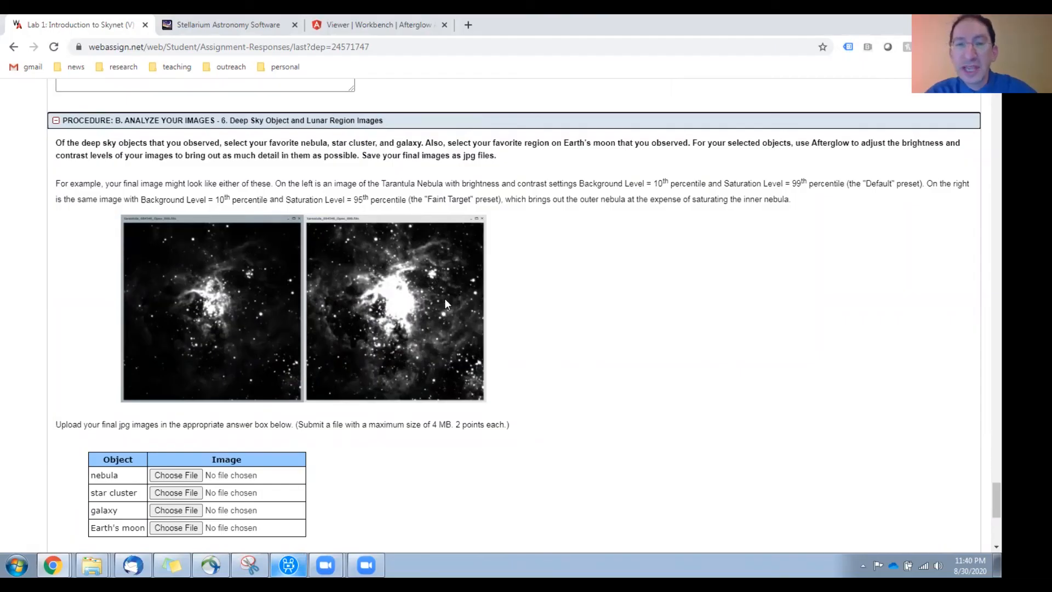
pyautogui.moveTo(431, 285)
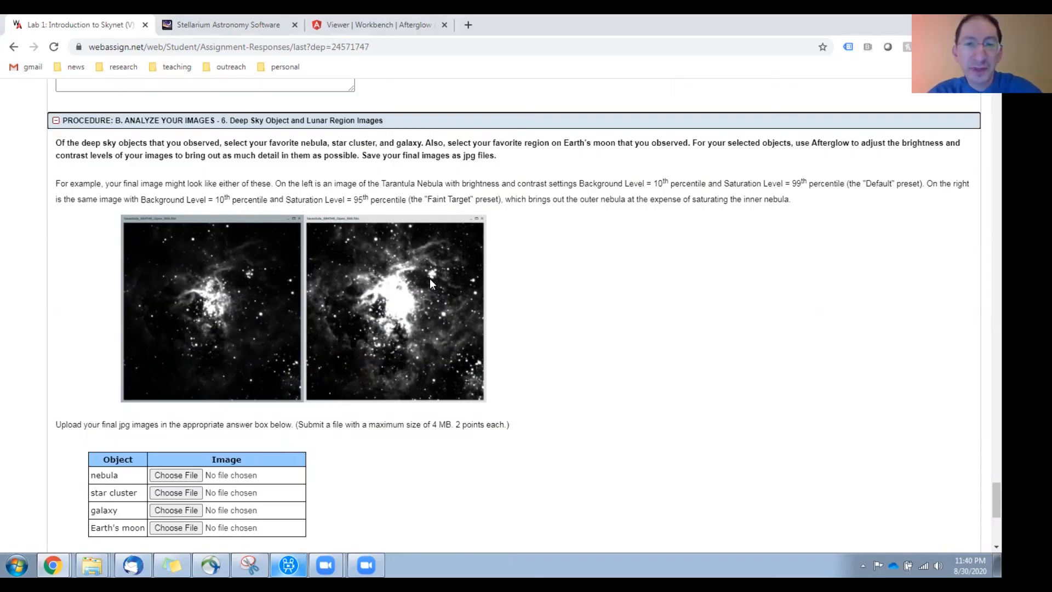
pyautogui.scroll(-3)
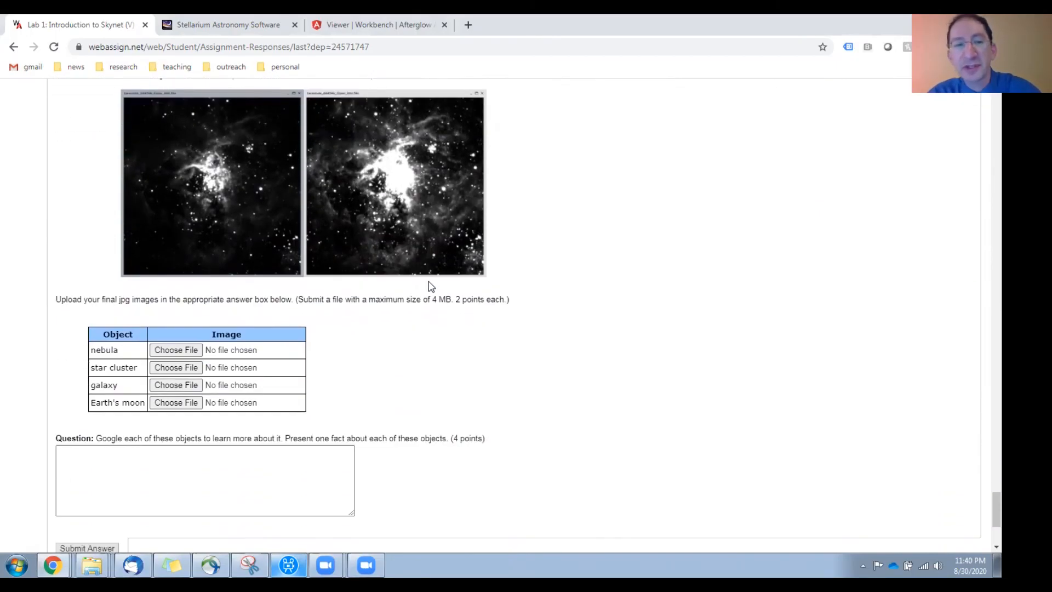
pyautogui.scroll(-3)
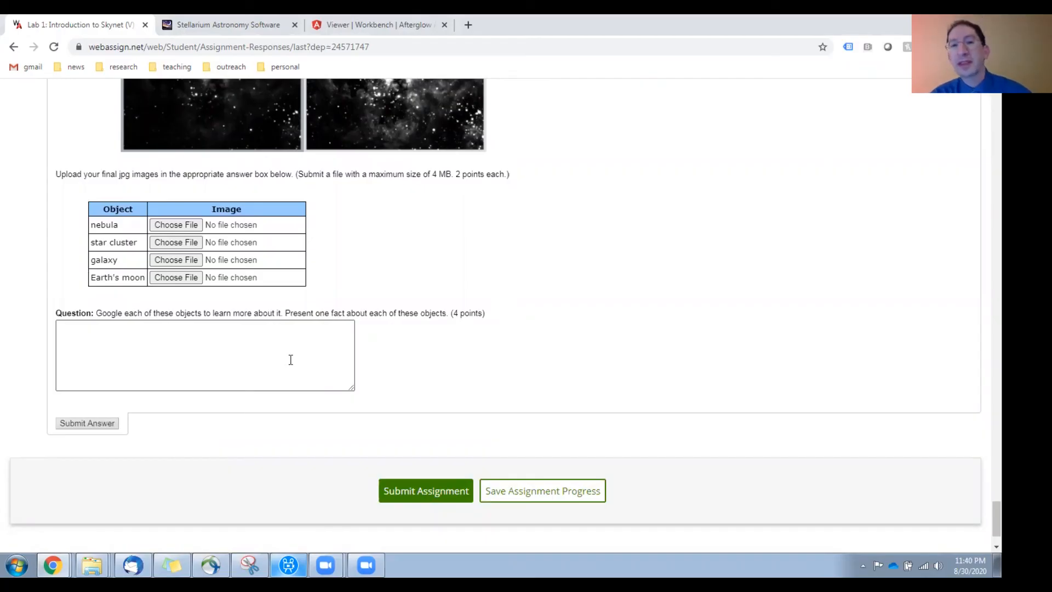
pyautogui.moveTo(555, 314)
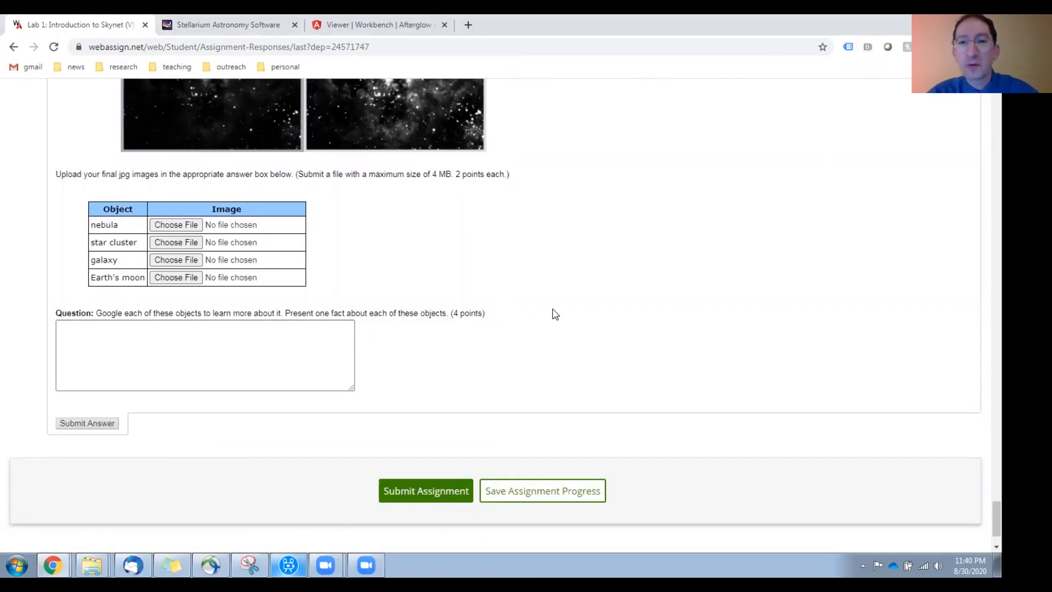